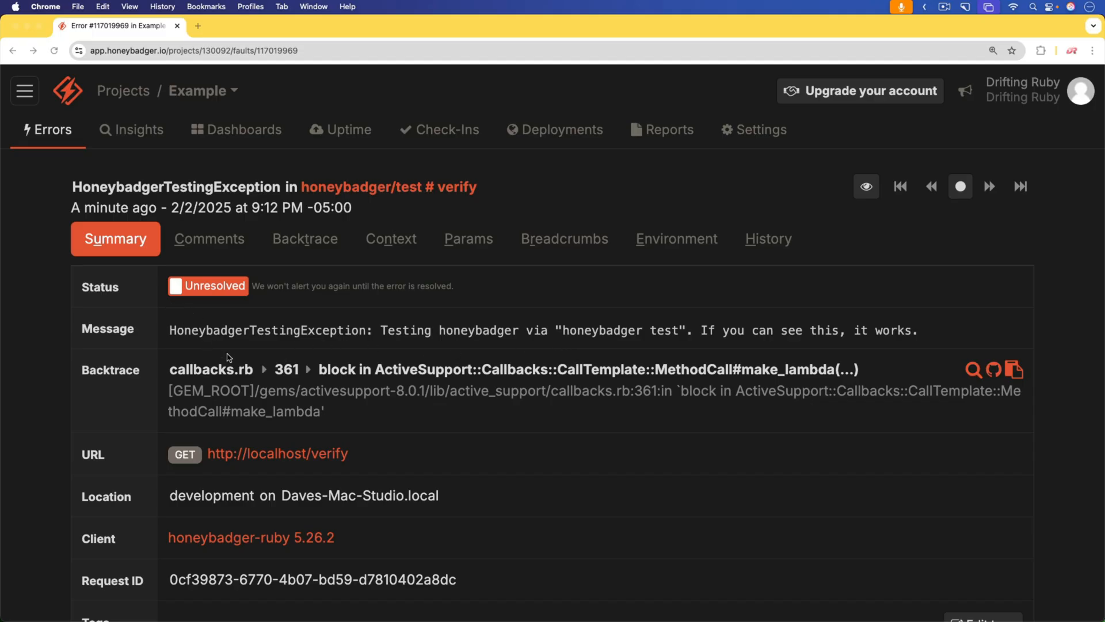
- Add the ready-made Honeybadger dashboard from the Dashboards templates
click(207, 286)
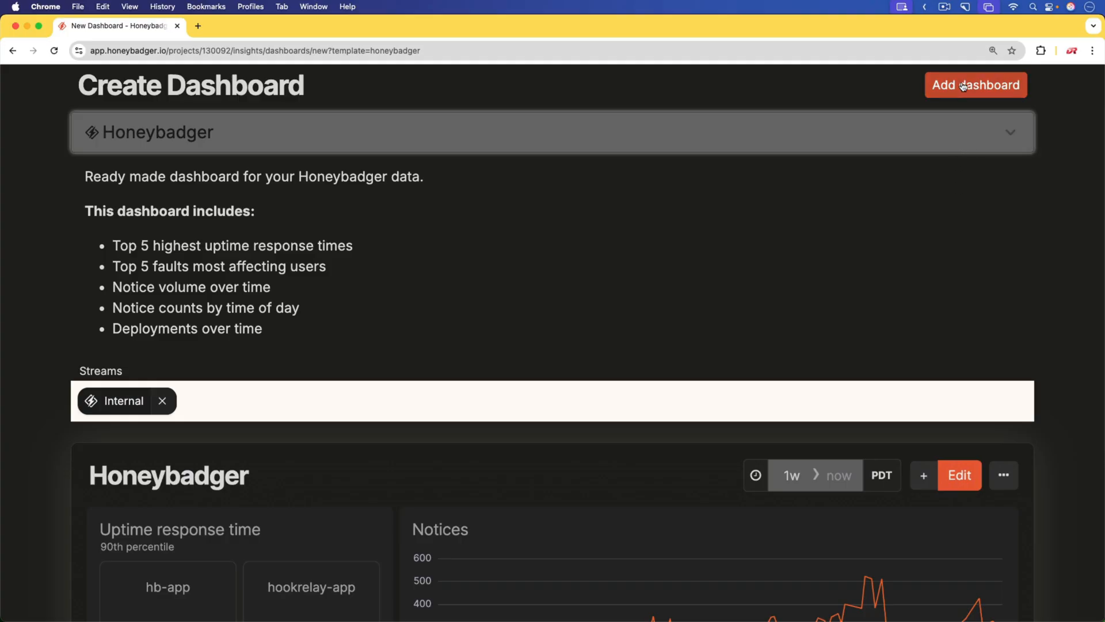
click(975, 84)
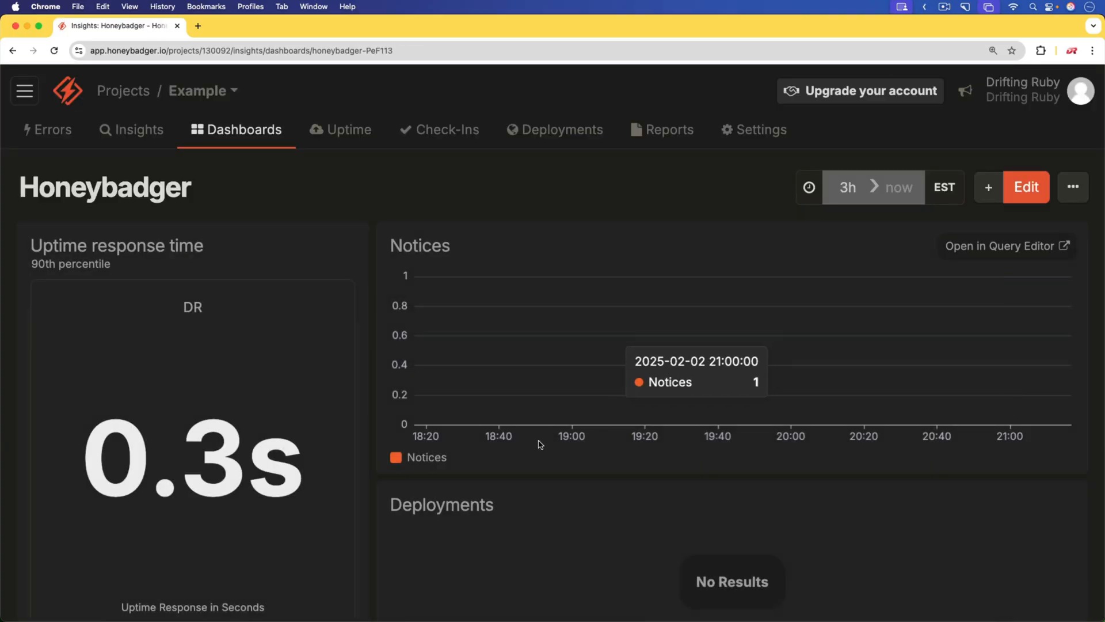
mouse_move(373, 437)
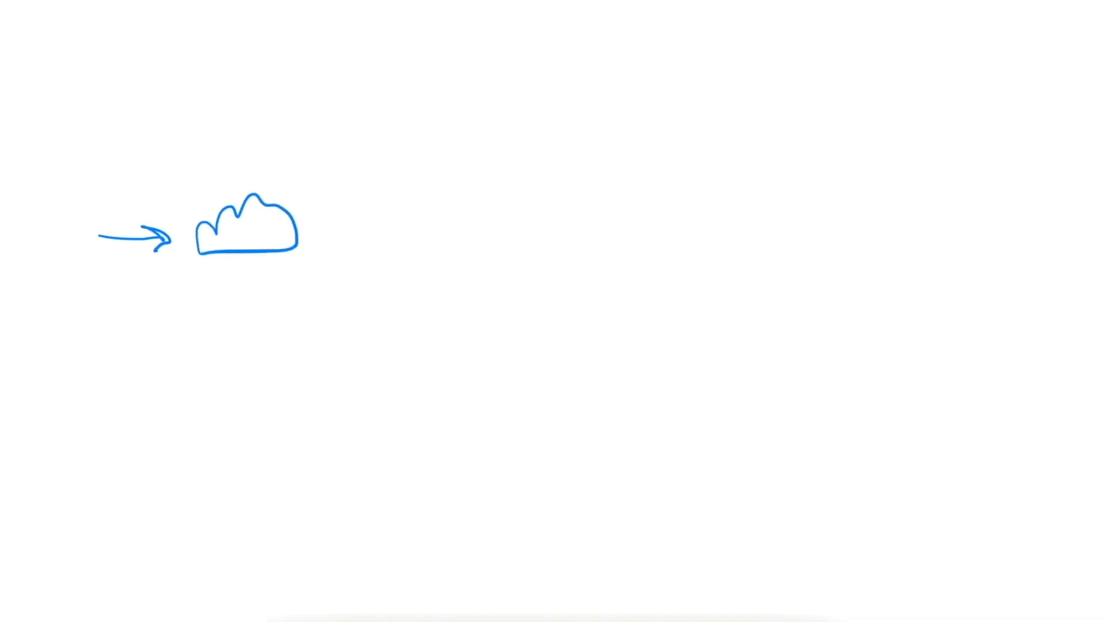
- Draw the firewall shape and a hub box fanning out to GPU-labelled branches
drag(416, 254, 438, 172)
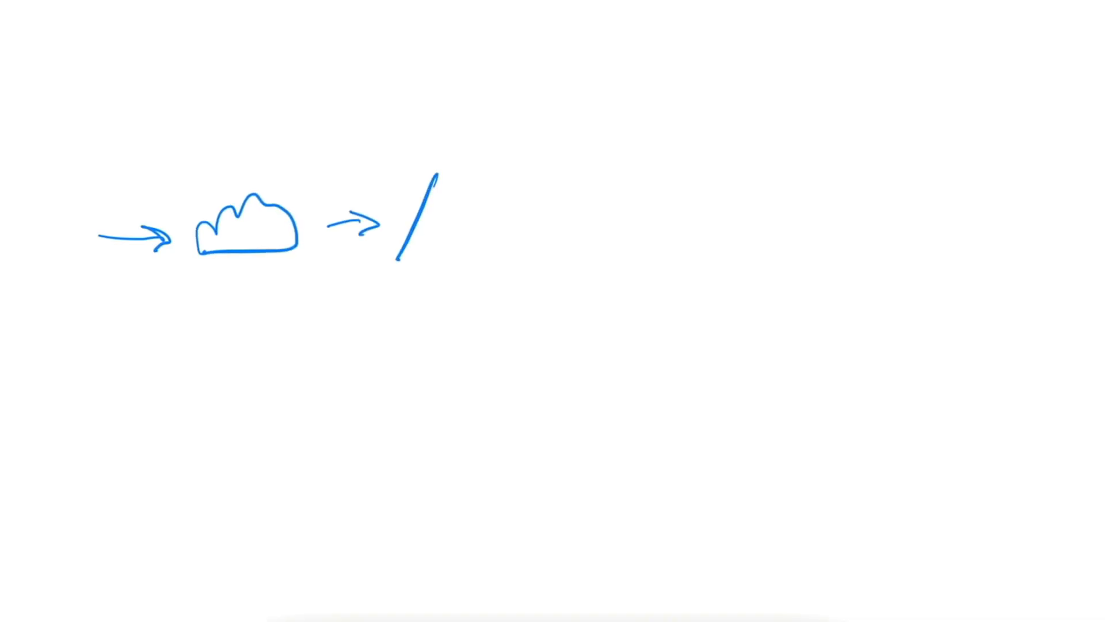
drag(402, 268, 518, 219)
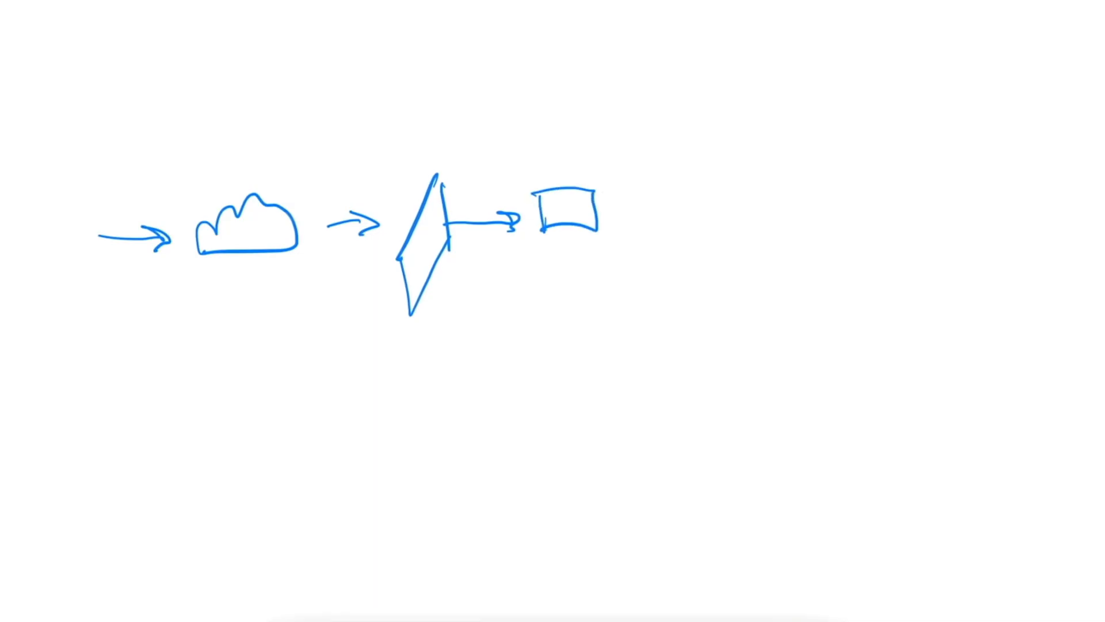
drag(592, 197, 711, 92)
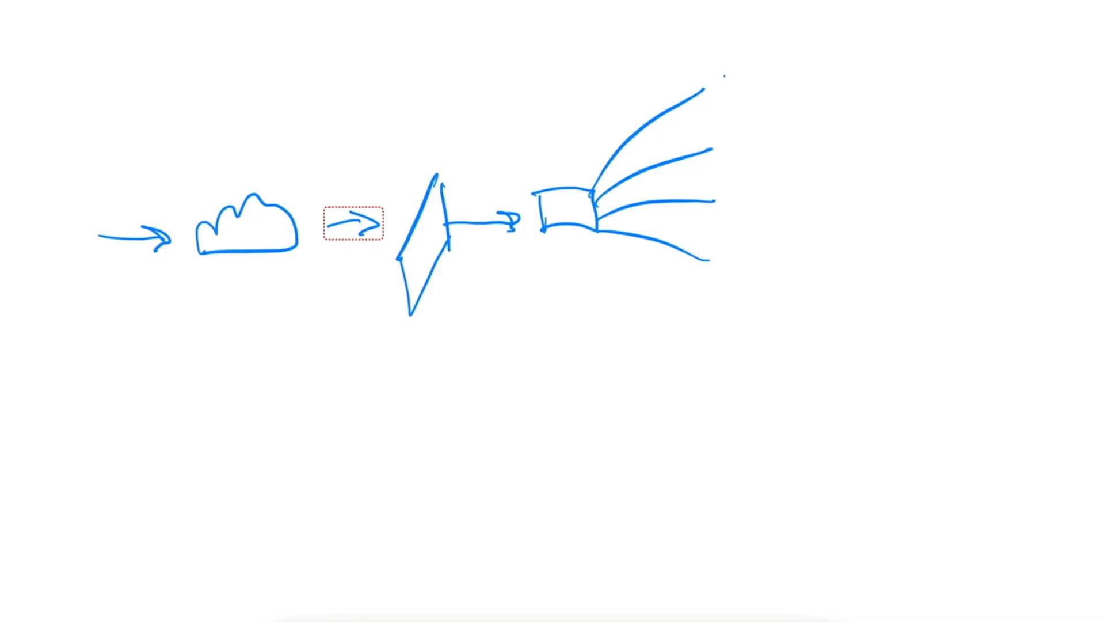
text(GPU)
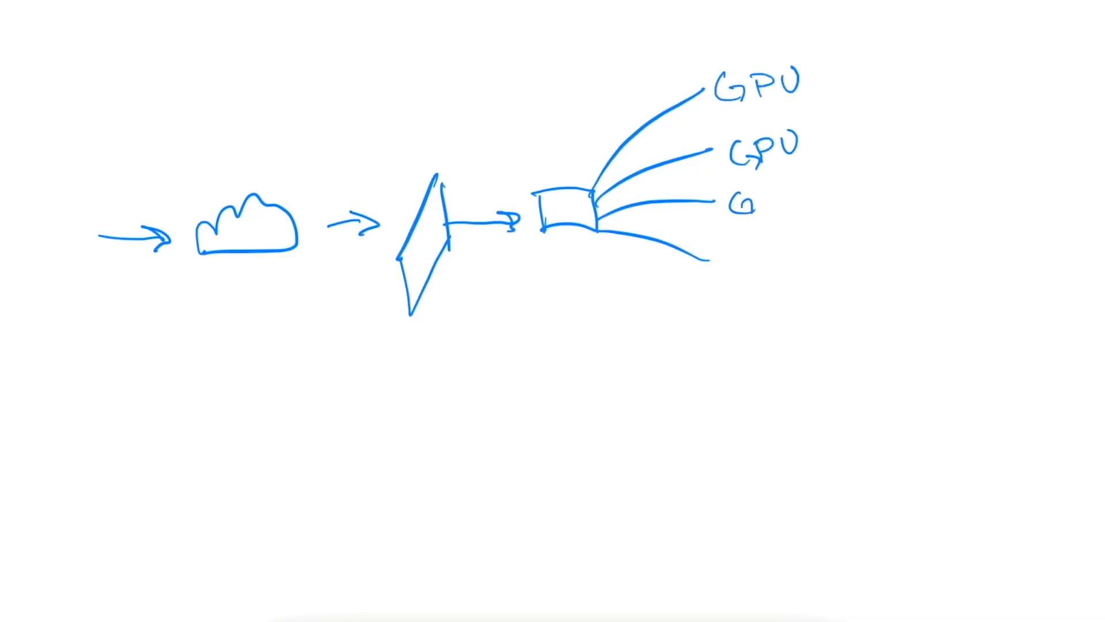
text(PU)
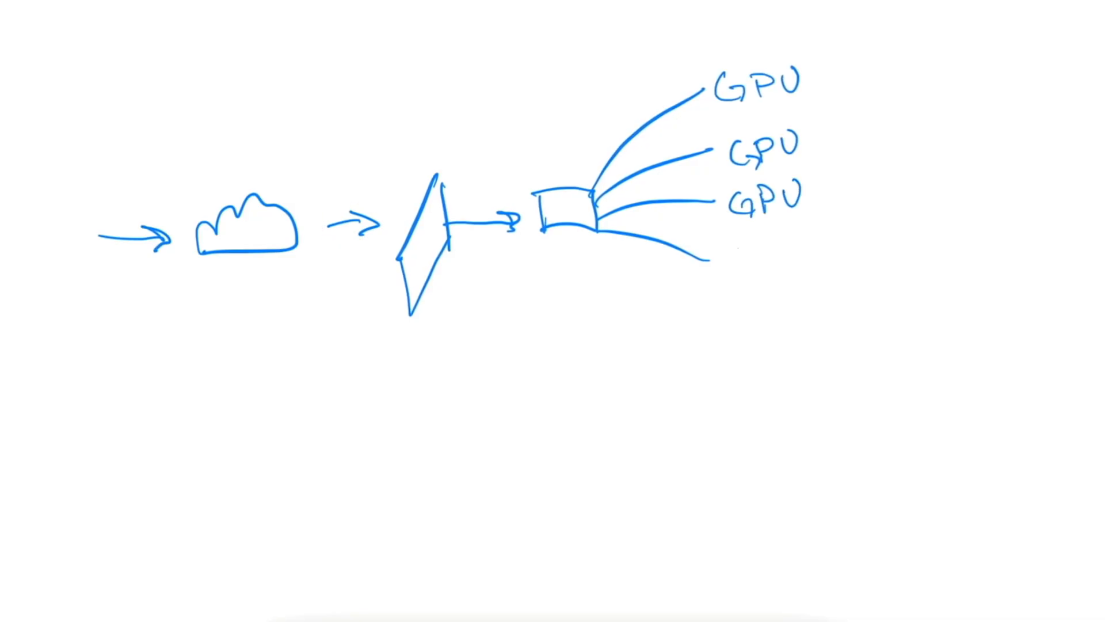
text(GPU)
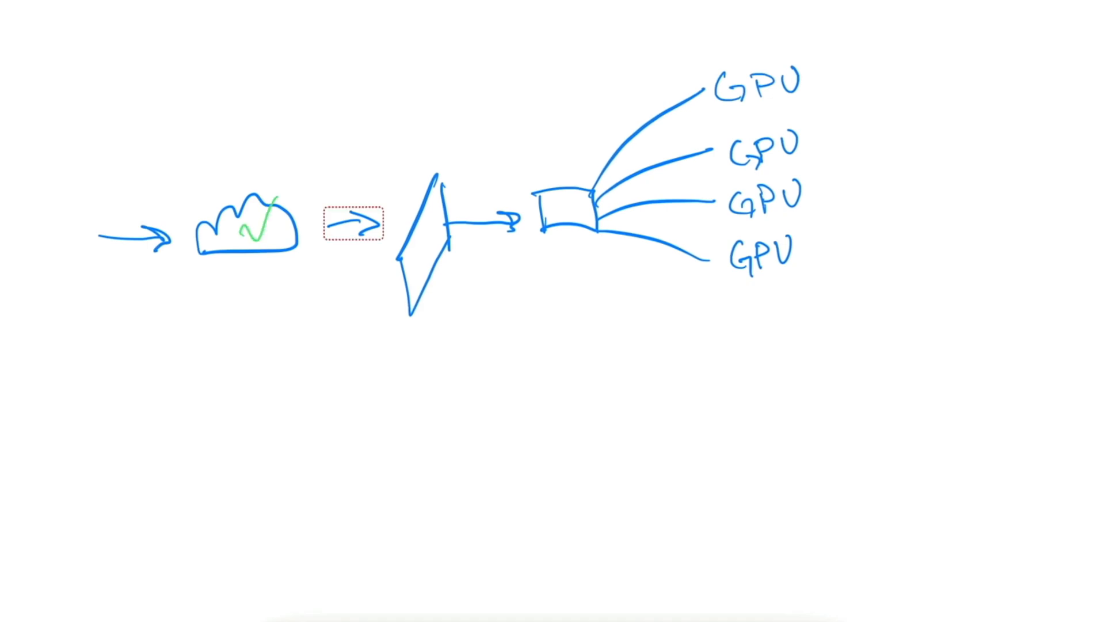
- Tick the firewall green and add Web and Background Job boxes plus an LB label
drag(426, 205, 448, 236)
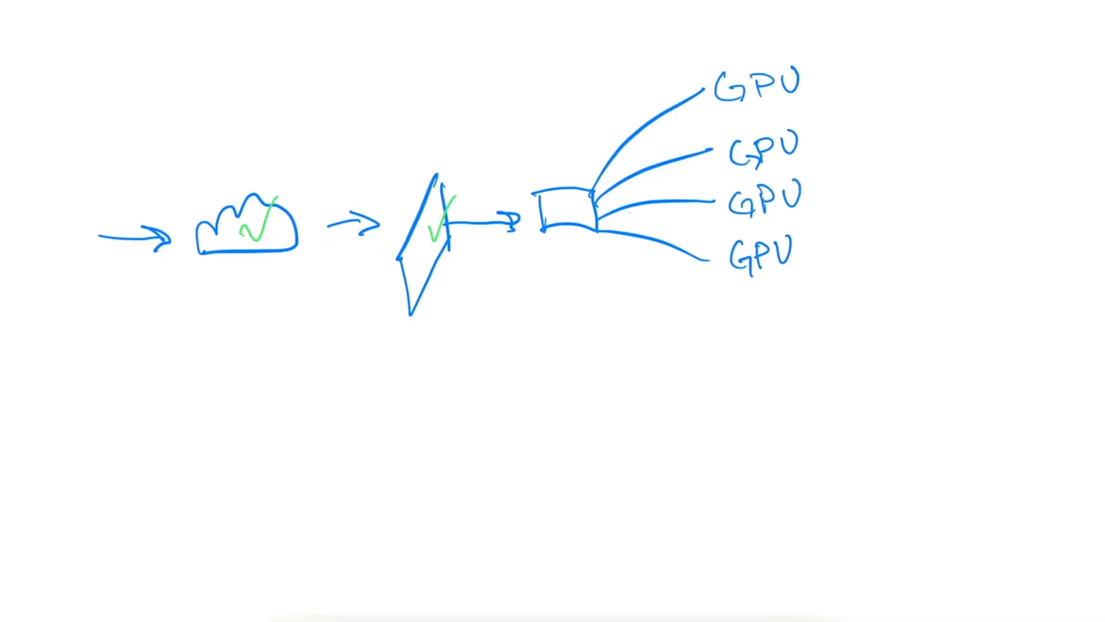
drag(515, 212, 515, 295)
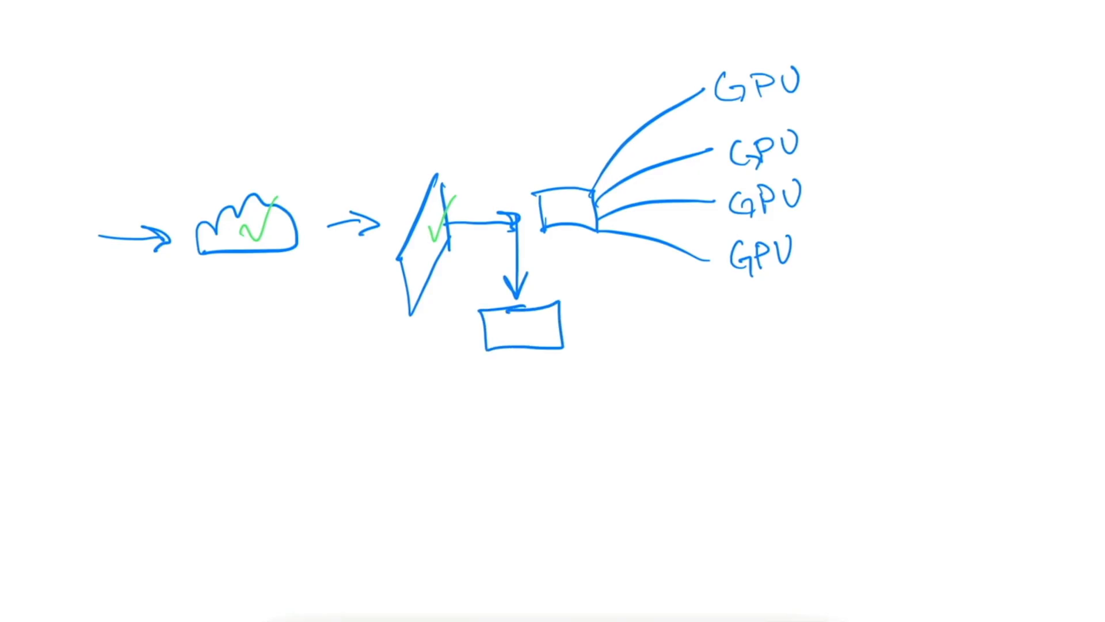
text(Wey)
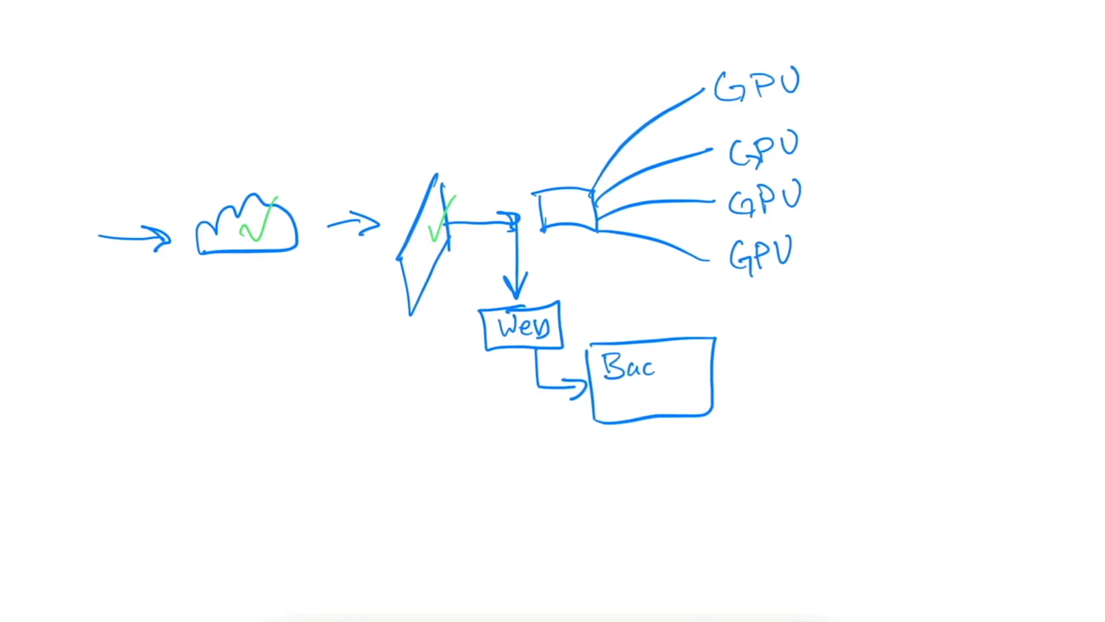
text(Background Job)
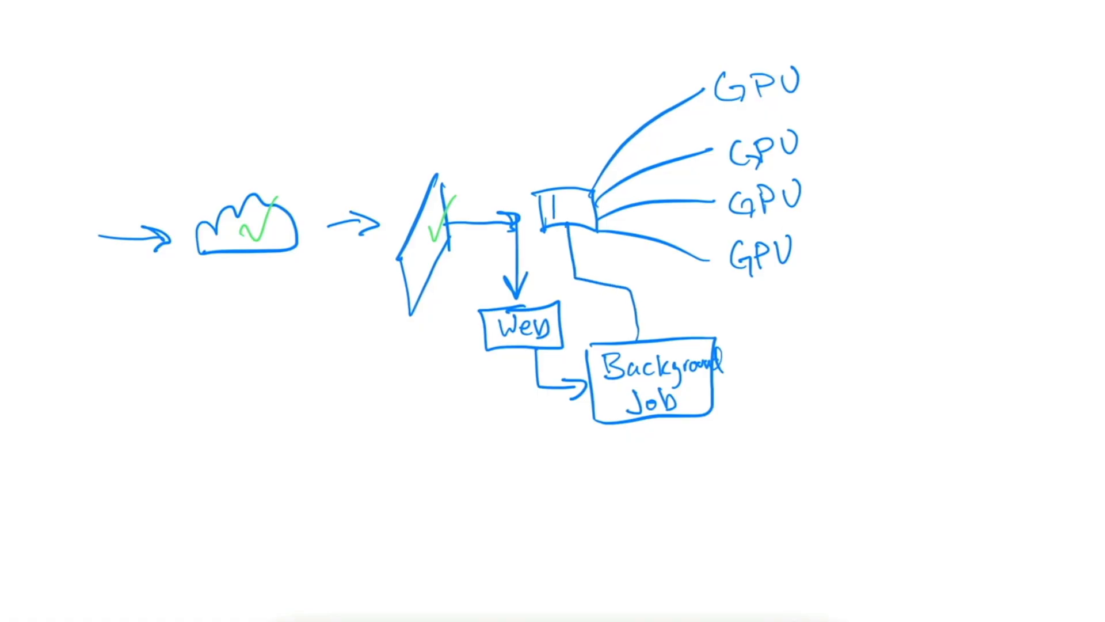
text(LB)
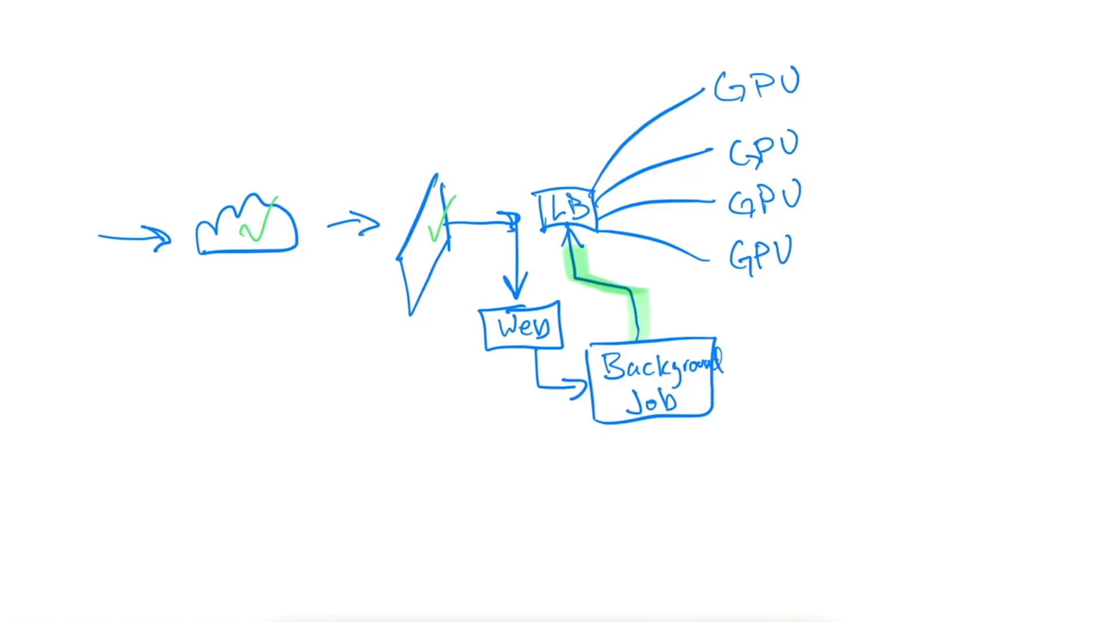
- Shade the LB hub box with the green highlighter
click(571, 209)
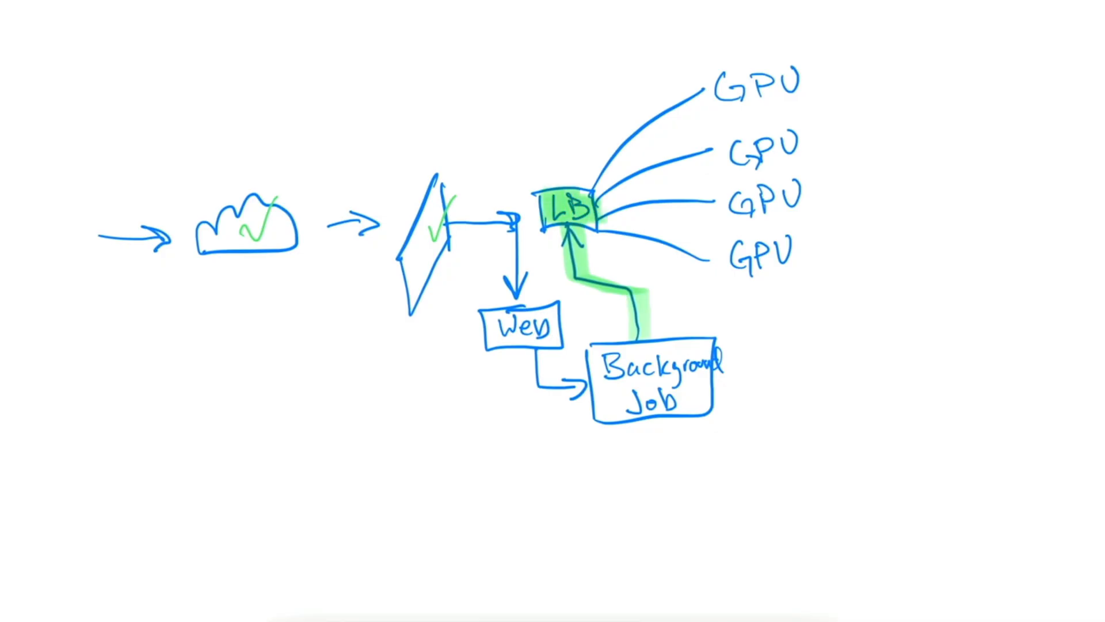
drag(592, 193, 804, 77)
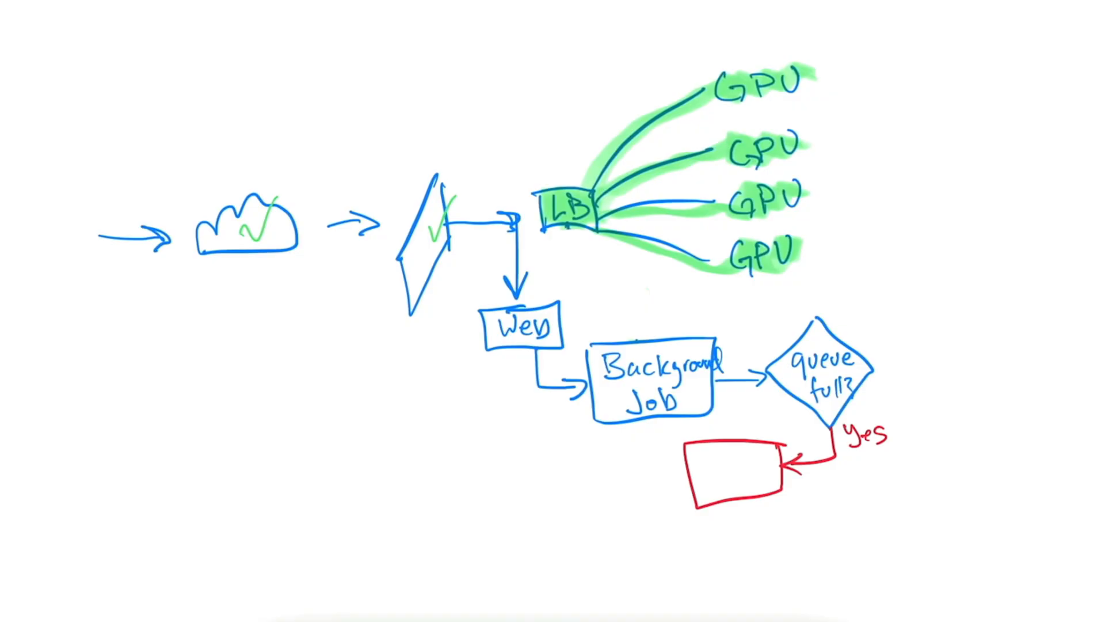
- Draw the 'no' path from the queue full? decision back into LB and label the yes box Metered
drag(817, 318, 599, 282)
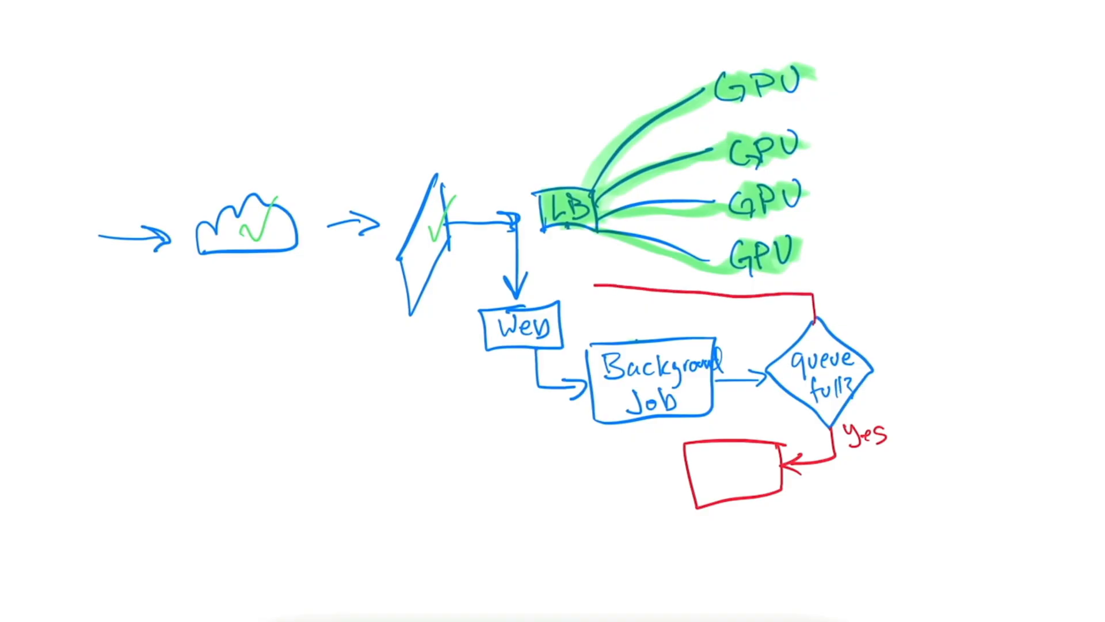
drag(817, 289, 578, 233)
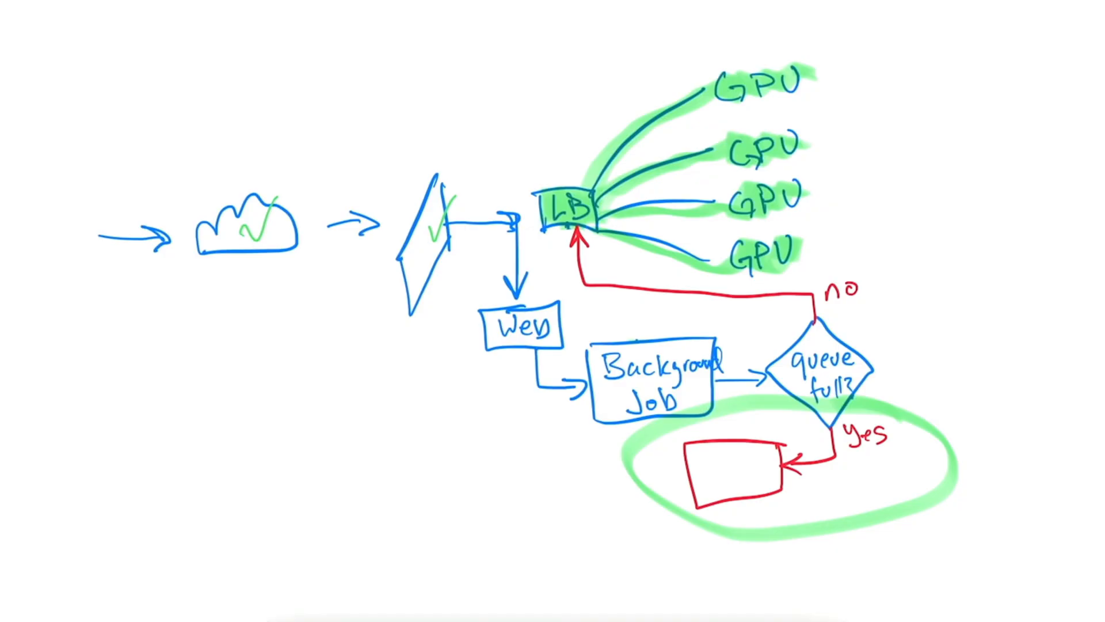
text(Mc)
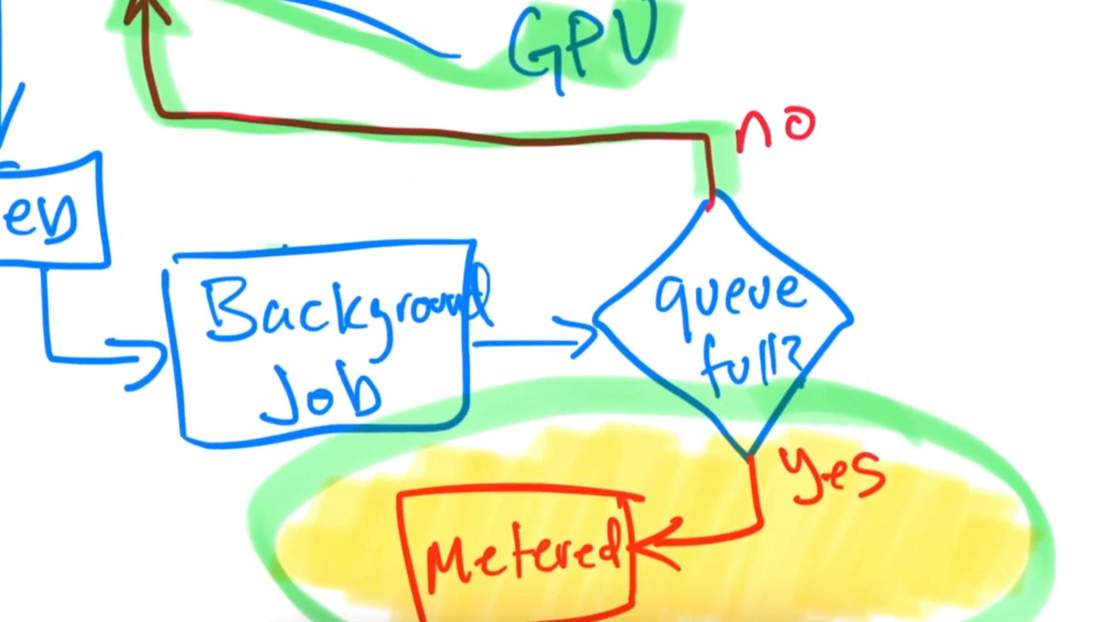
scroll(down, 3)
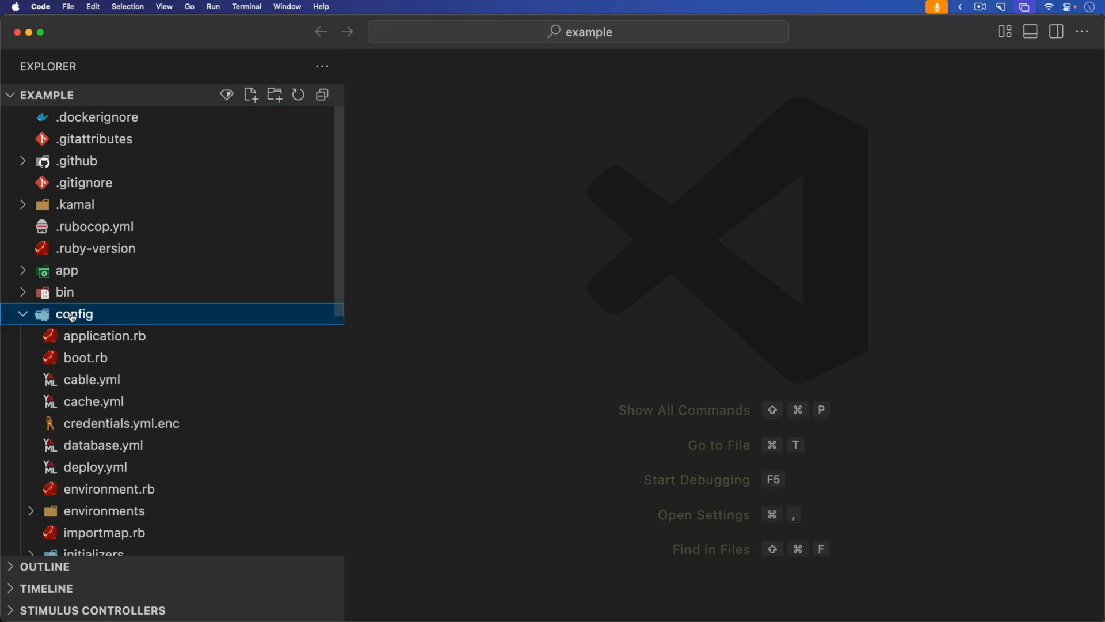
- In database.yml nest development under primary: and raise the pool fallback from 5 to 50
click(103, 445)
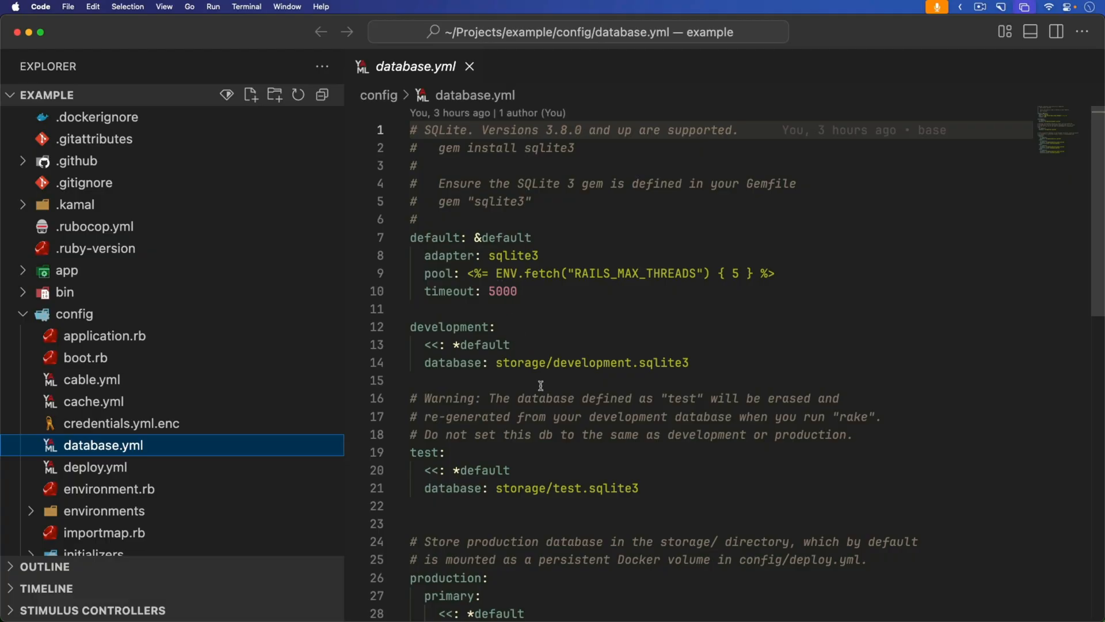
scroll(down, 3)
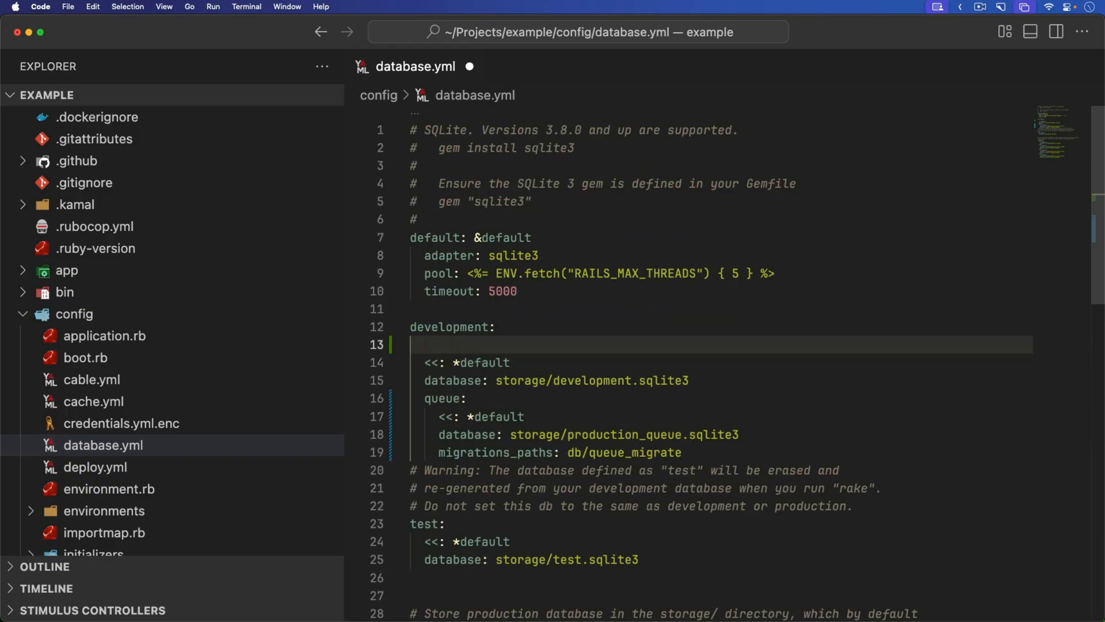
text(primary:)
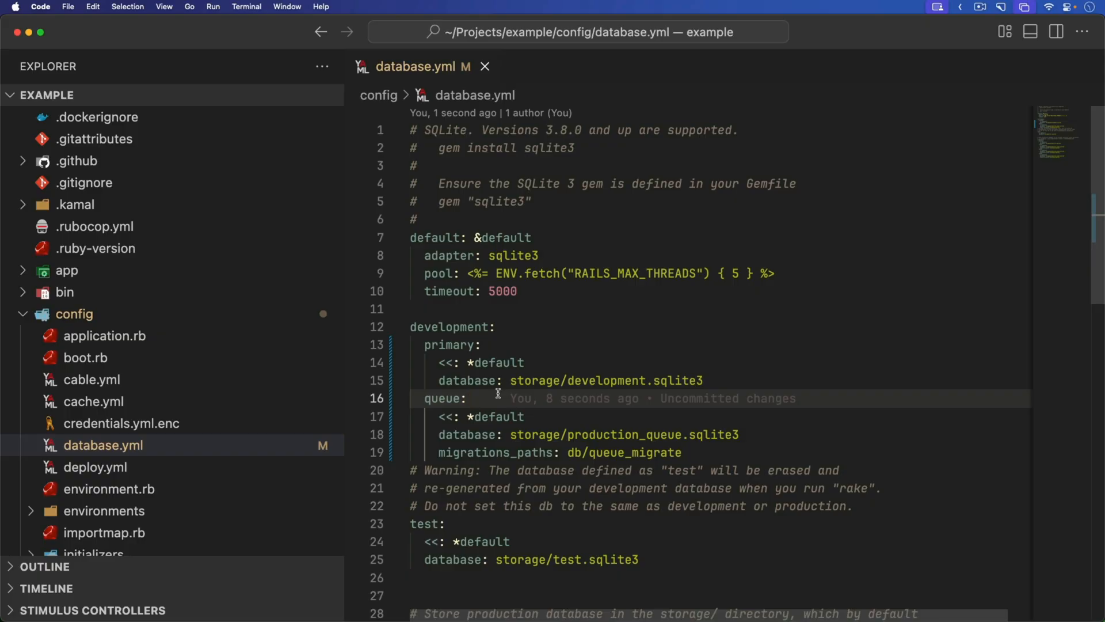
mouse_move(497, 398)
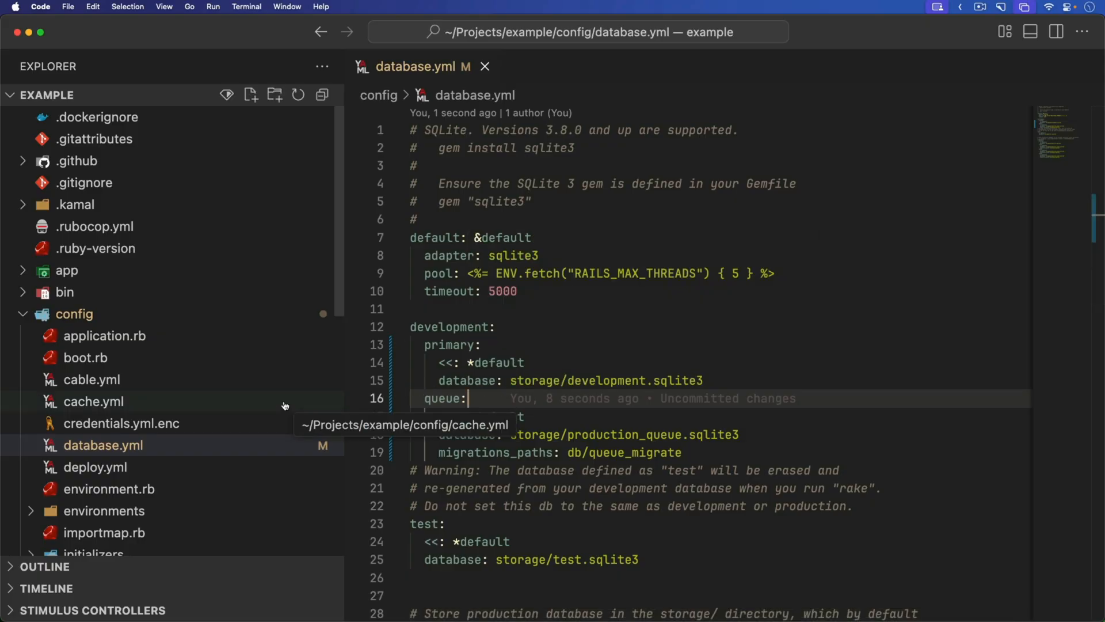
mouse_move(186, 465)
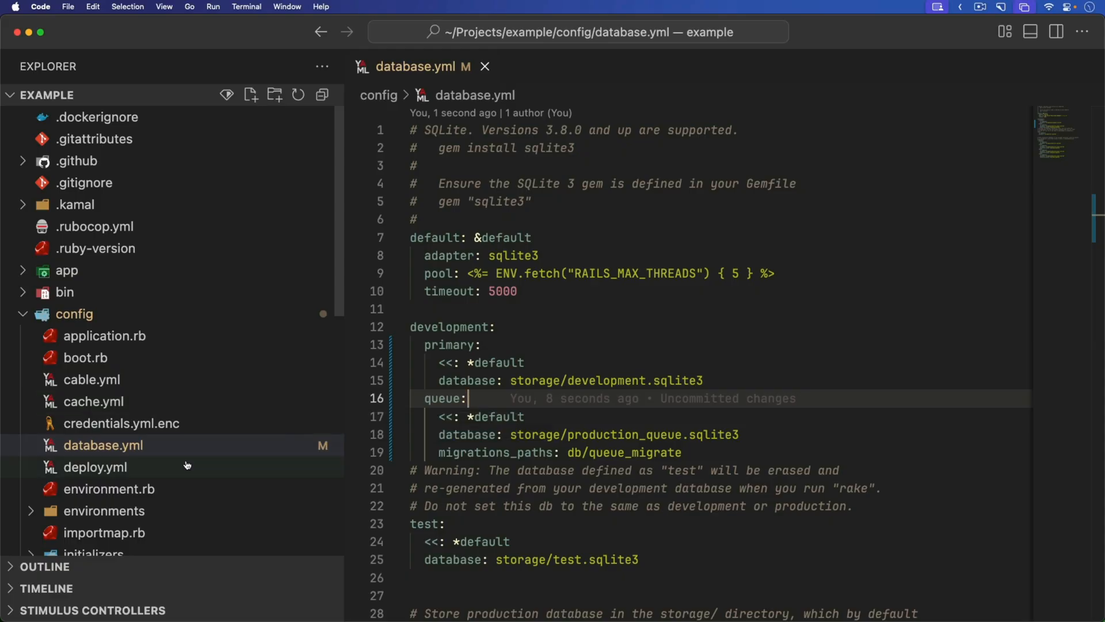
text(0)
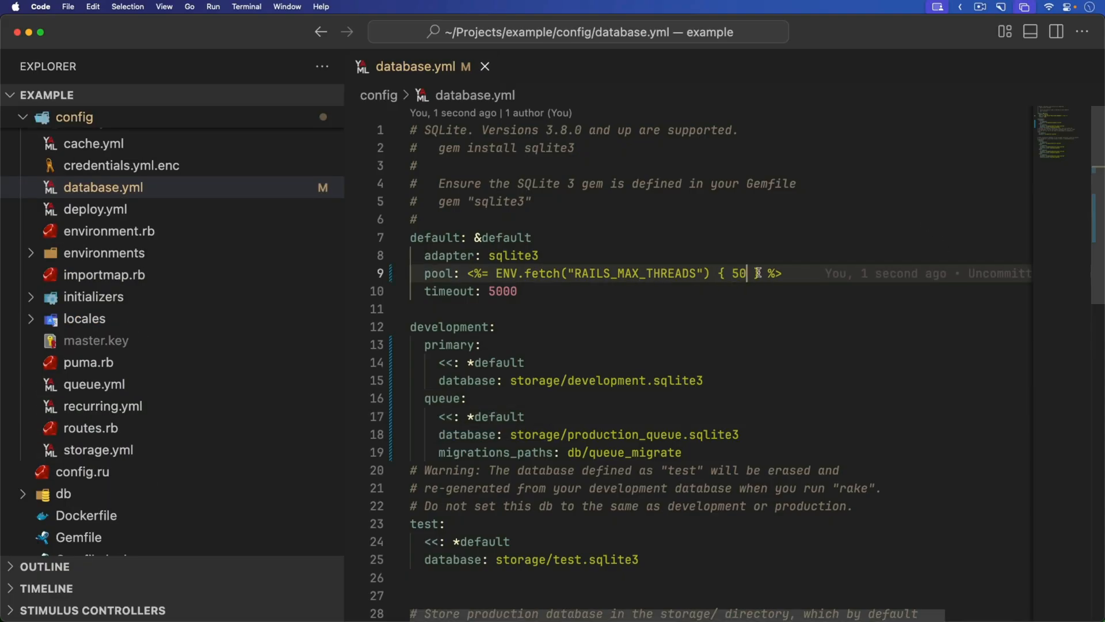
- Review puma.rb and environment configs, then set config.active_job.queue_adapter = :solid_queue in development.rb
click(89, 361)
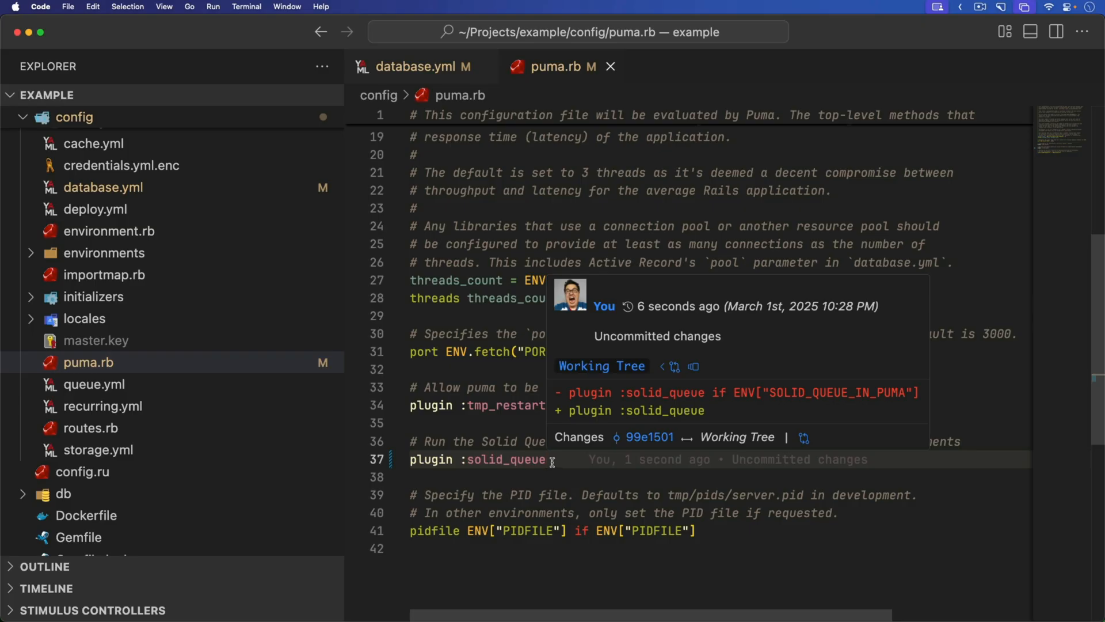
click(105, 252)
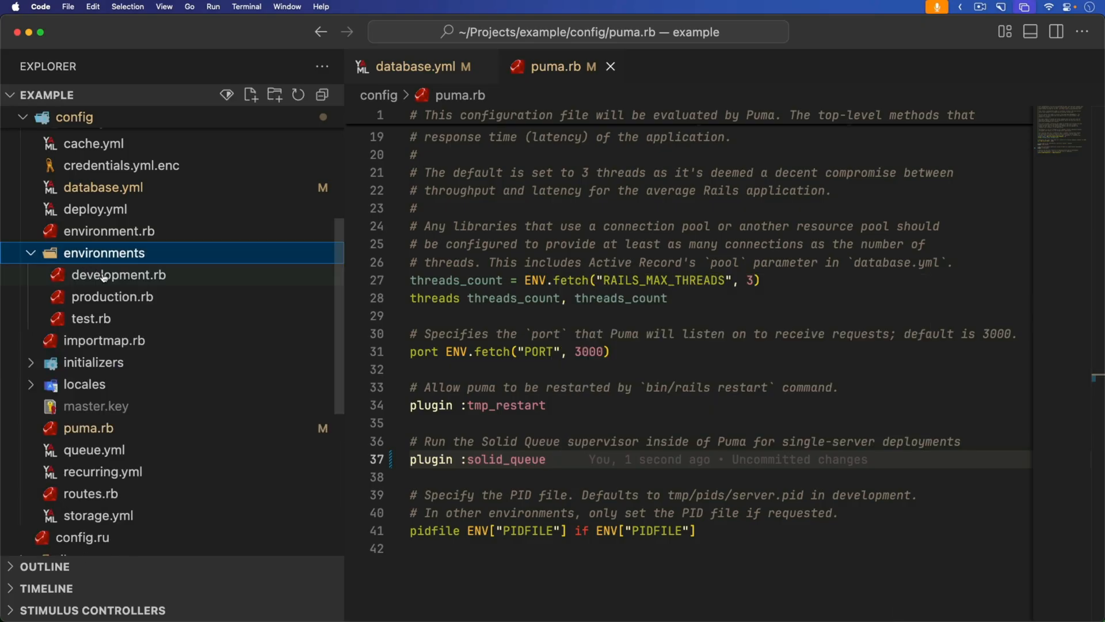
click(119, 274)
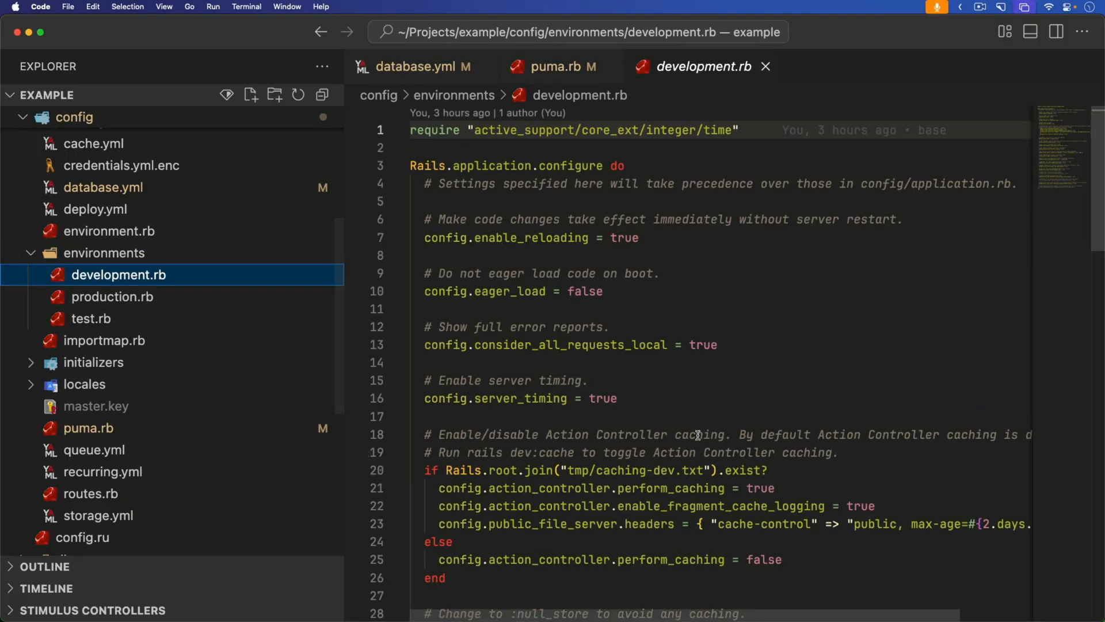
scroll(down, 3)
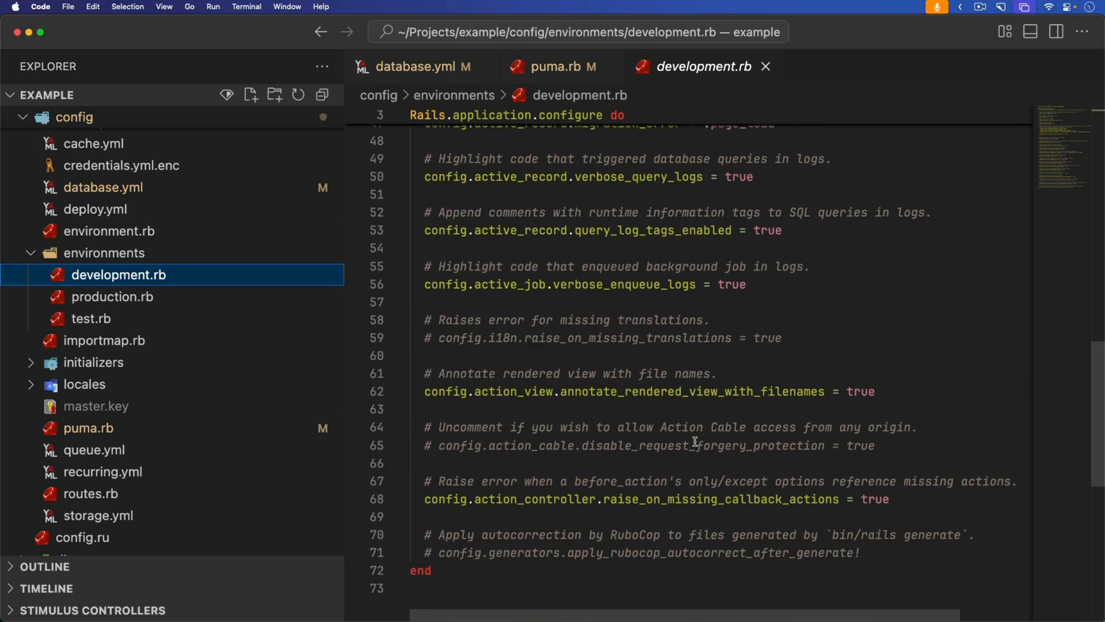
click(112, 296)
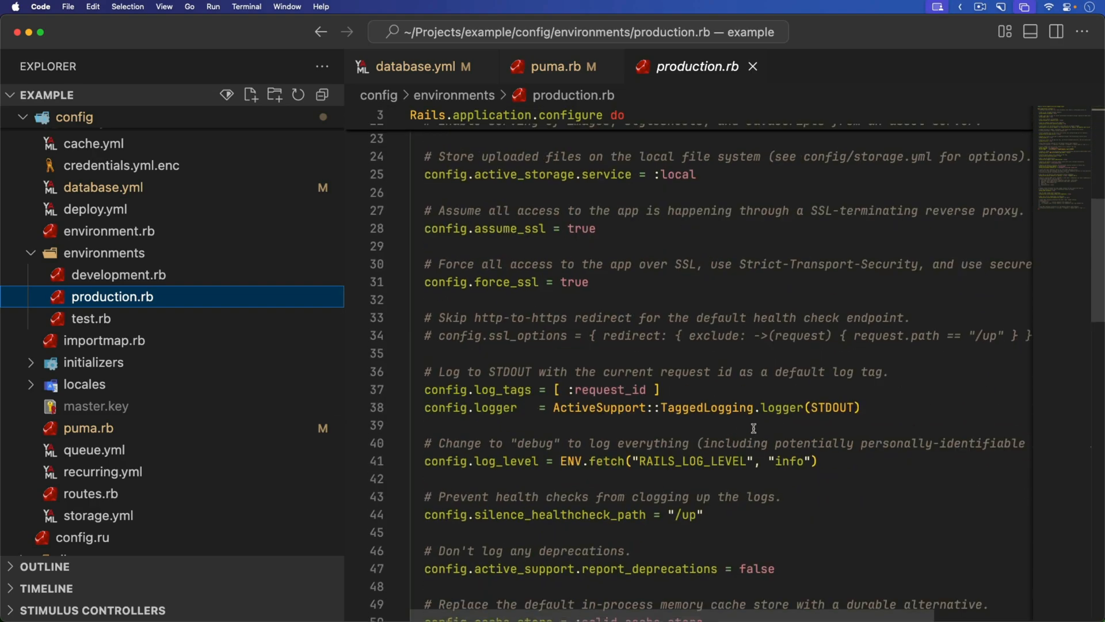
scroll(down, 3)
text(#)
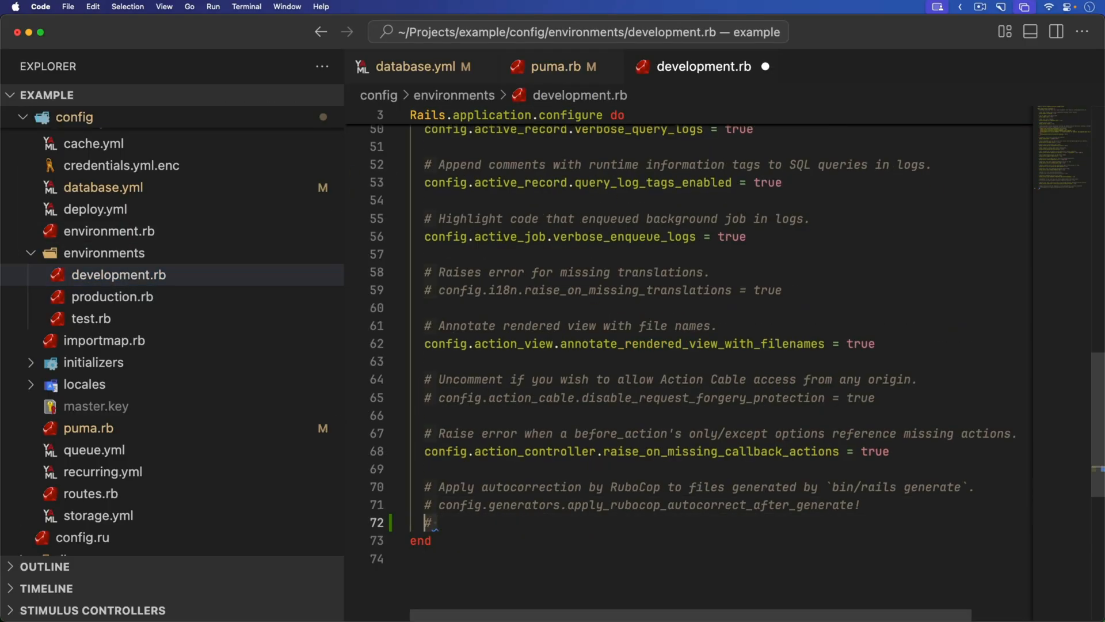
text(config.active_job.queue_adapter = :solid_queue)
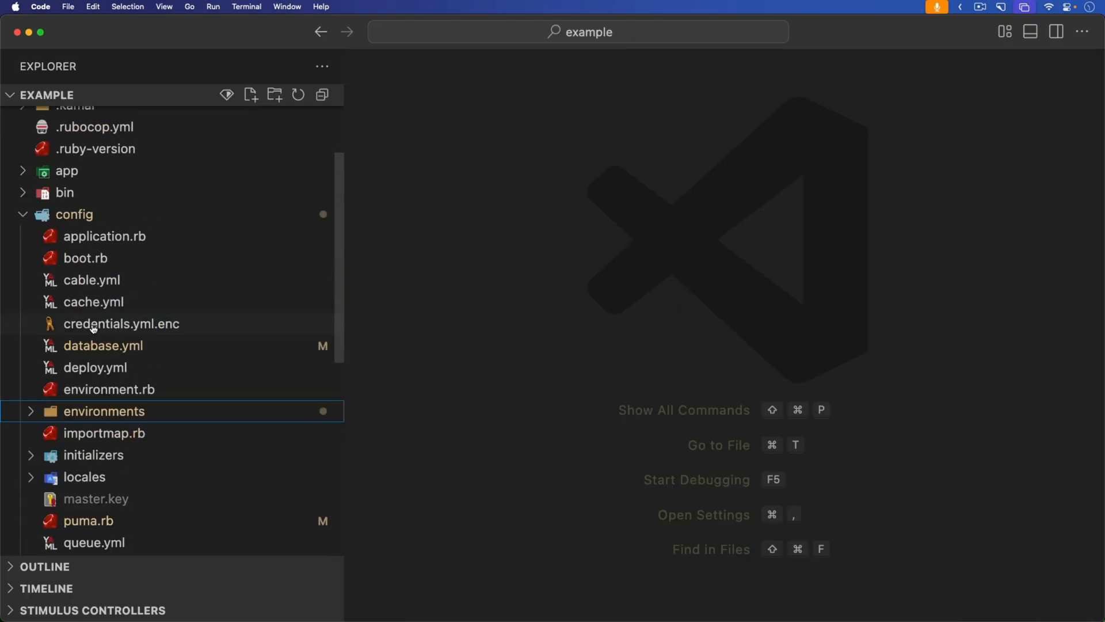
- In welcome/index.html.erb add a link_to tag pointing at root_path(jobs: 1)
click(67, 171)
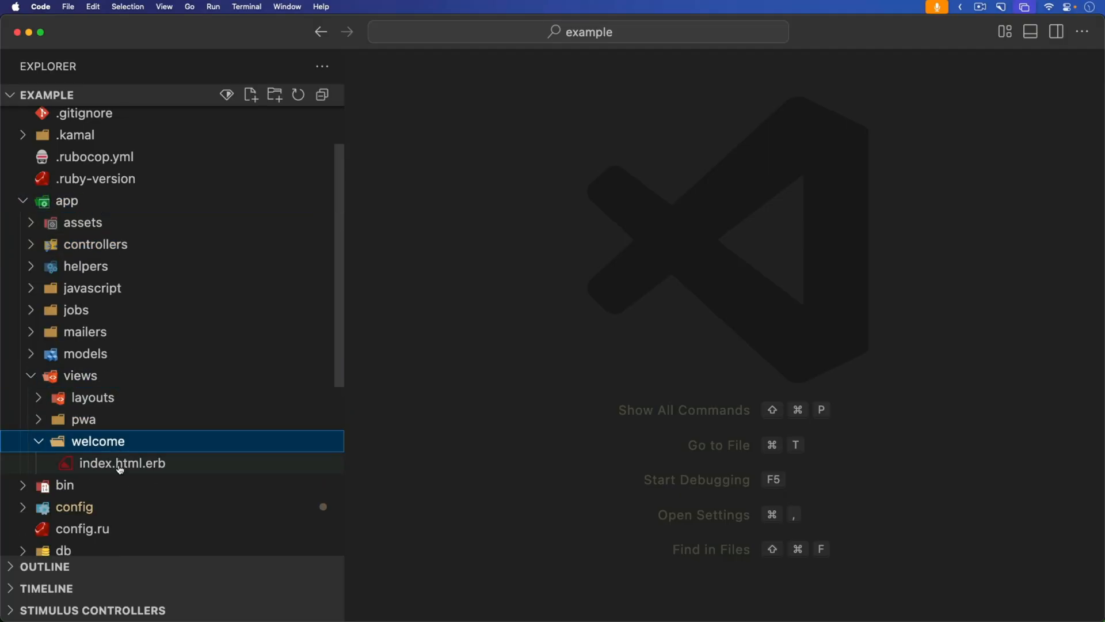
click(120, 463)
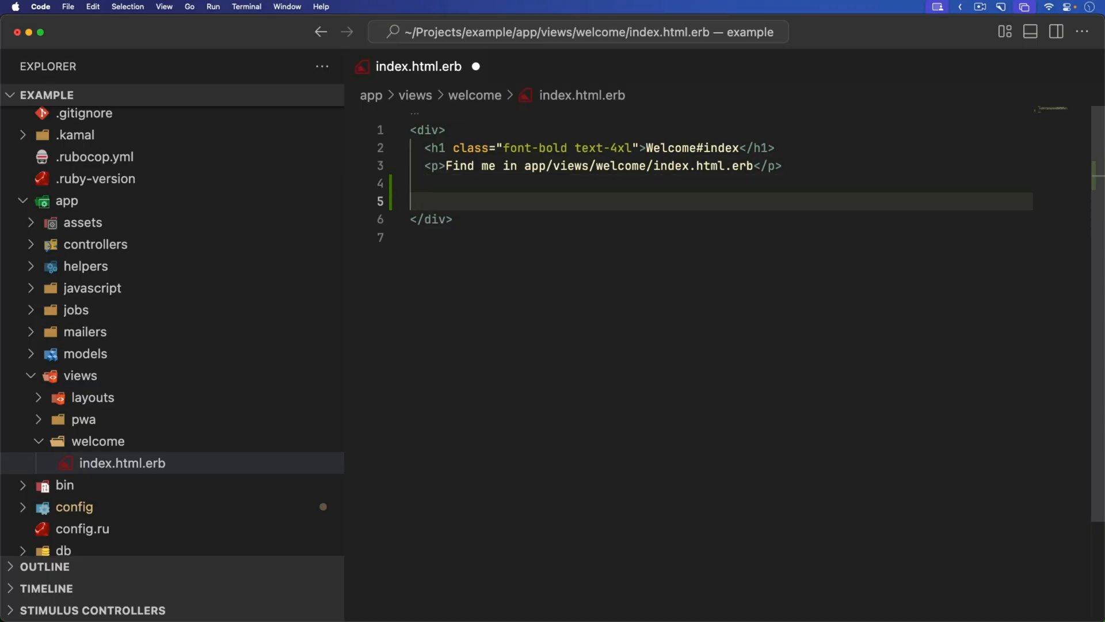
text(<%=%>)
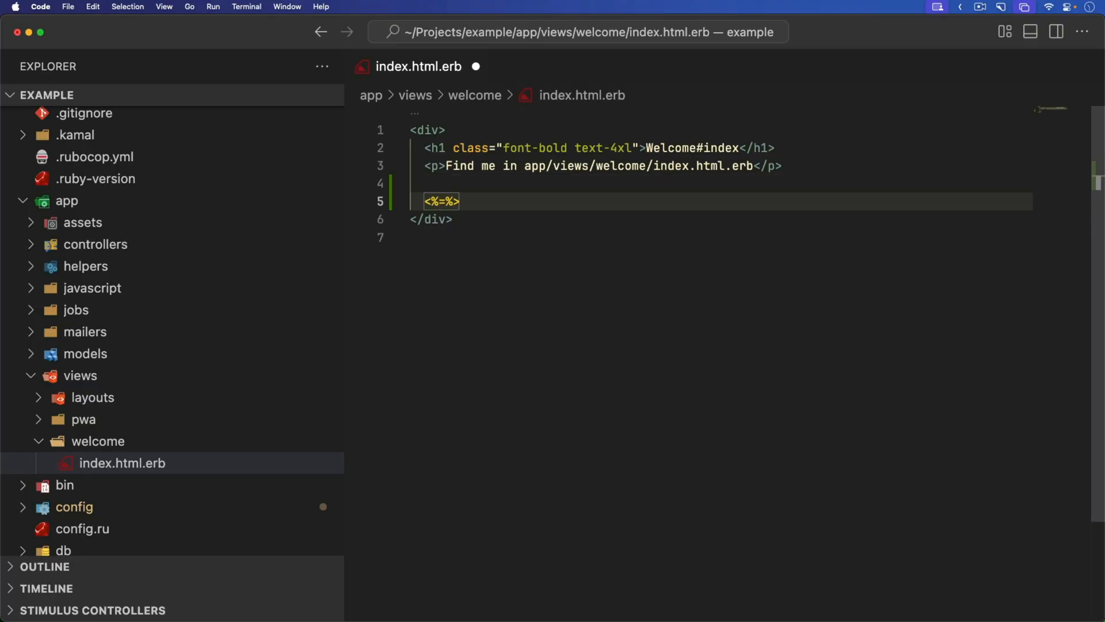
text(link_to "Queue 1 Job)
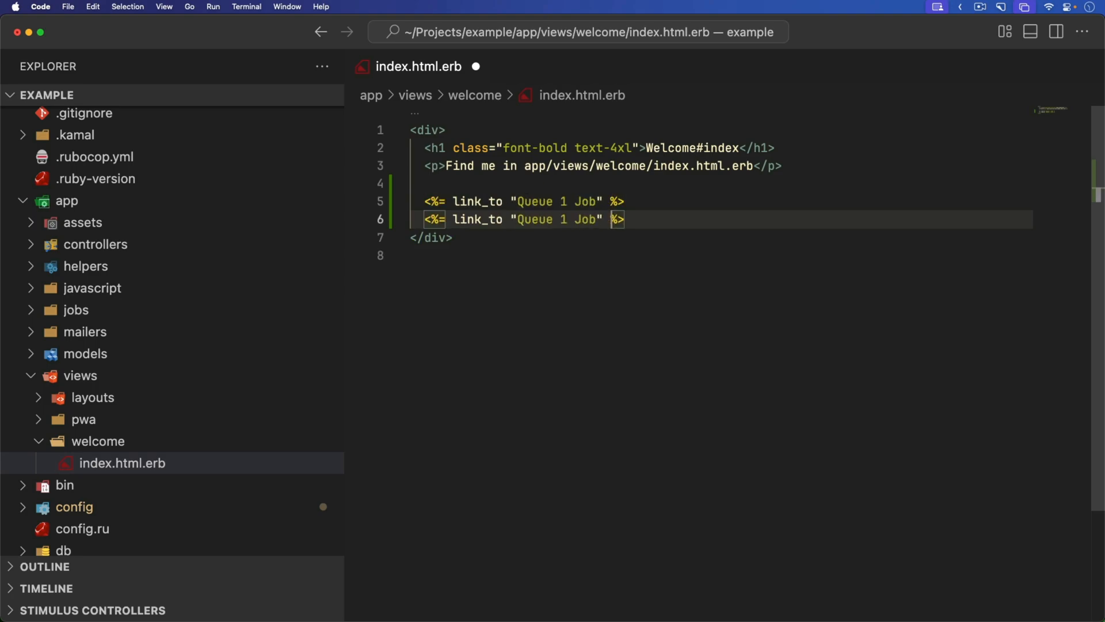
text(0)
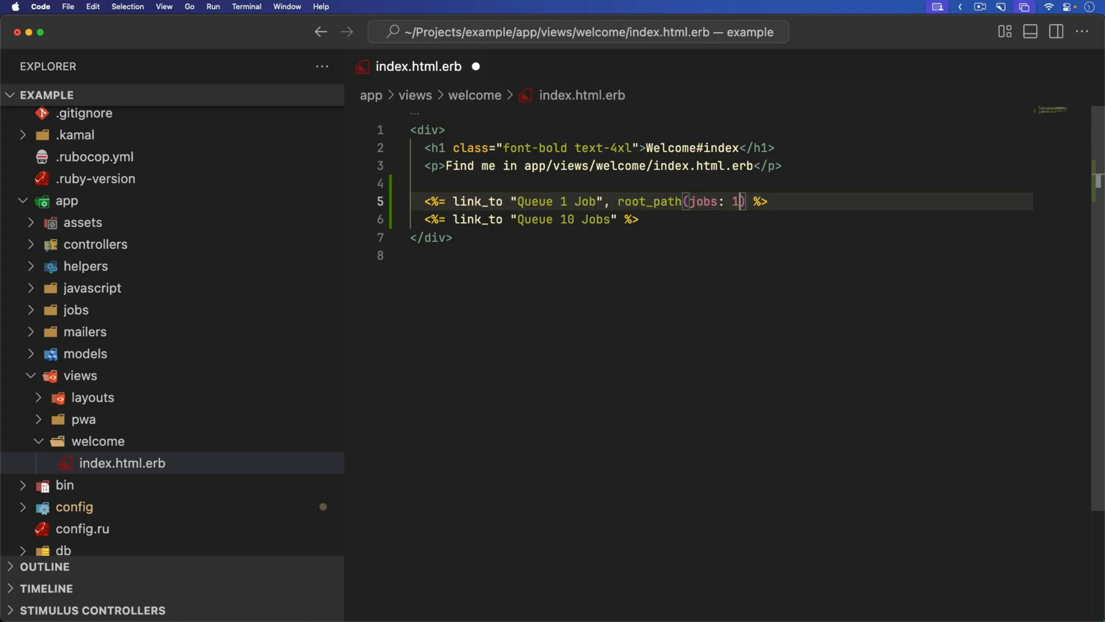
text(, root_path(jobs: 1))
text(, ")
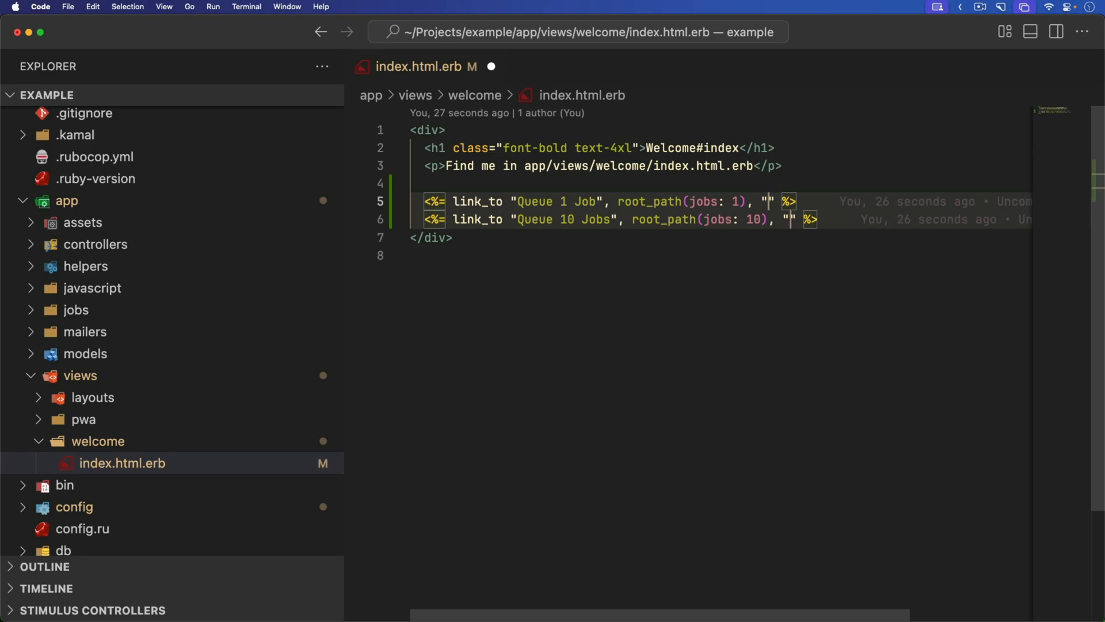
- Give the link a data-turbo-prefetch false attribute
text(data-turbo)
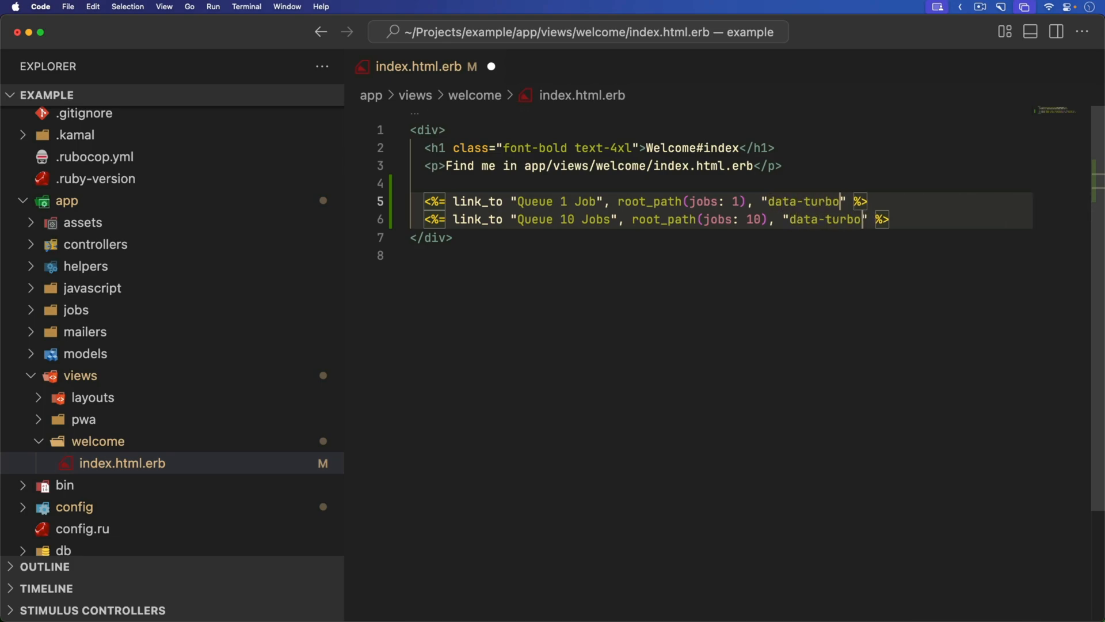
text(-prefetch":)
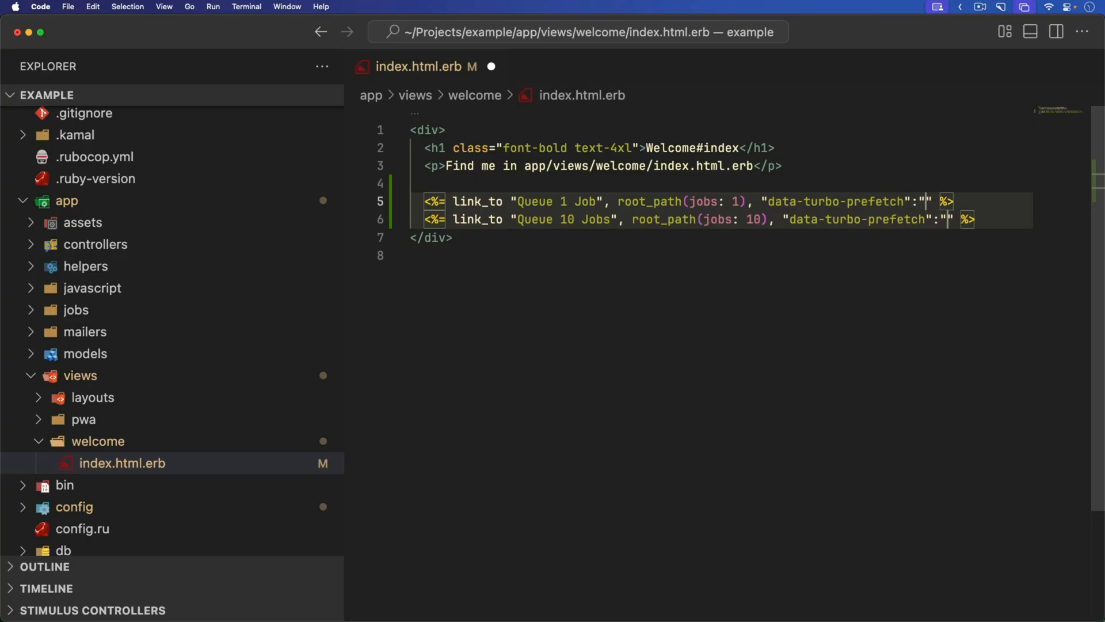
text(false)
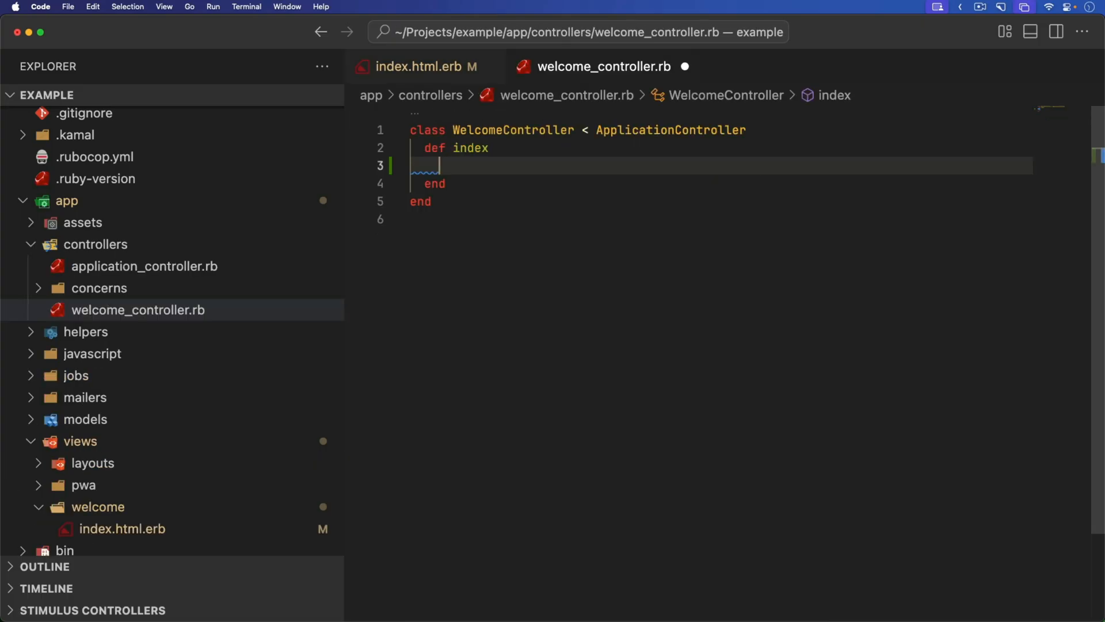
- In the index action add if params[:jobs] with a params[:jobs].to_i.times { } block
text(if)
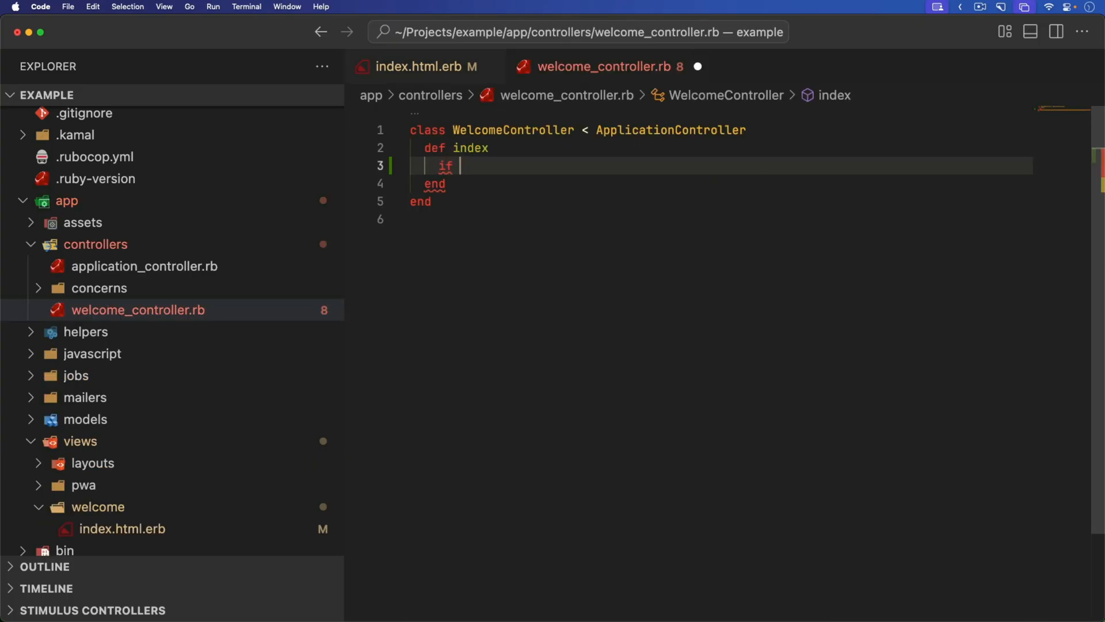
text(params[:jobs])
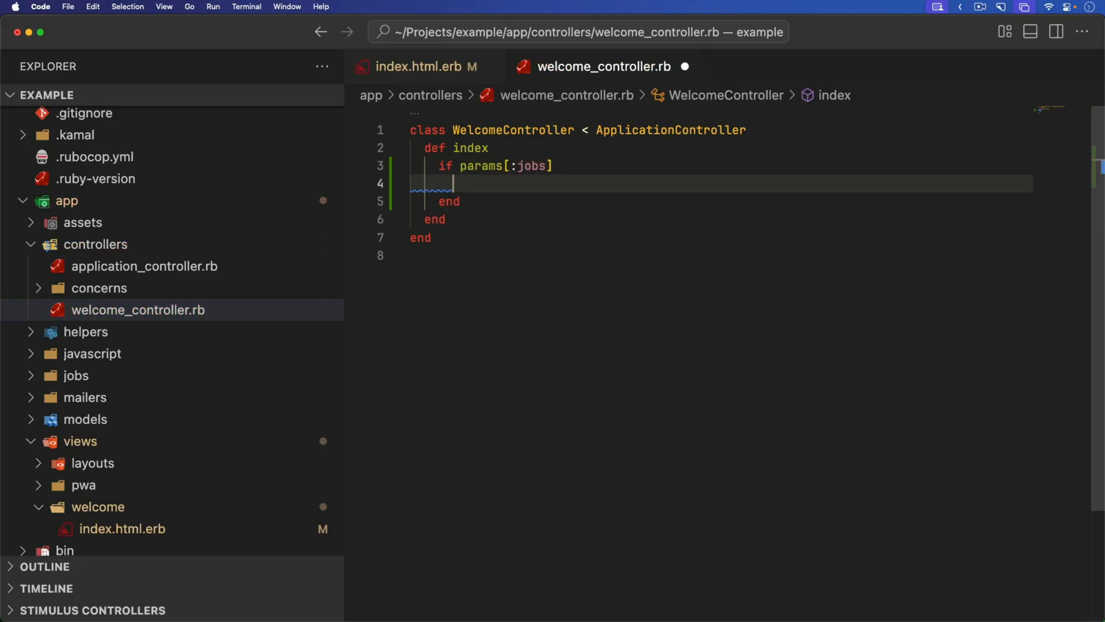
text(params)
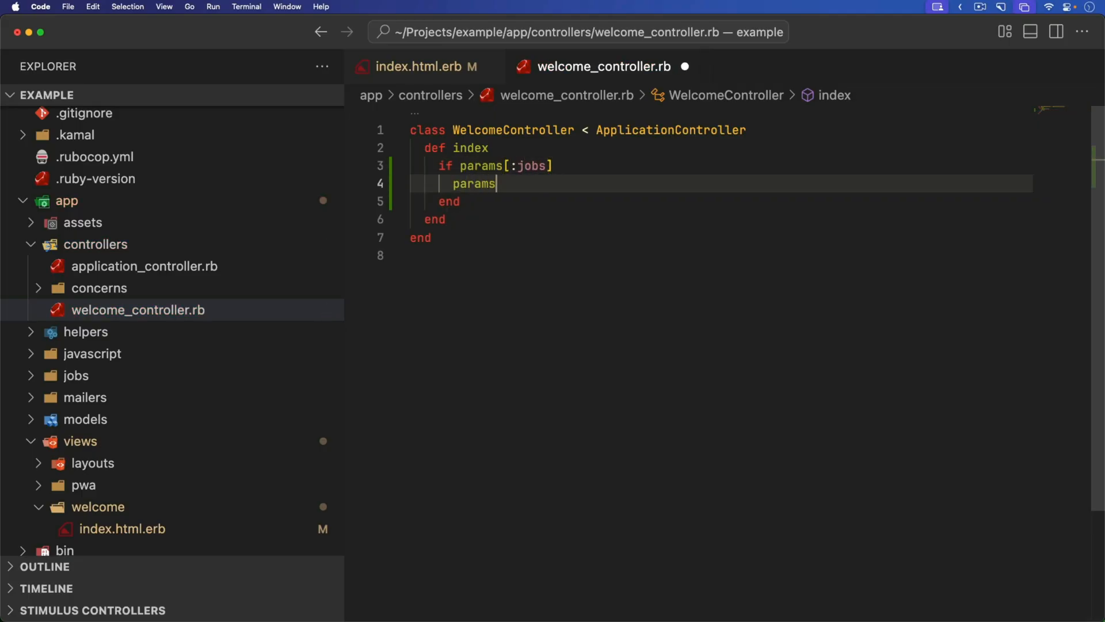
text([:jobs])
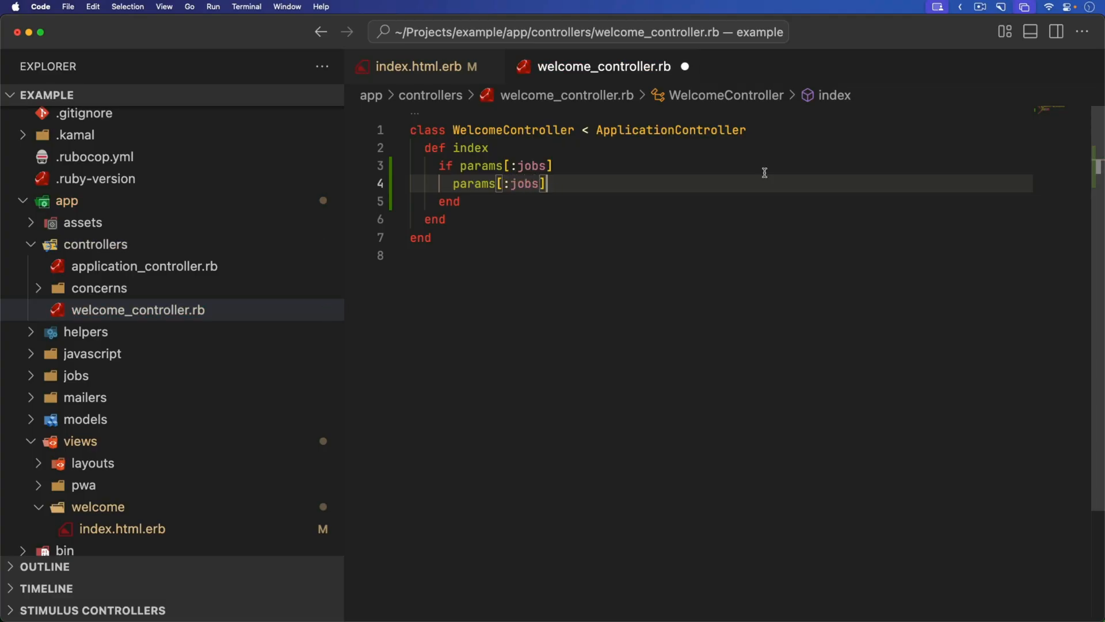
text(.to_i)
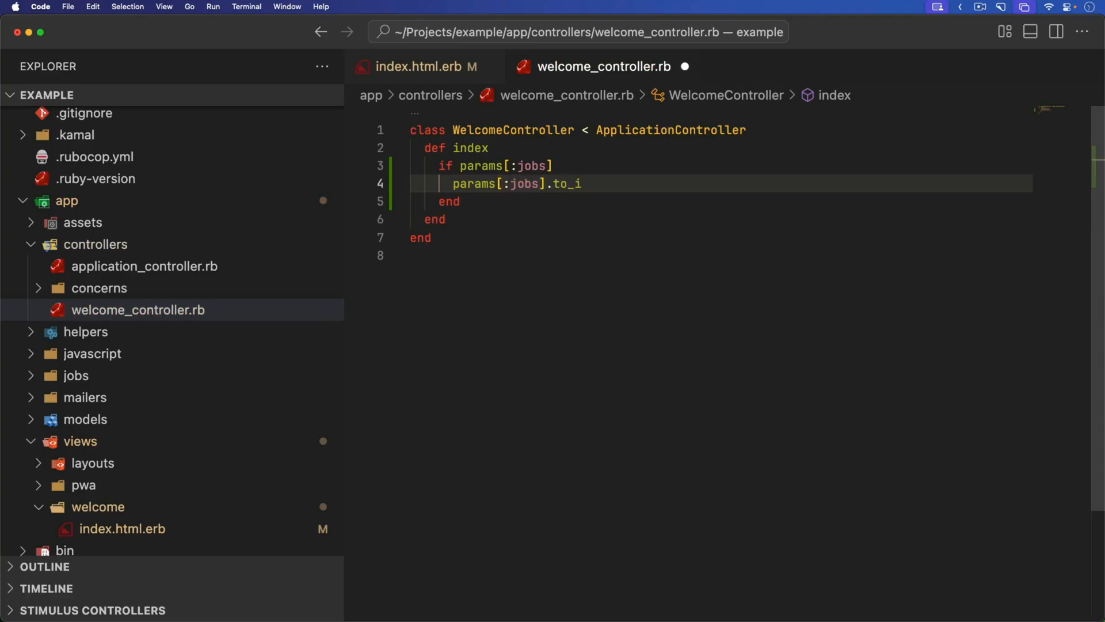
text(.times)
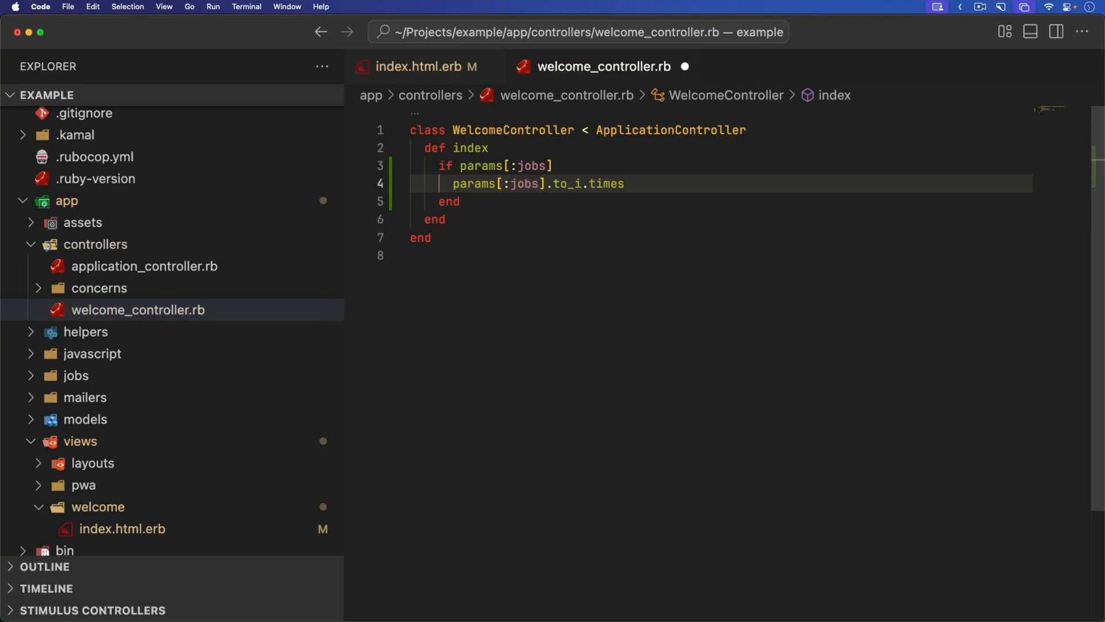
text({ })
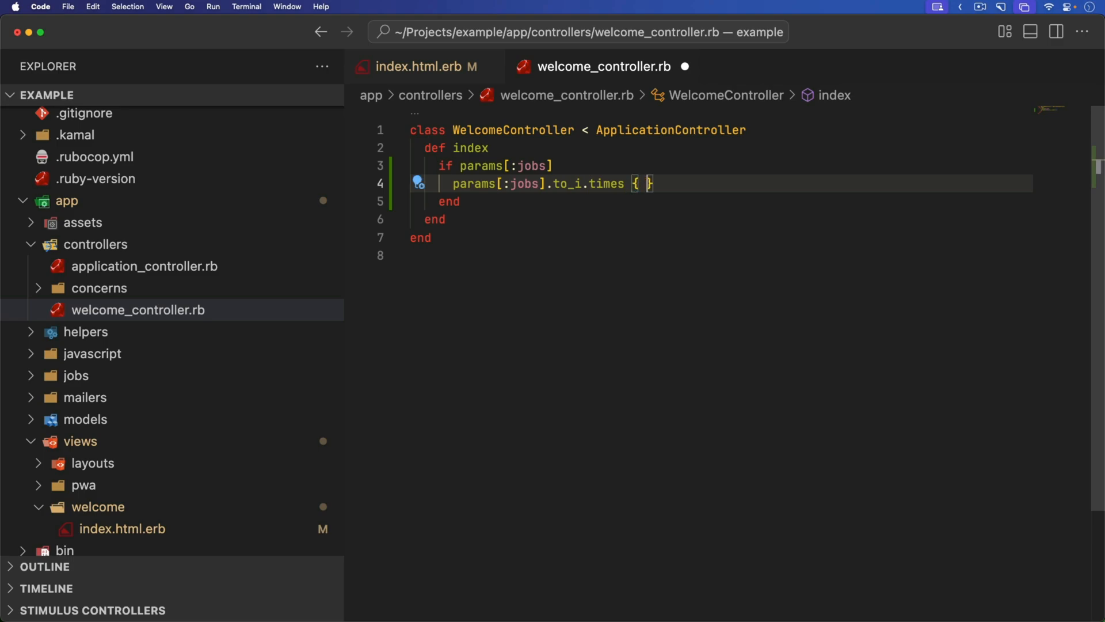
- Inside the block log Rails.logger.info "✅ Log Executed" using the emoji picker
text(Rails.)
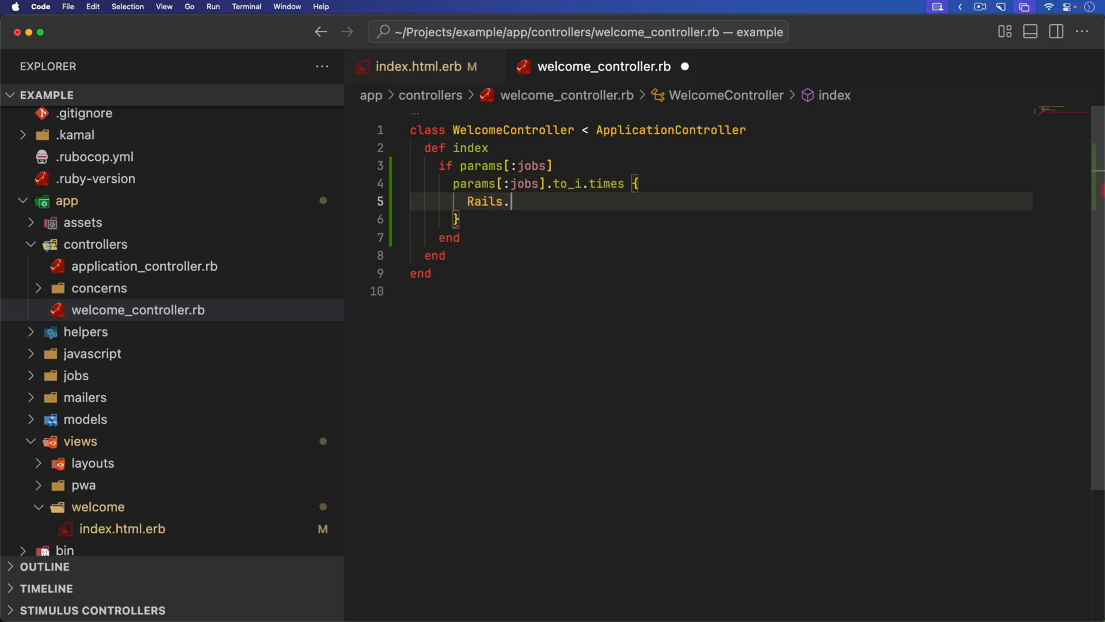
text(logger.i)
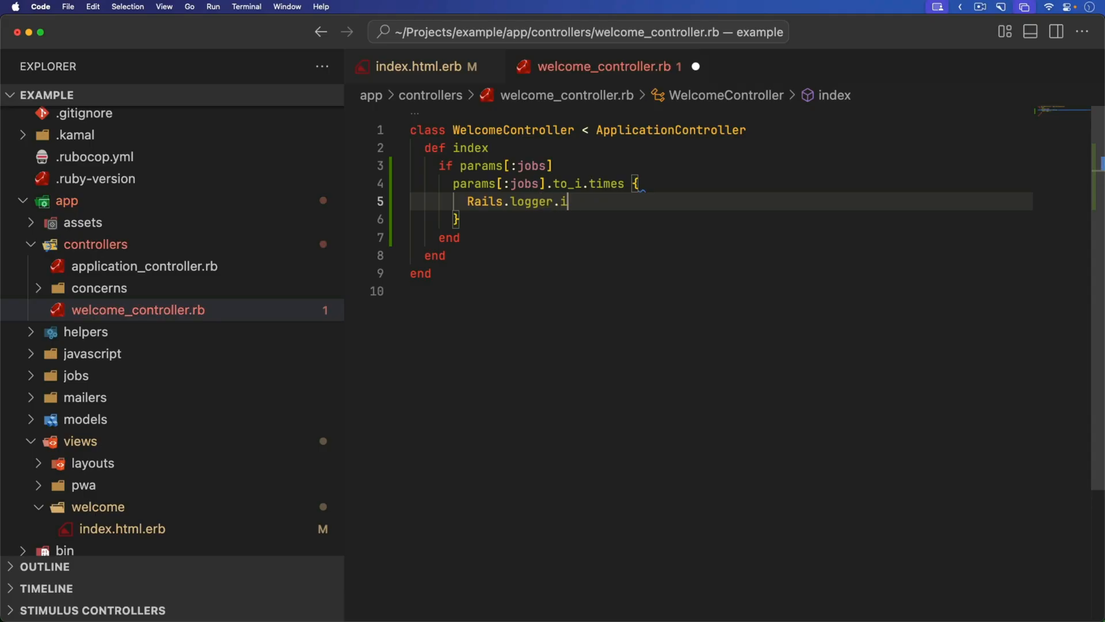
text(nfo "")
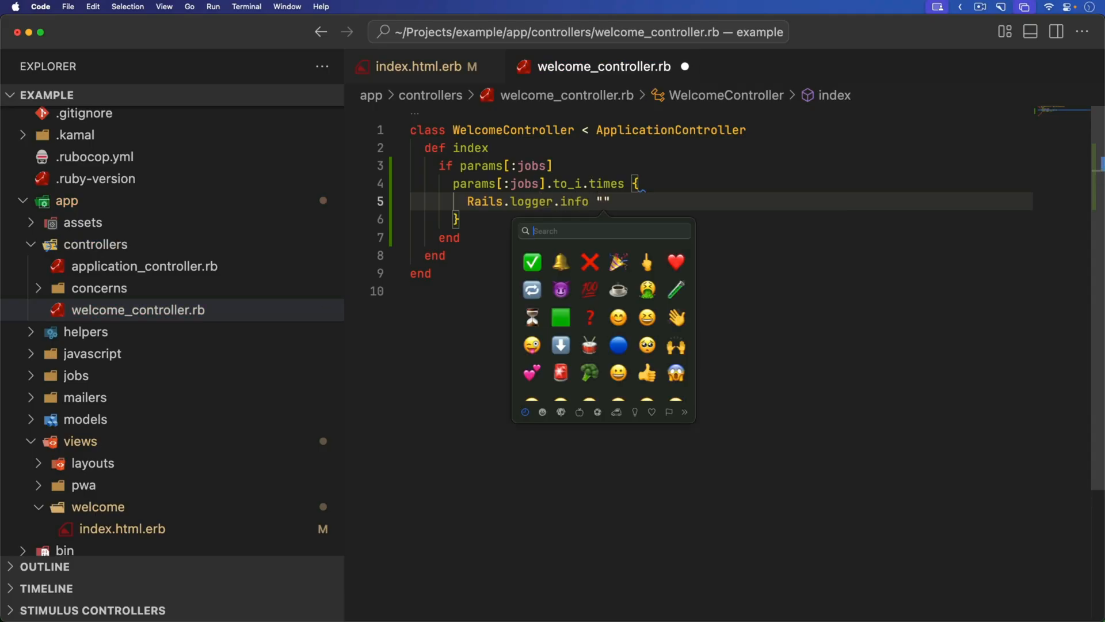
click(532, 262)
text(✅ Log Executed)
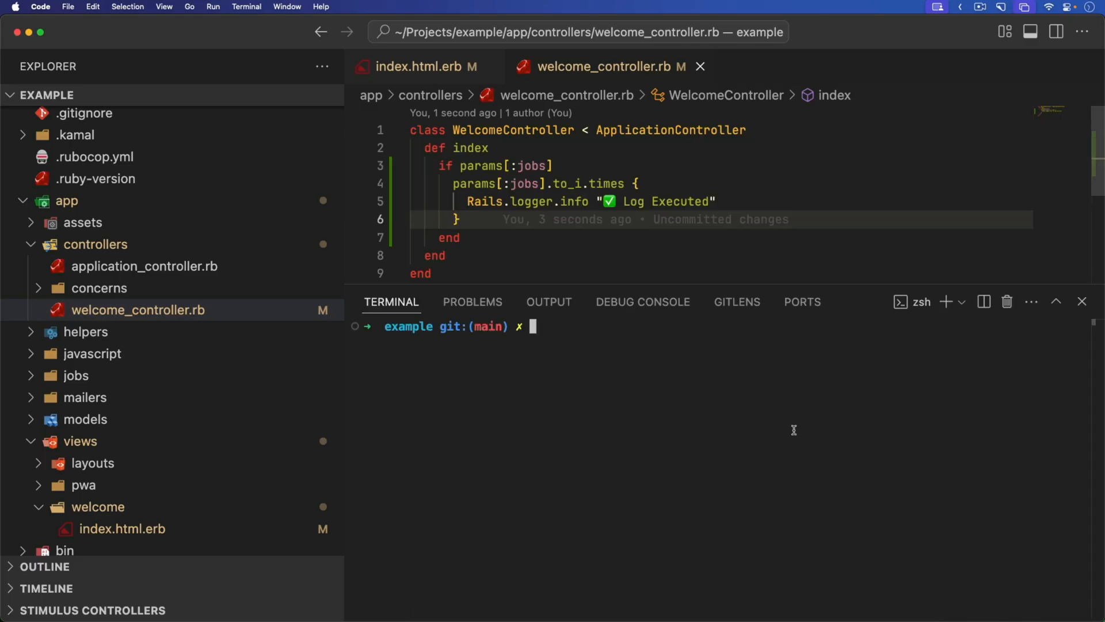
- Stop the dev server and run rails g job expensive_background_job in the terminal
text(bin/rails pr)
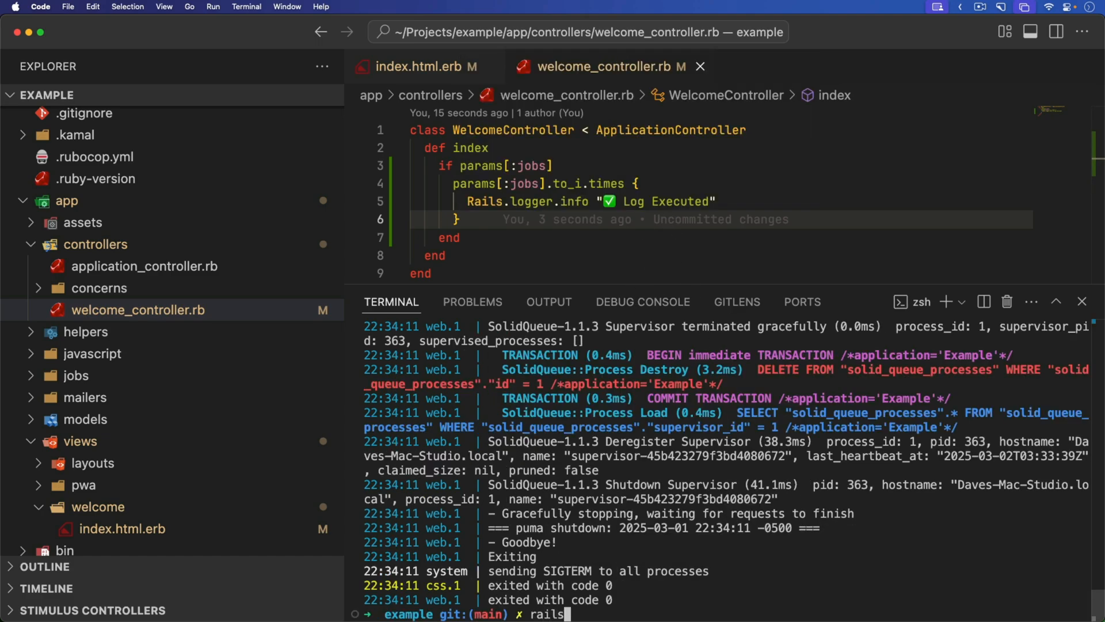
text(g job expensive_background_job)
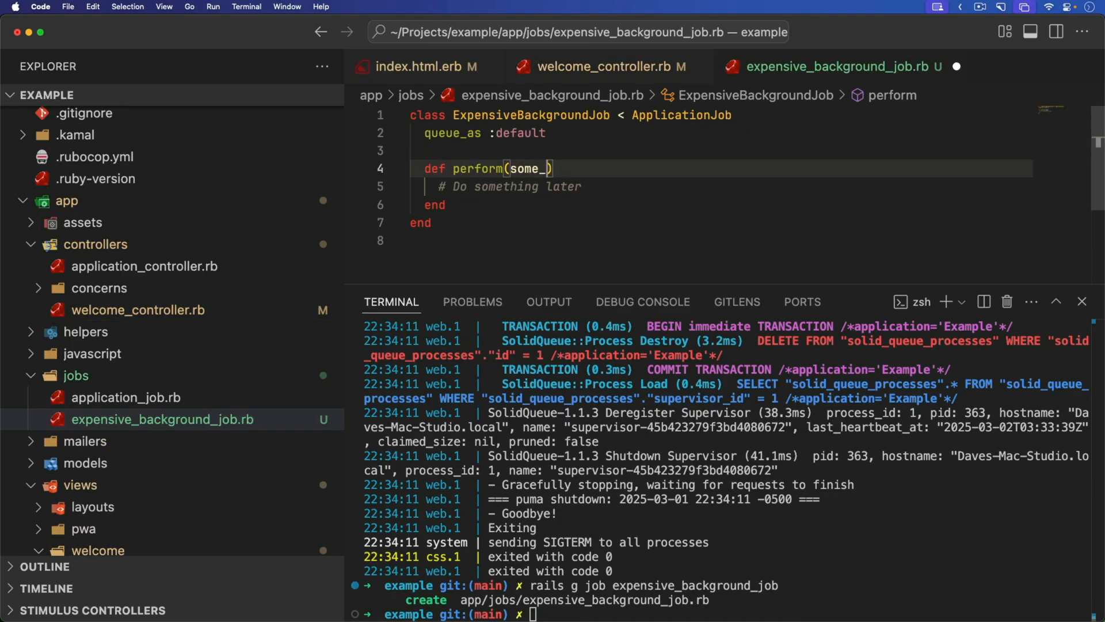
- Make the job's log line interpolate #{some_record} from its perform parameter
text(record)
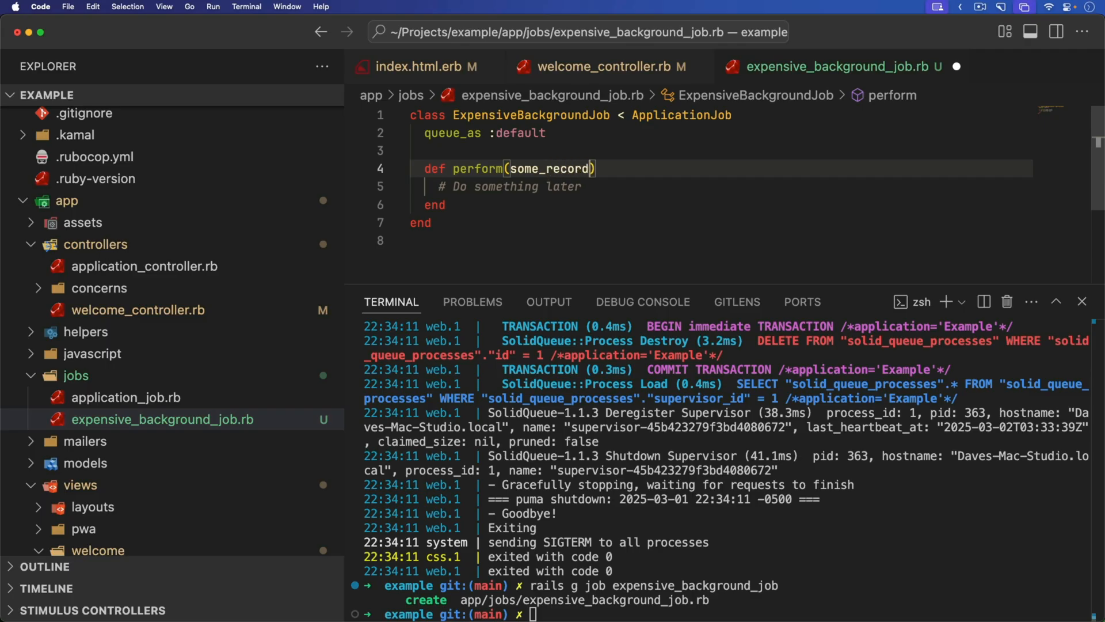
click(601, 67)
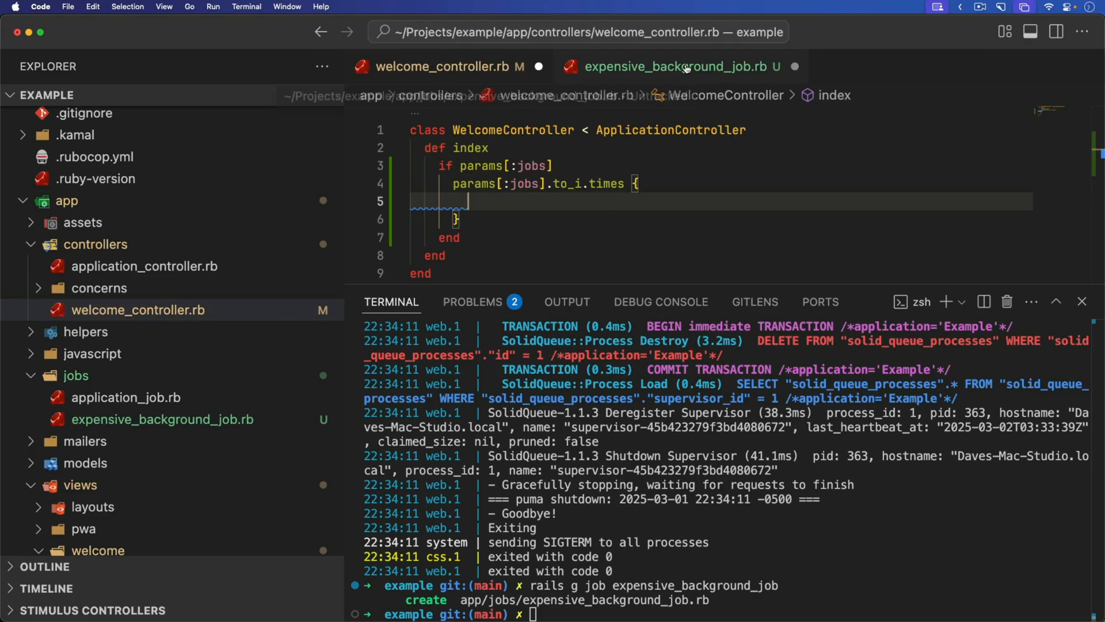
click(678, 67)
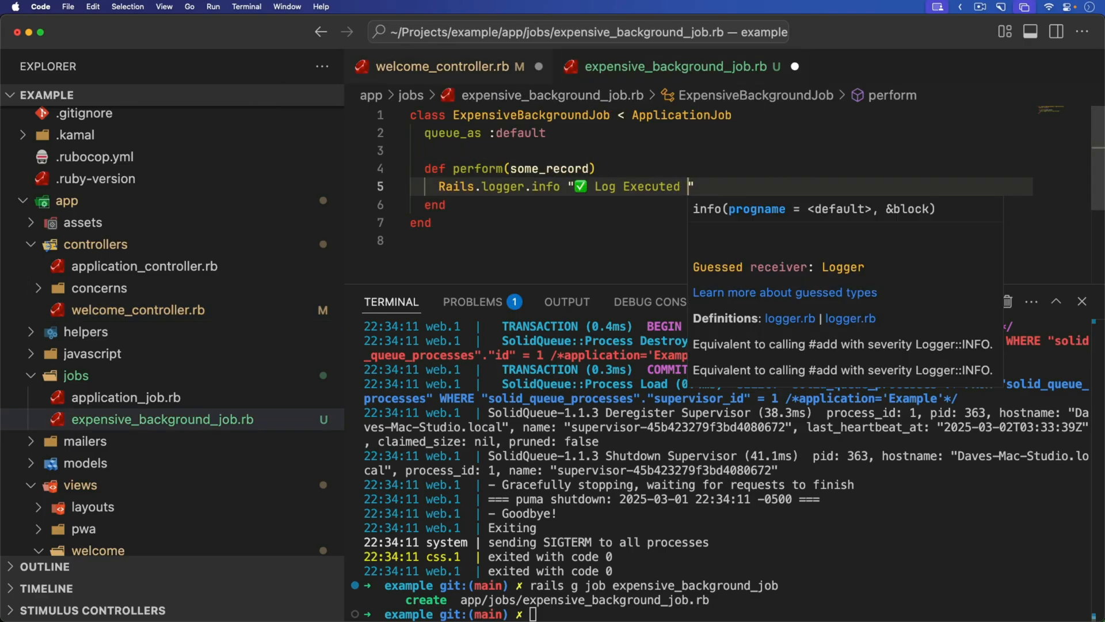
text(#{some_record})
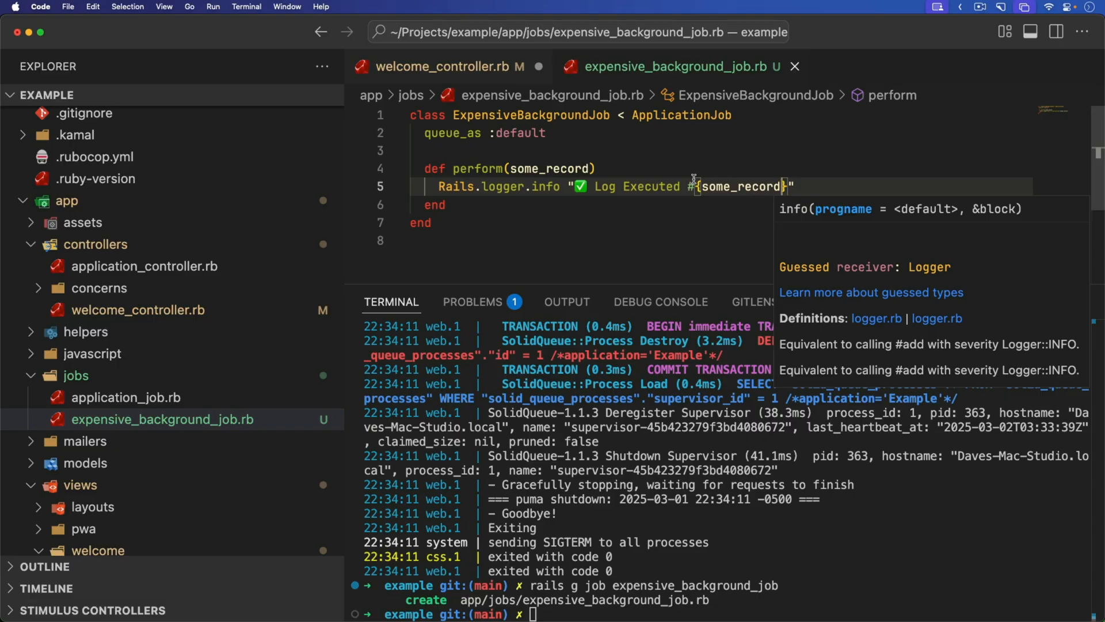
- In the welcome controller enqueue ExpensiveBackgroundJob.perform_later(rand) per requested job
click(442, 67)
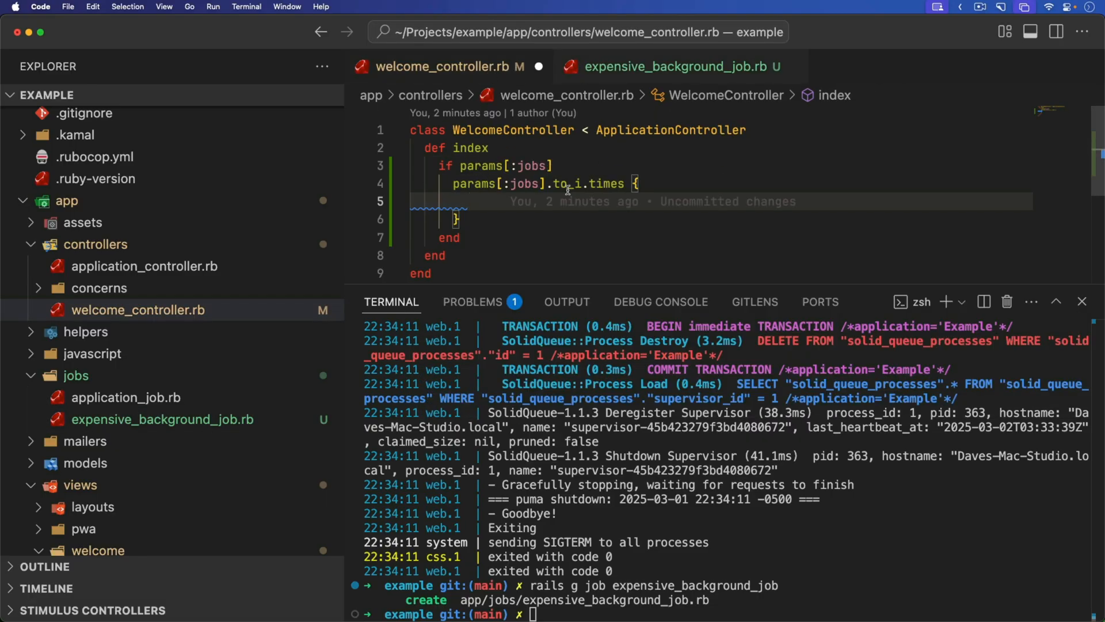
text(ExpensiveBackgroundJob.perfo)
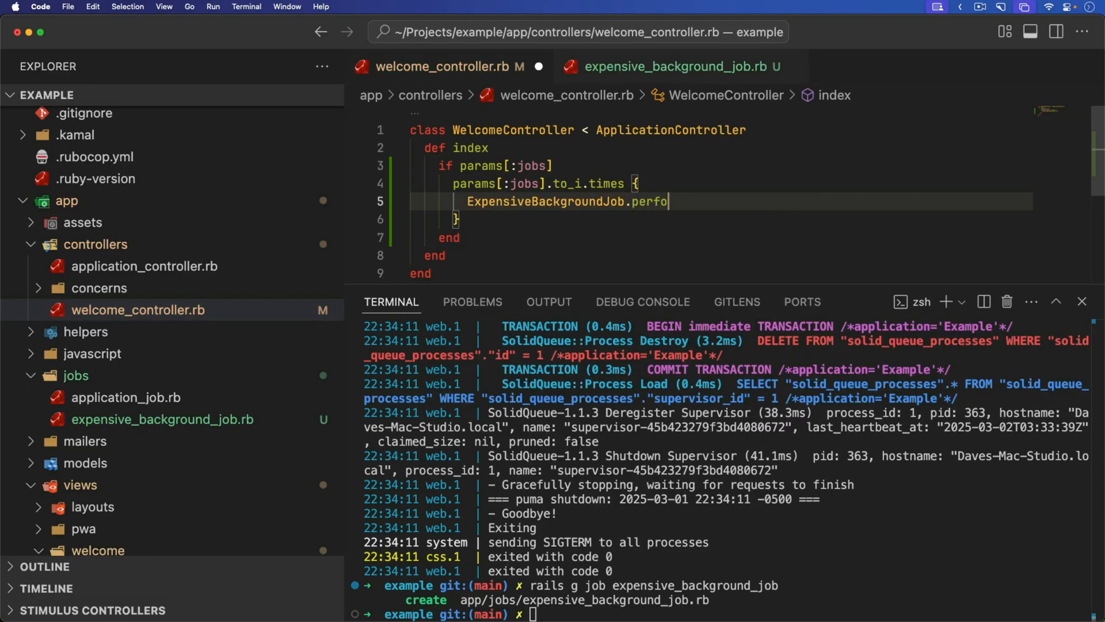
text(rm_later(rand) })
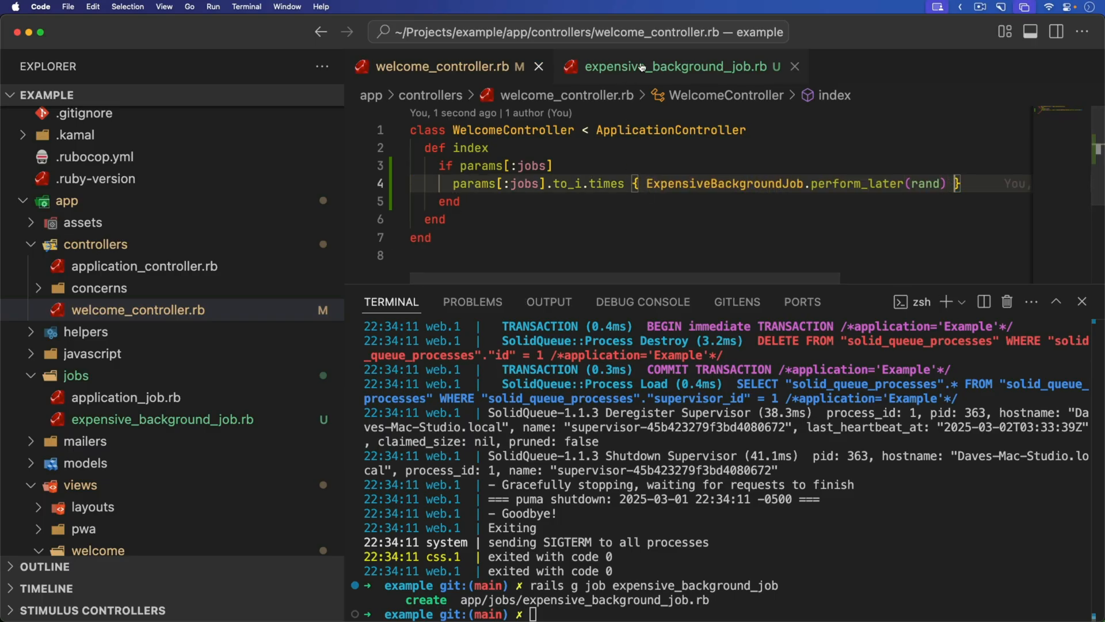
click(677, 67)
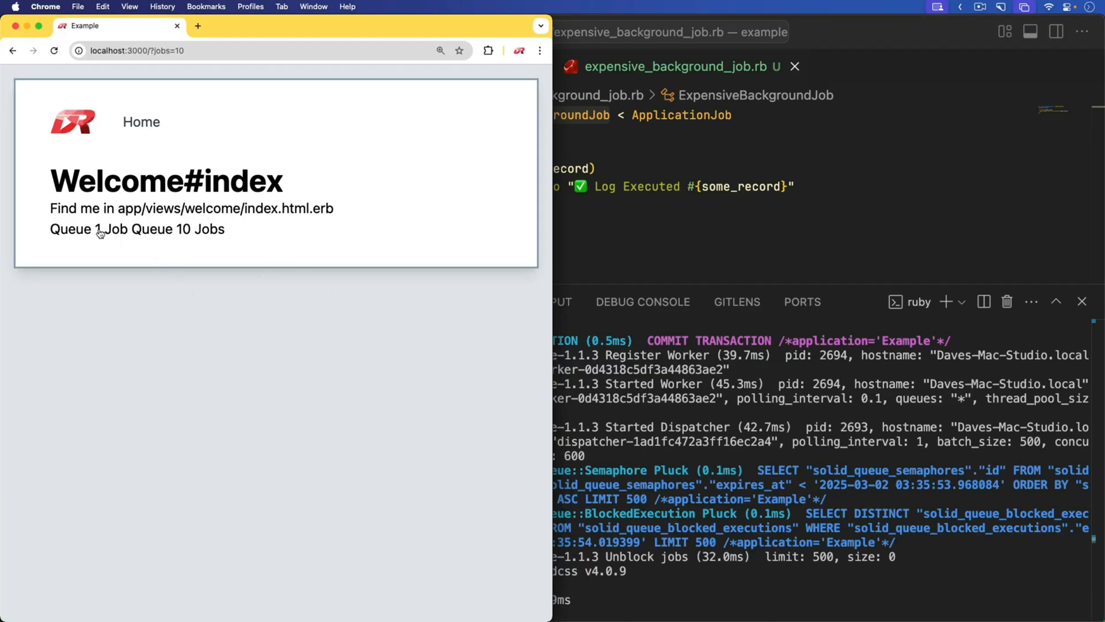
- Queue ten jobs from the welcome page and review the ActiveJob log entries in the terminal
click(79, 228)
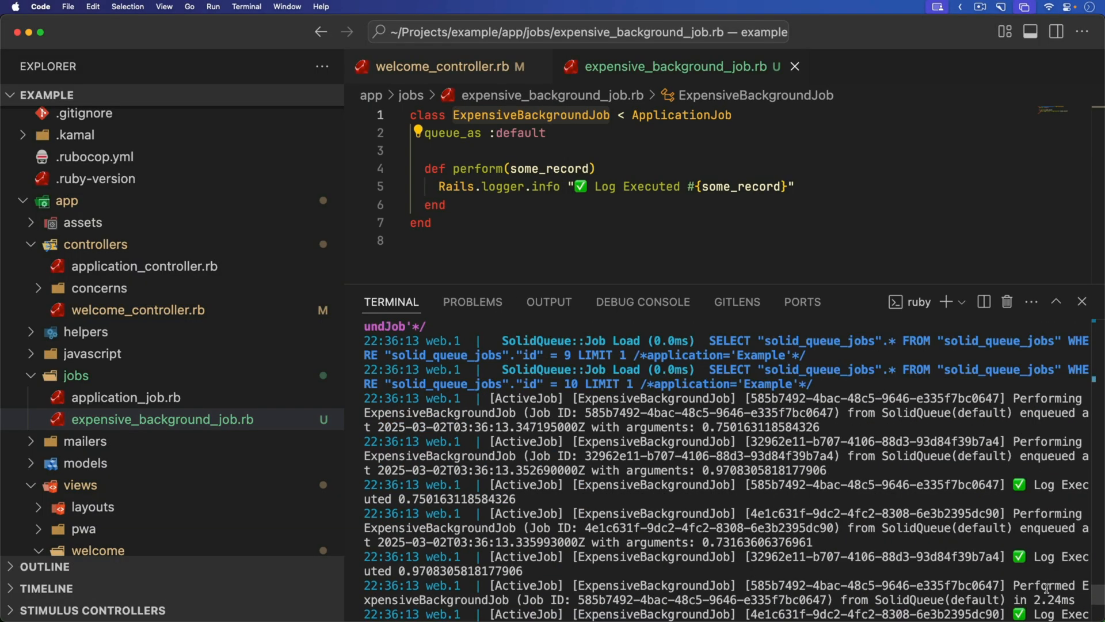
scroll(down, 3)
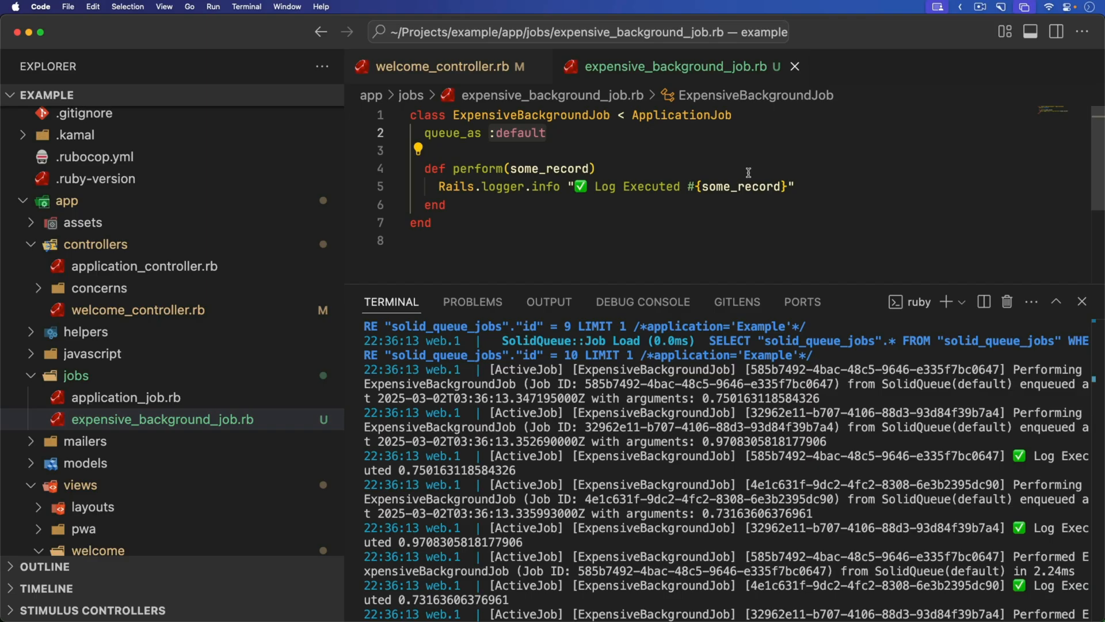
mouse_move(507, 202)
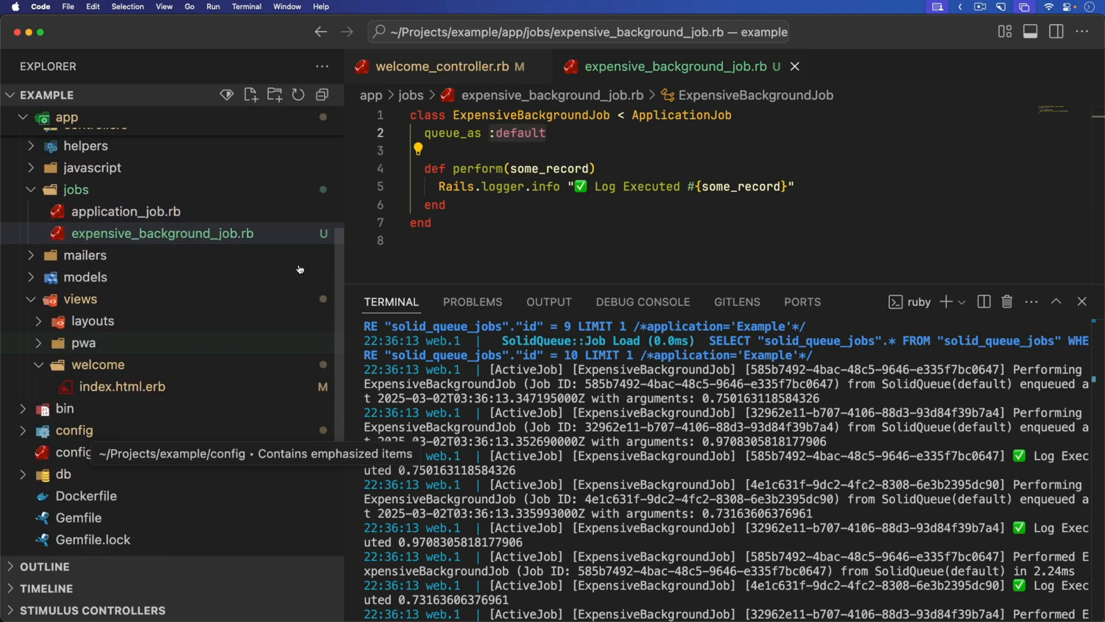
- In queue.yml define three worker blocks for the ["default"], ["gpu"] and ["gpuexternal"] queues
click(74, 429)
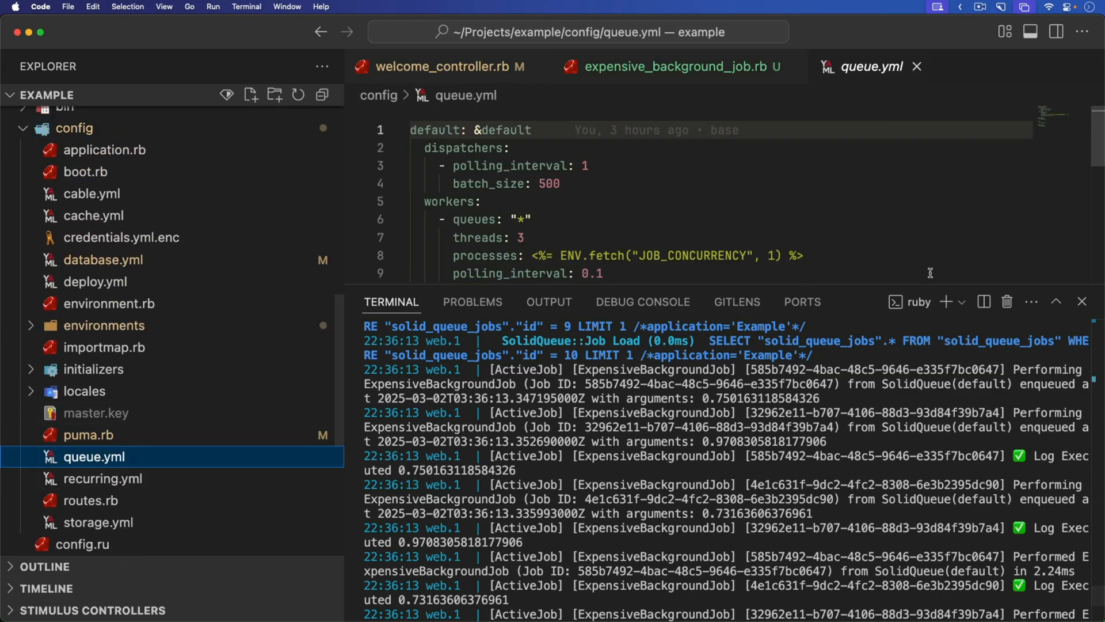
click(1081, 302)
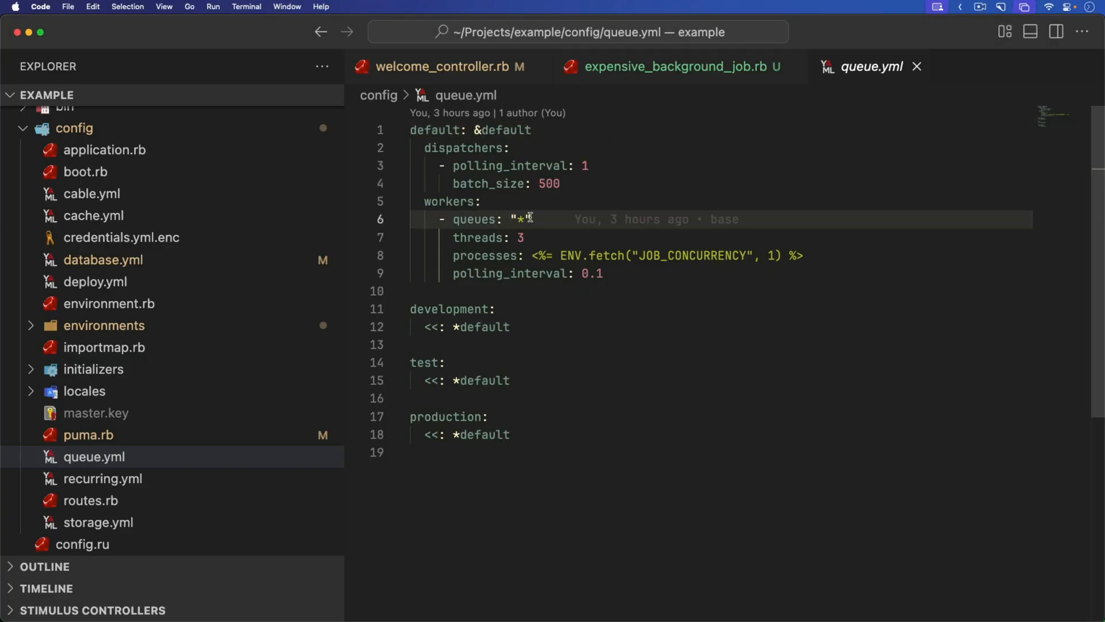
text(["default"])
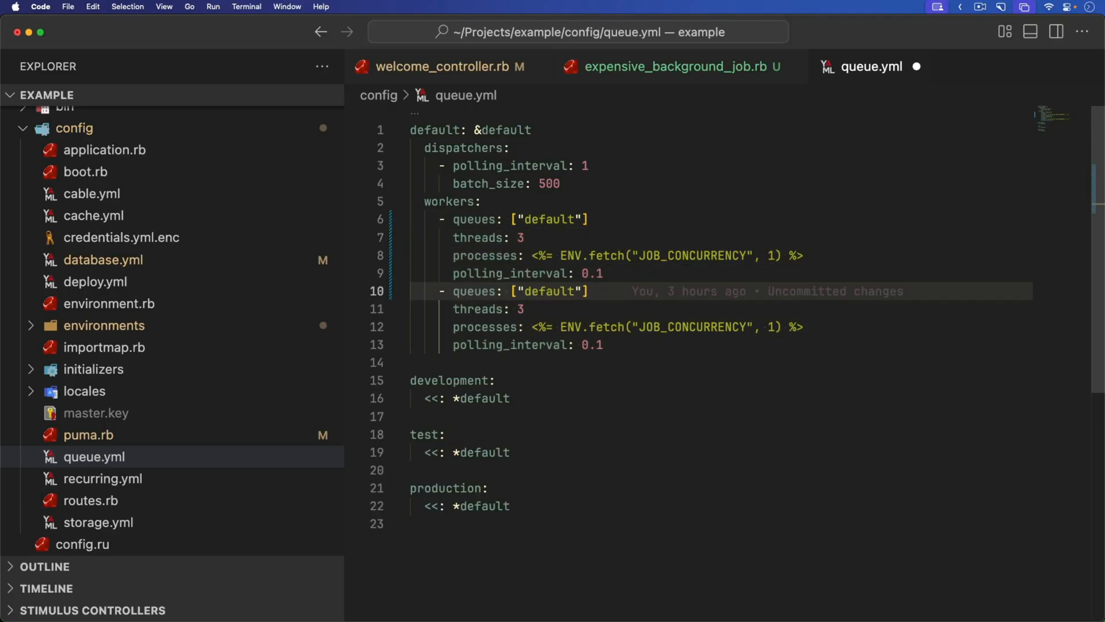
text(gpu)
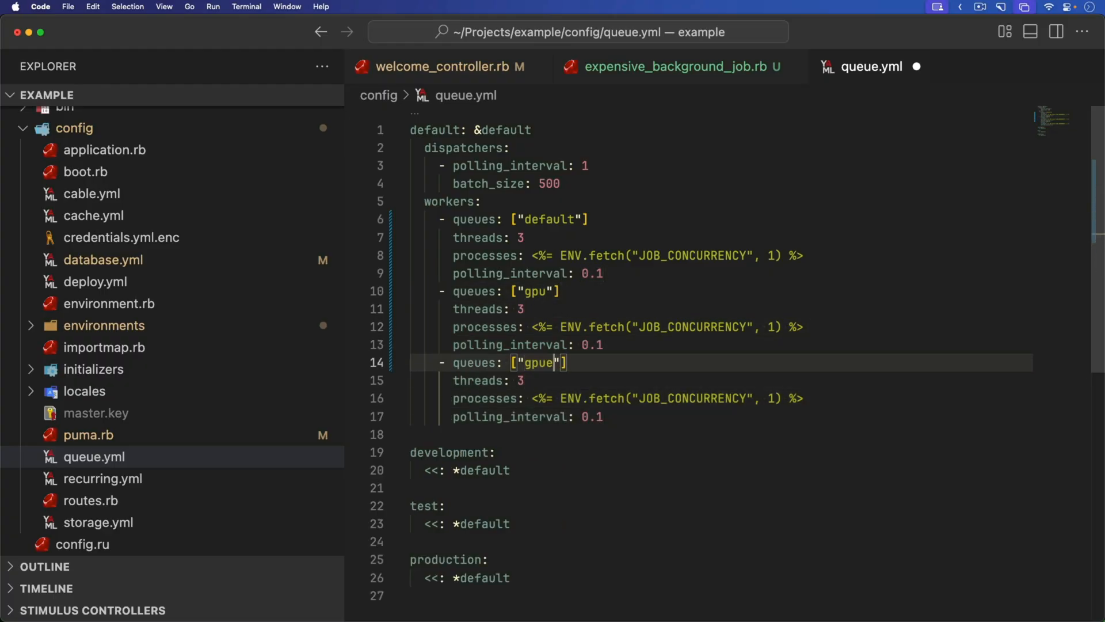
text(xternal)
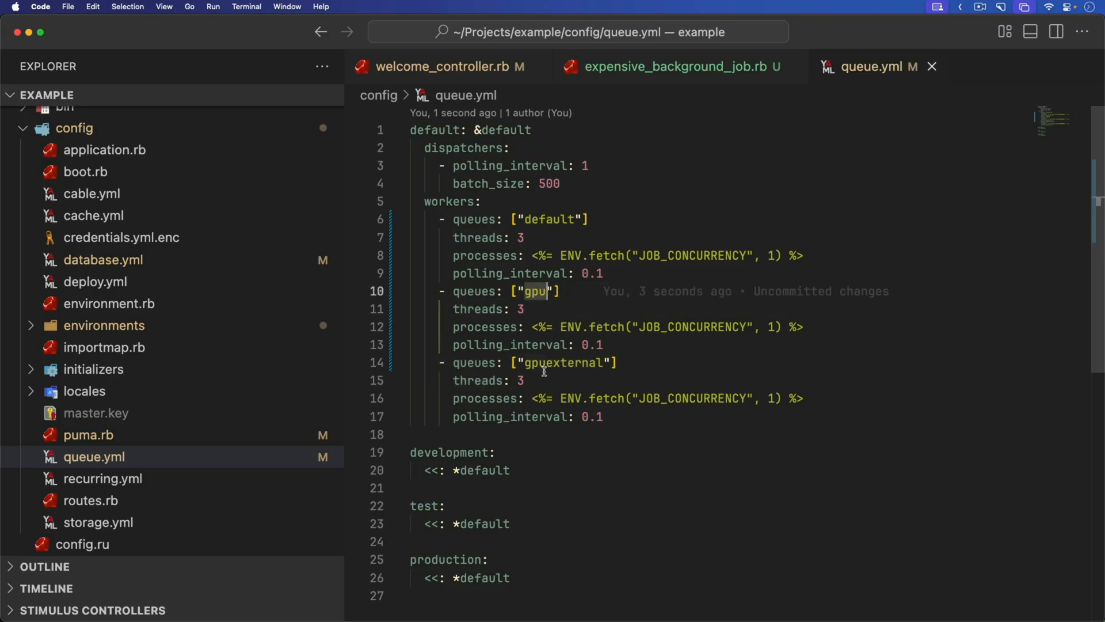
click(525, 309)
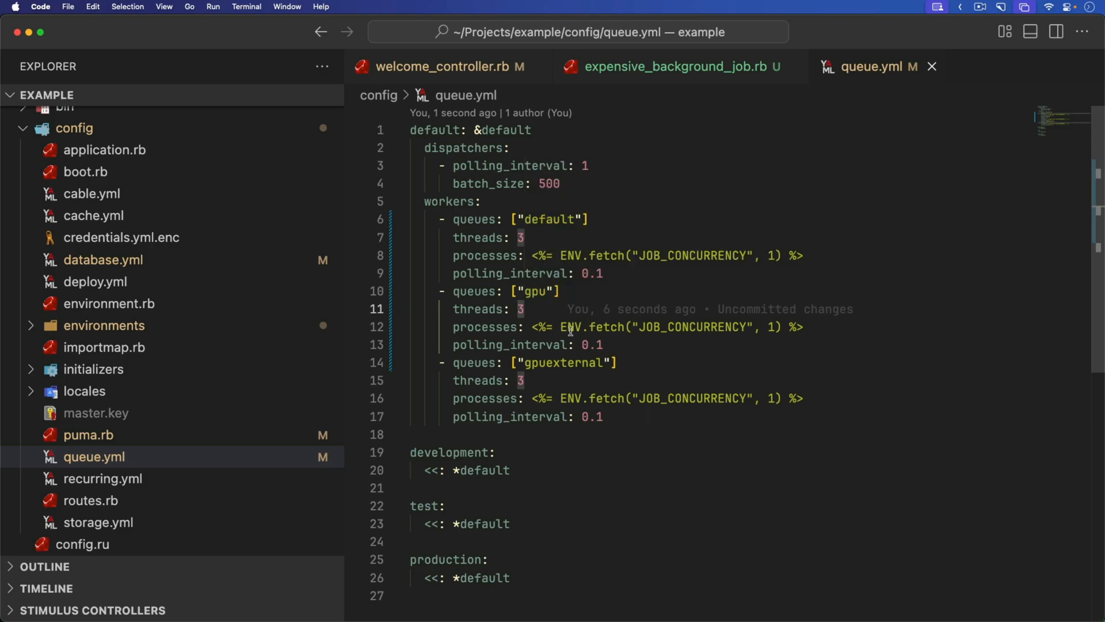
- Replace queue_as :default with a block returning :gpuexternal when gpu_queue_full?, else :gpu
click(673, 67)
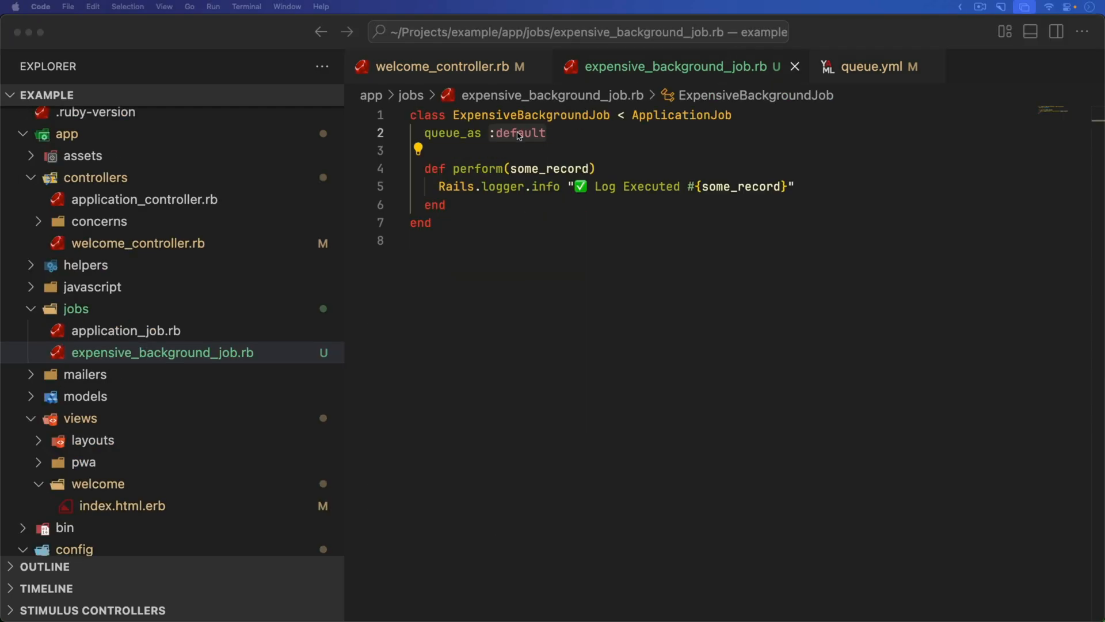
mouse_move(992, 143)
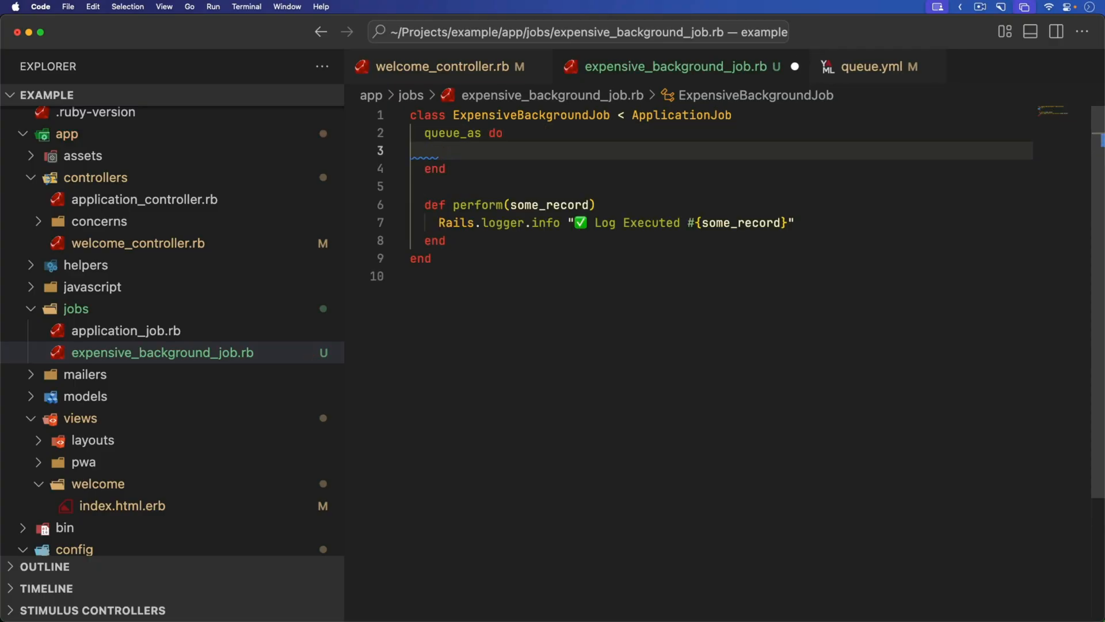
text(gpu_)
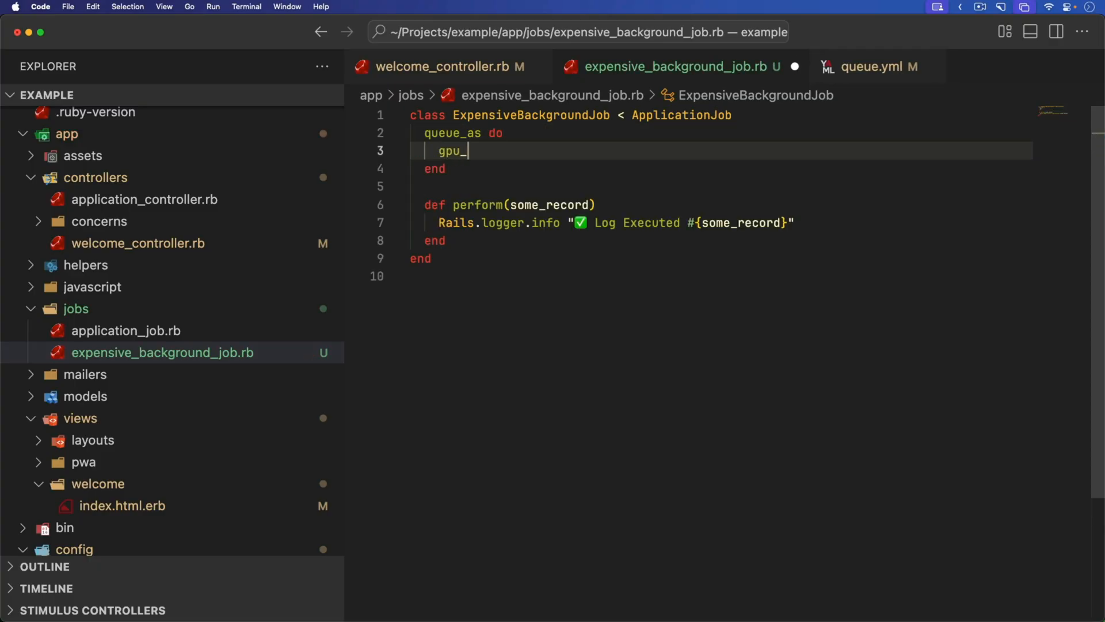
text(queue_full? ? :gpue)
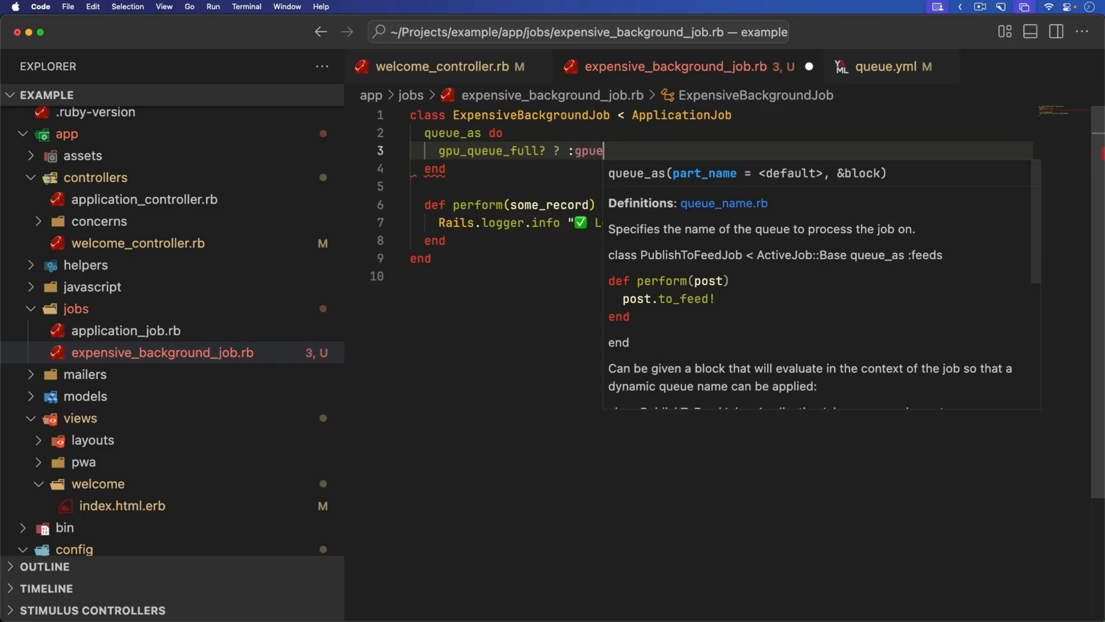
text(xternal : :gpu)
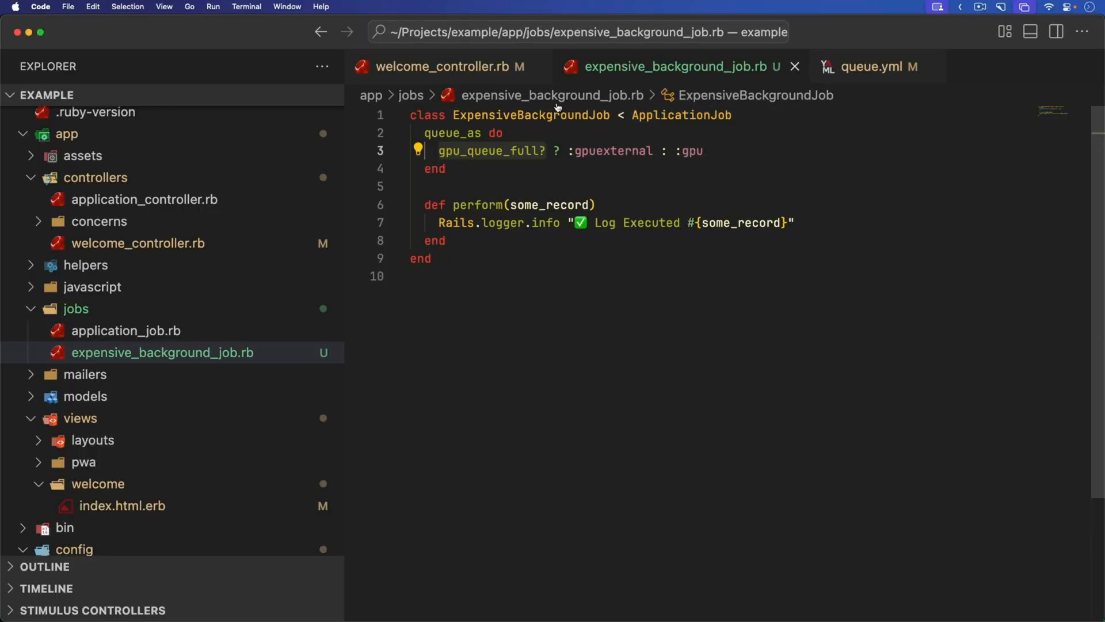
mouse_move(679, 115)
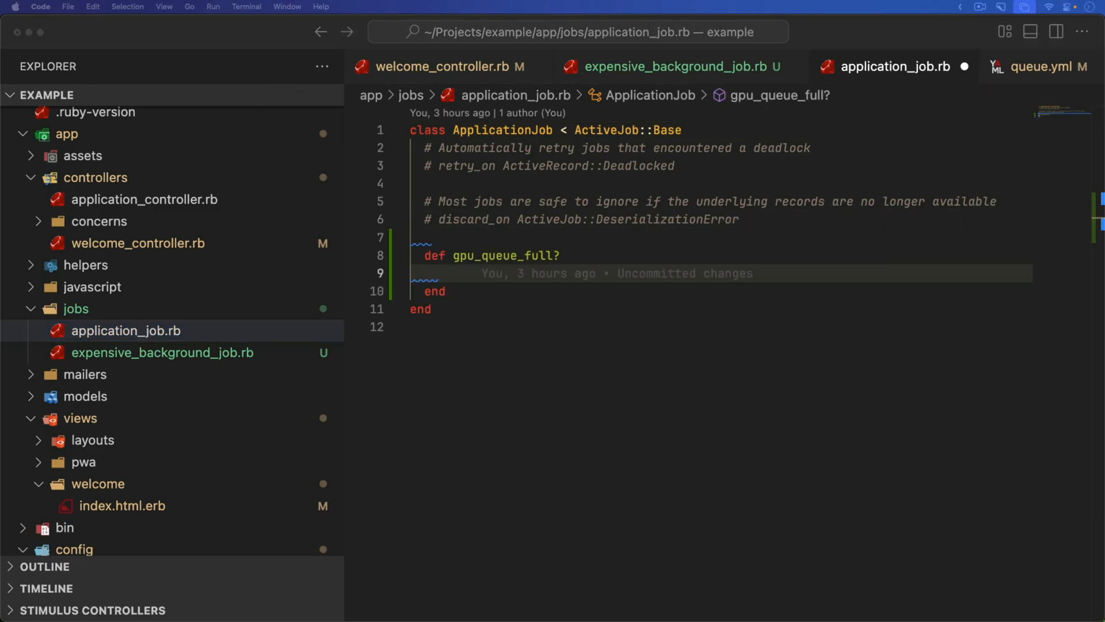
mouse_move(626, 414)
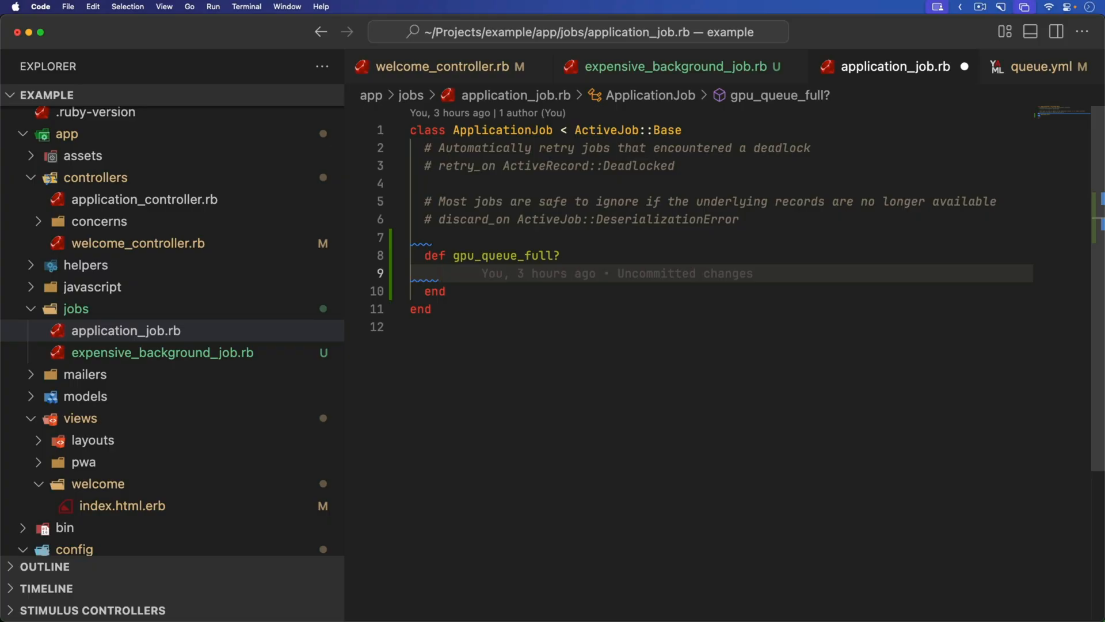
- Write gpu_queue_full? in ApplicationJob counting SolidQueue::ClaimedExecution jobs on the gpu queue
text(active)
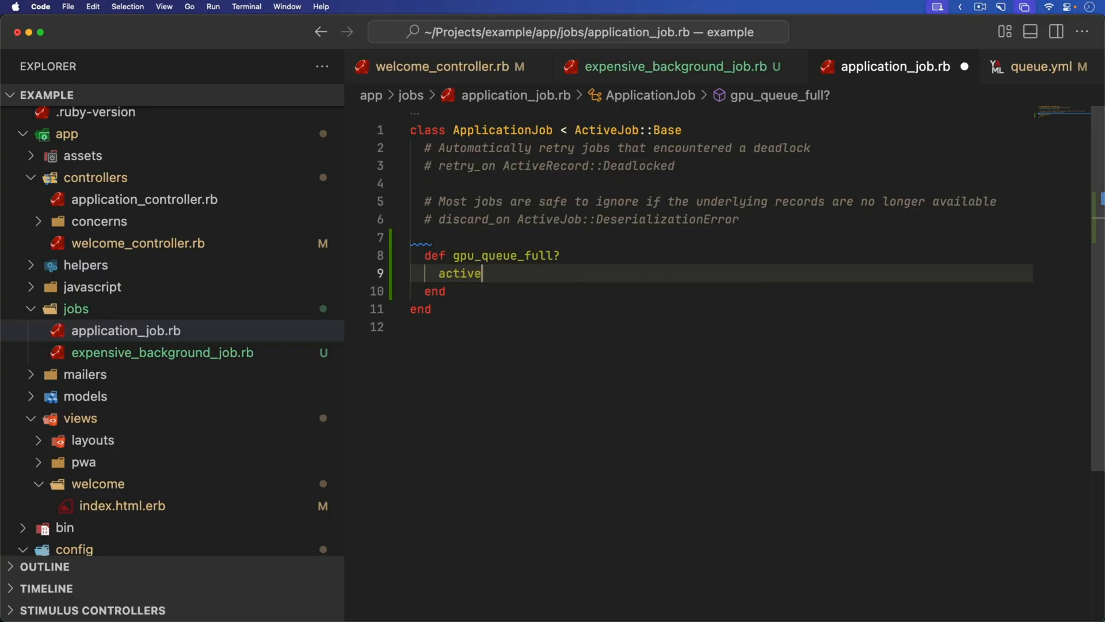
text(_)
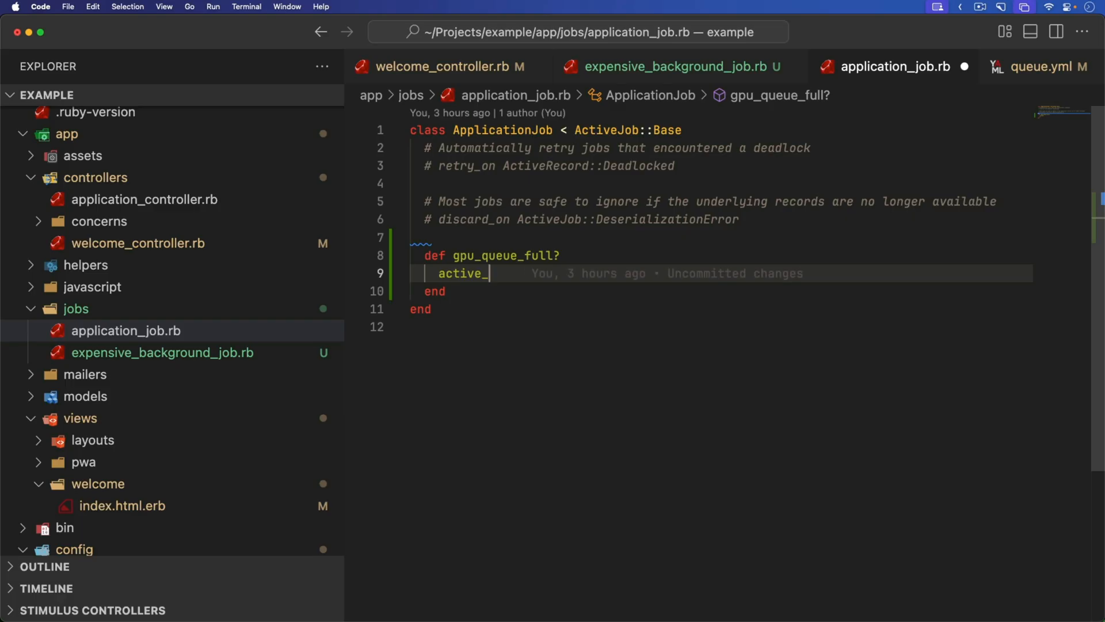
text(jobs =)
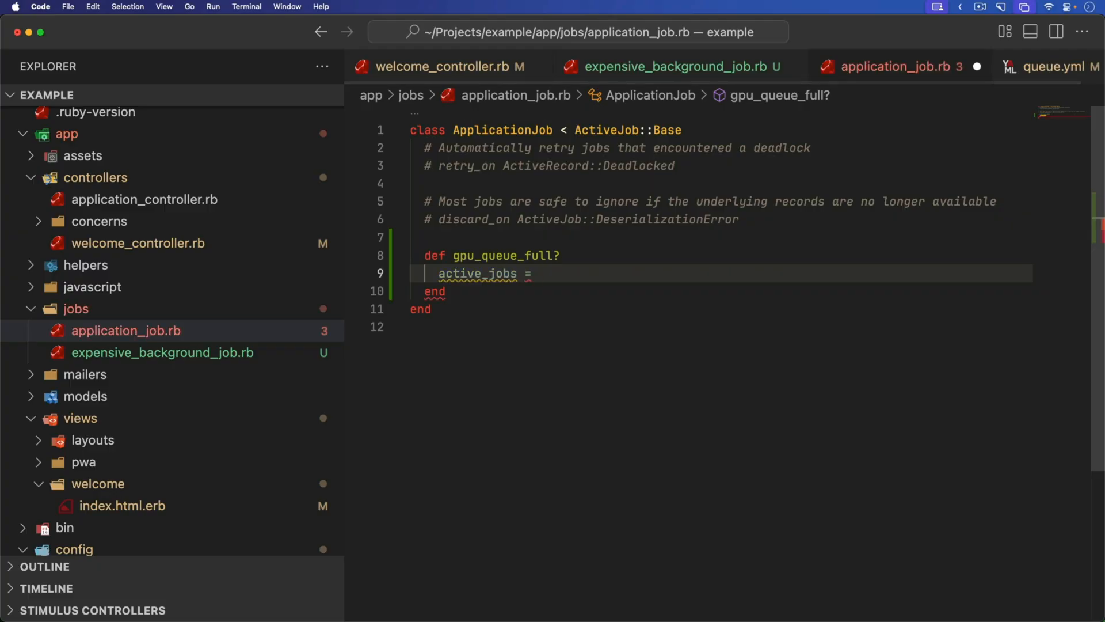
text(SolidQueue::ClaimedExecution)
text(.join(:job)
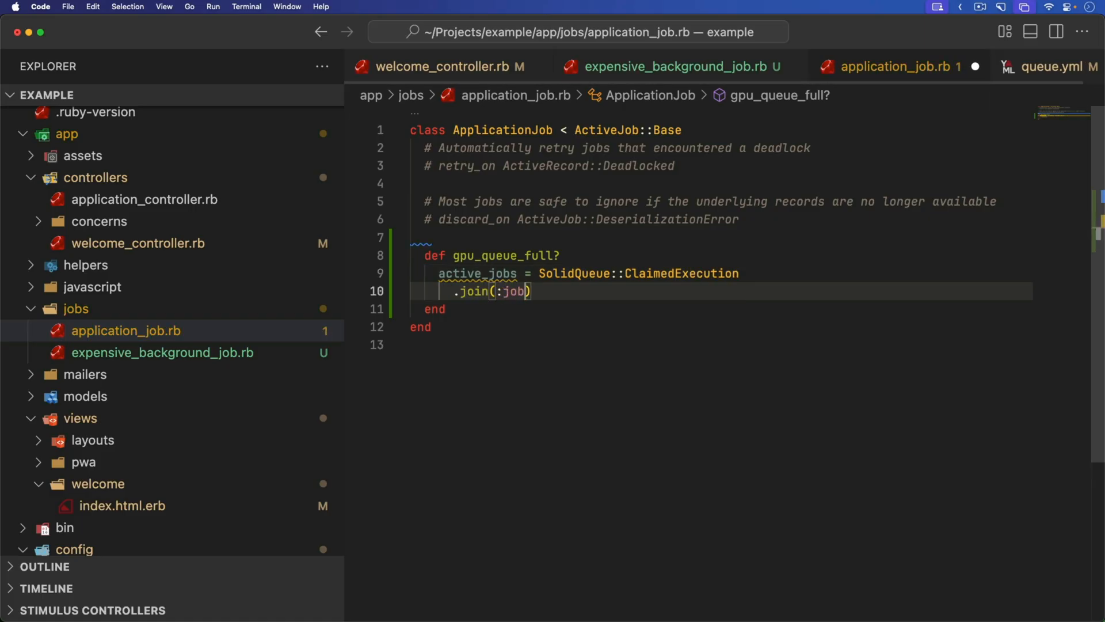
text(.where(solid_queue_jobs: { queue_name: "gpu")
text(.count)
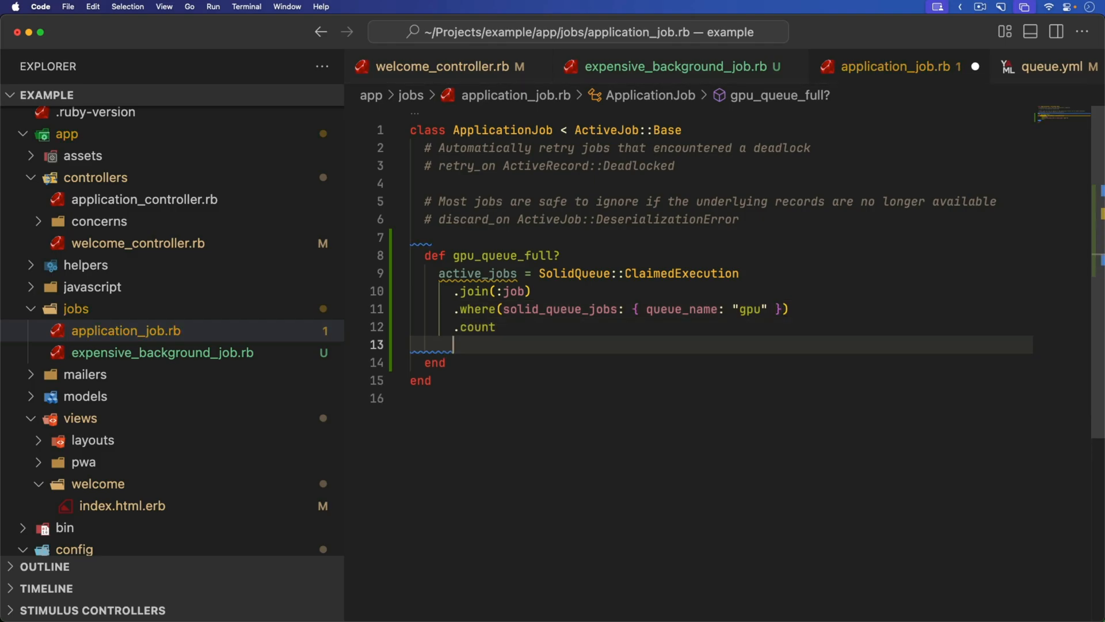
text(a)
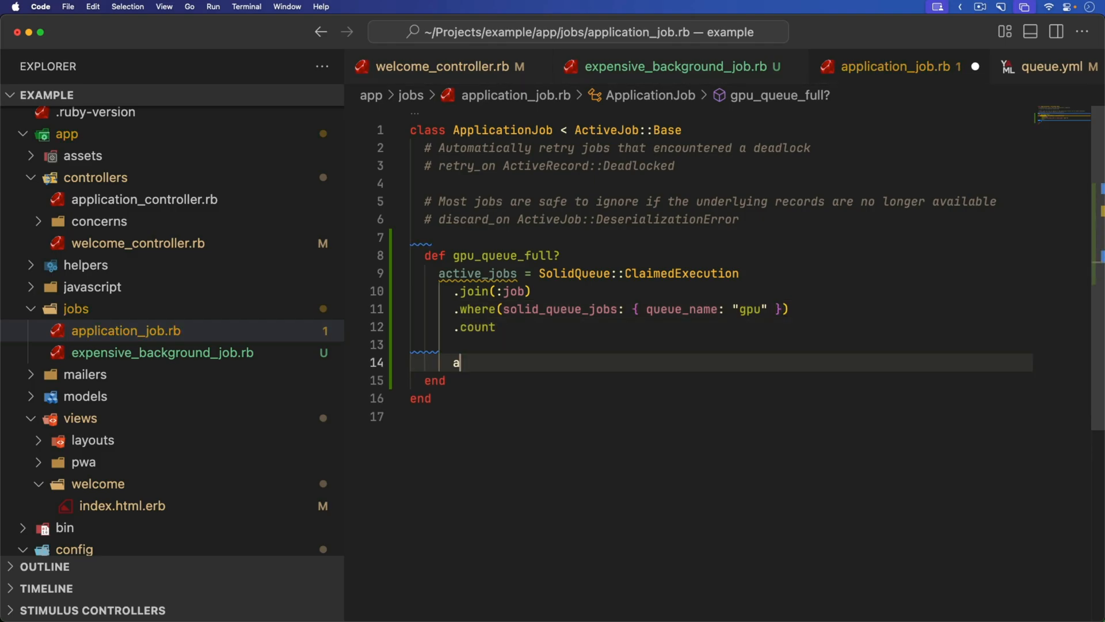
text(ctive_jobs >=)
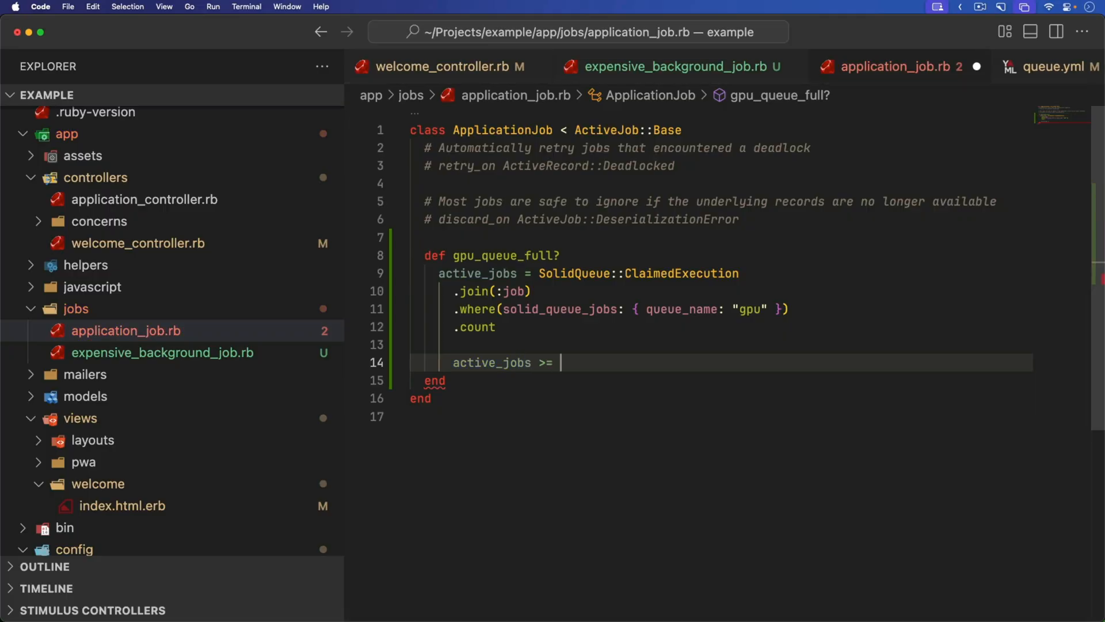
- Compare the count against a literal 3, then remove that hard-coded limit
text(3)
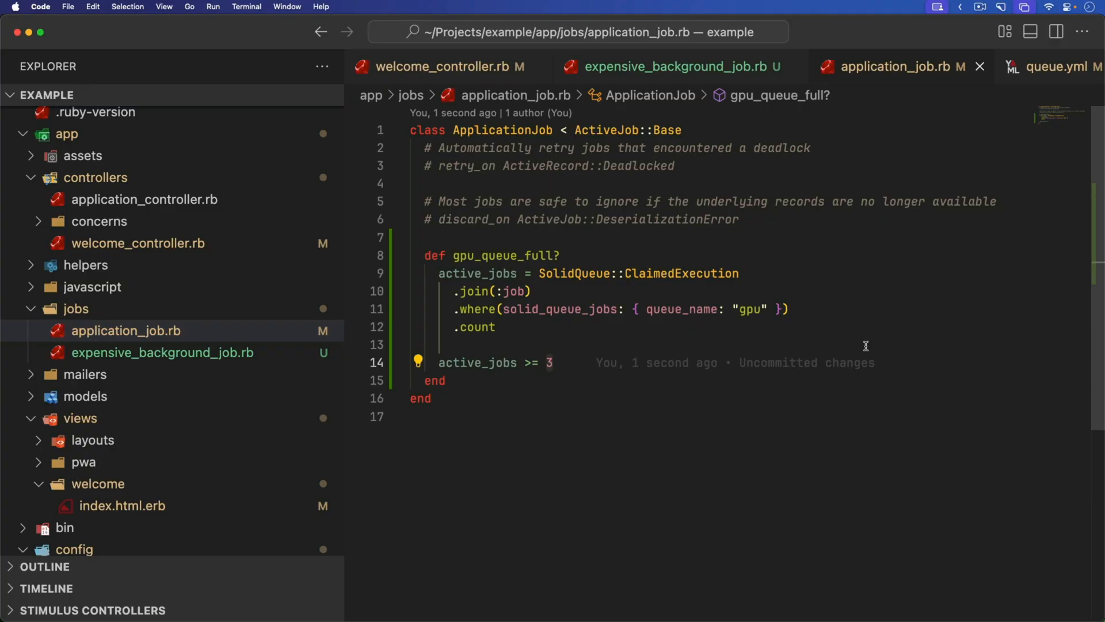
mouse_move(511, 381)
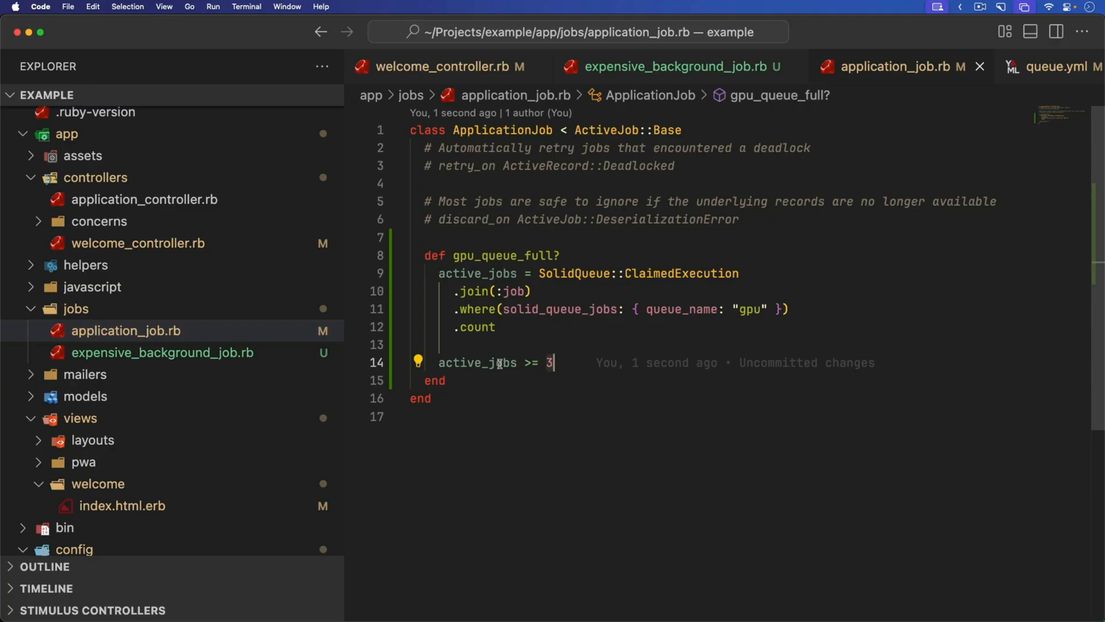
click(93, 342)
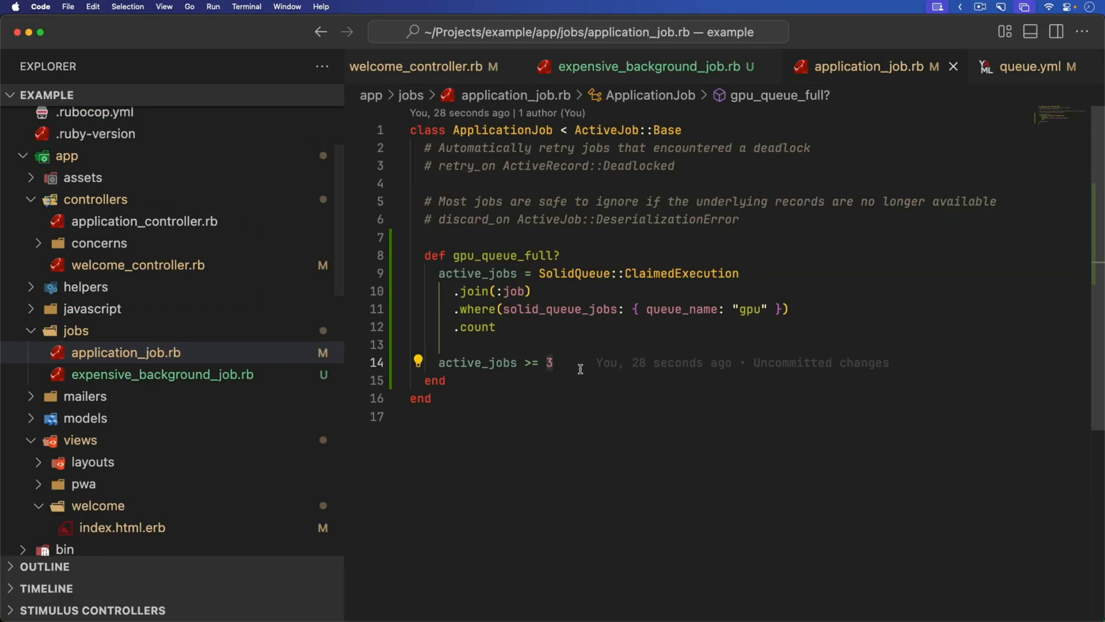
key(Backspace)
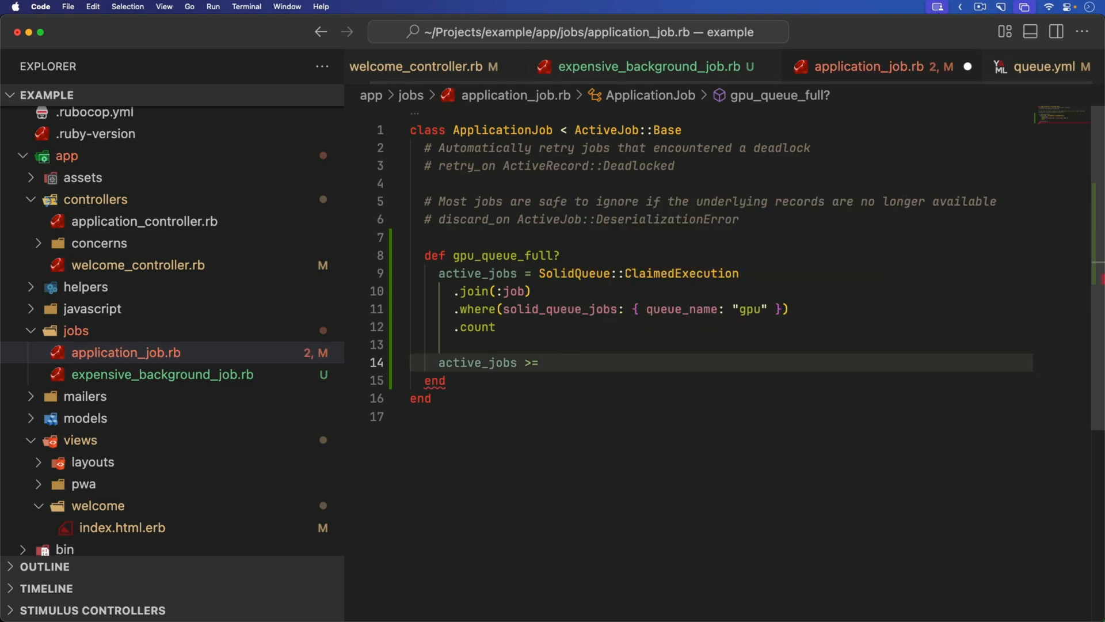
- Compare against GPU_QUEUE_SIZE and create the config/initializers/solid_queue_variables.rb initializer
text(GPU_QUEUE_SIZE)
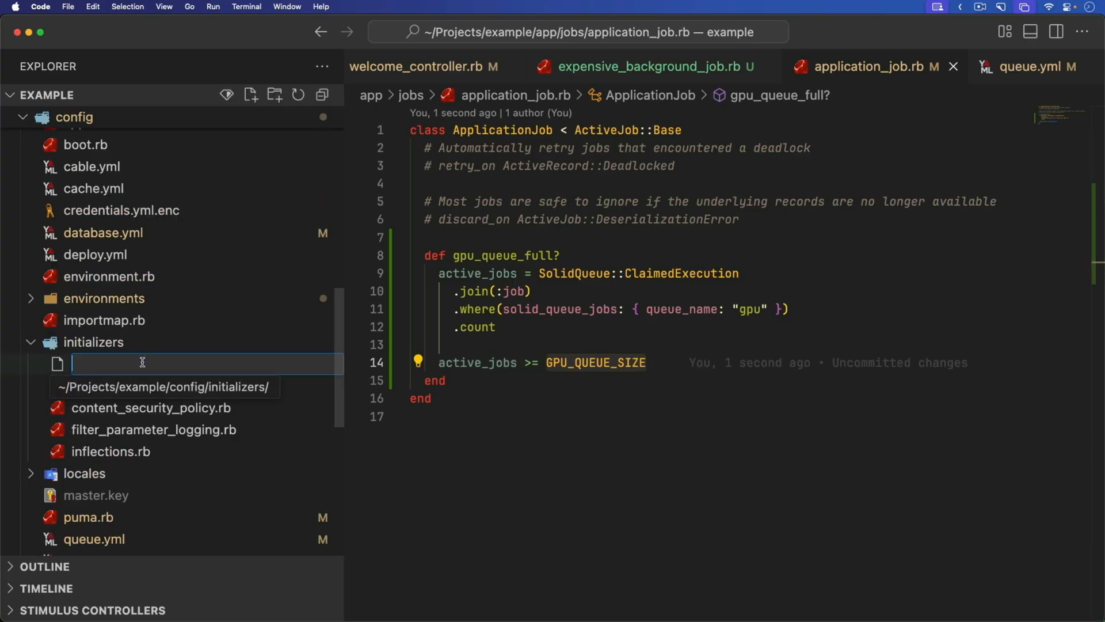
text(solid_queue_variables.rb)
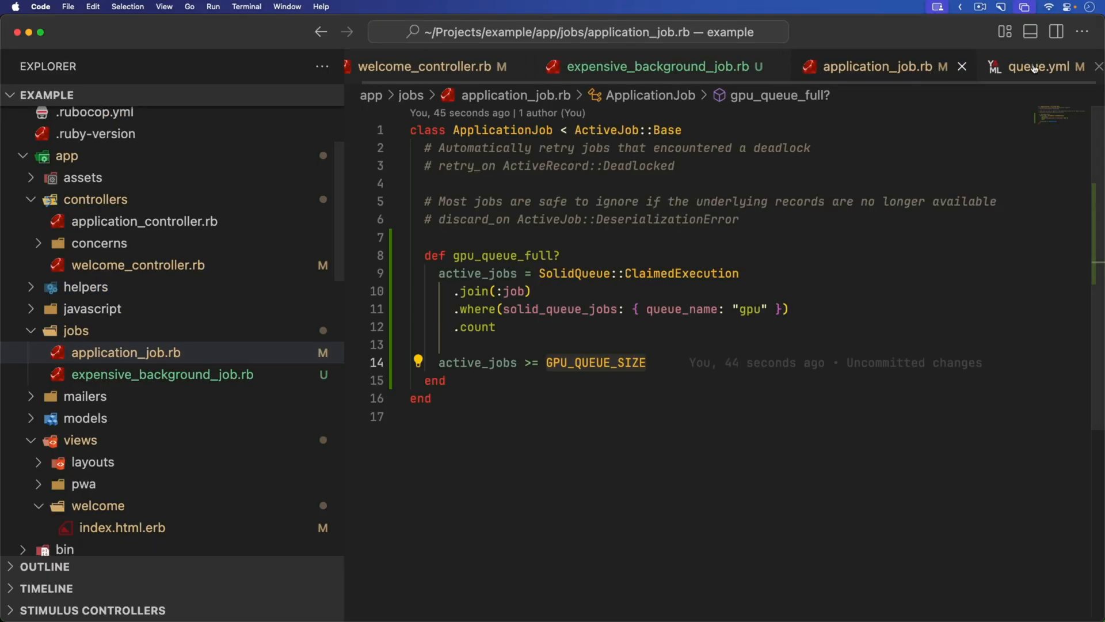
- Set the gpu worker threads in queue.yml to <%= GPU_QUEUE_SIZE %>
click(1044, 66)
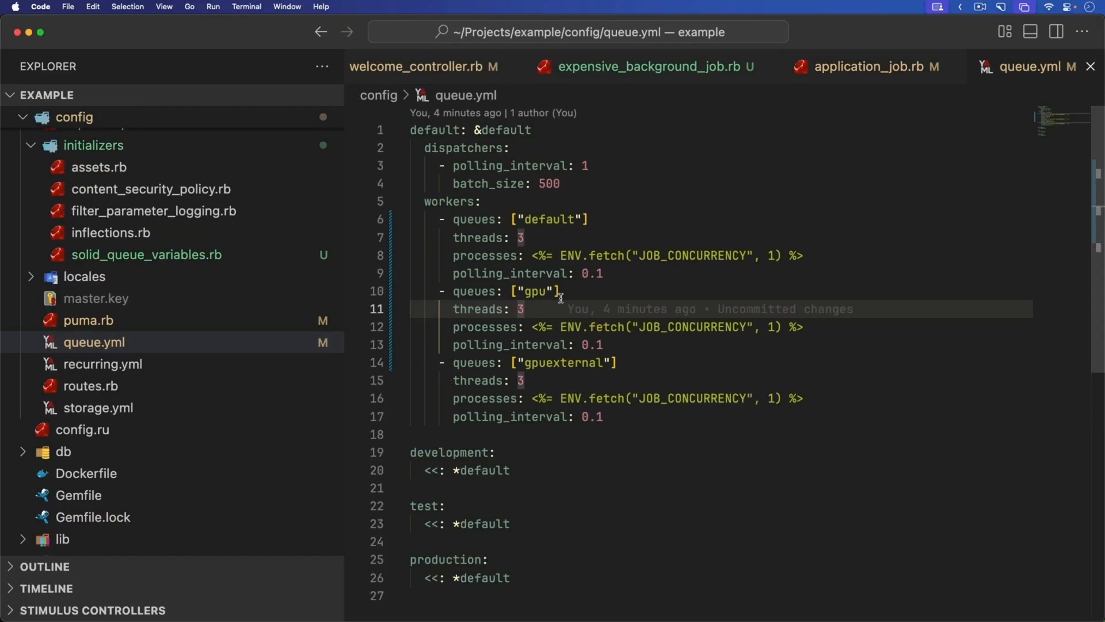
text(<%=)
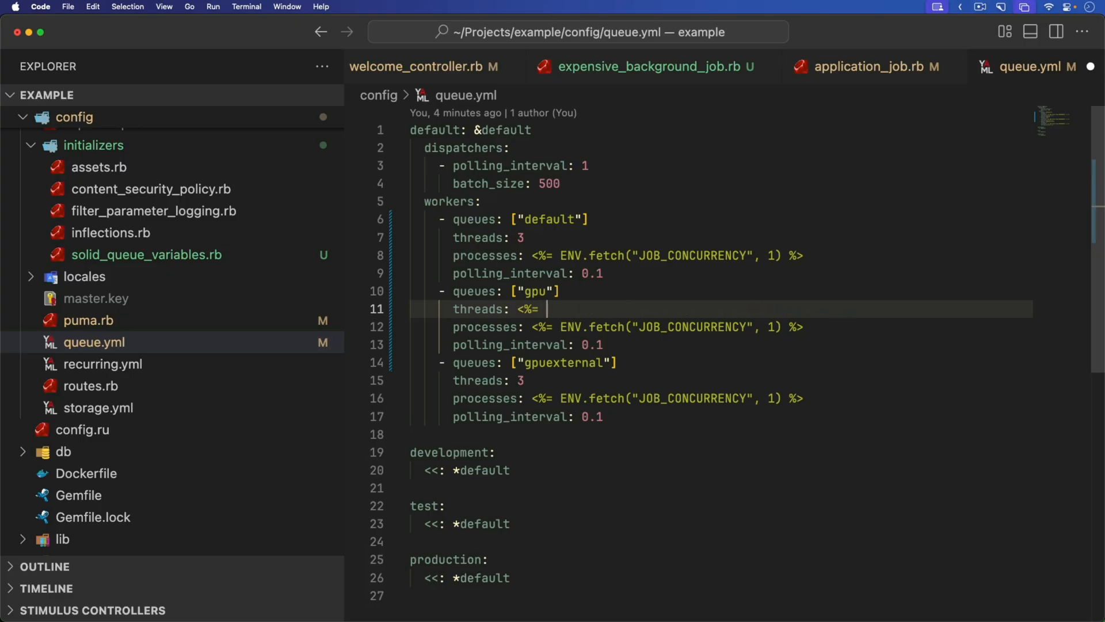
text(GPU_QUEUE_SIZE %>)
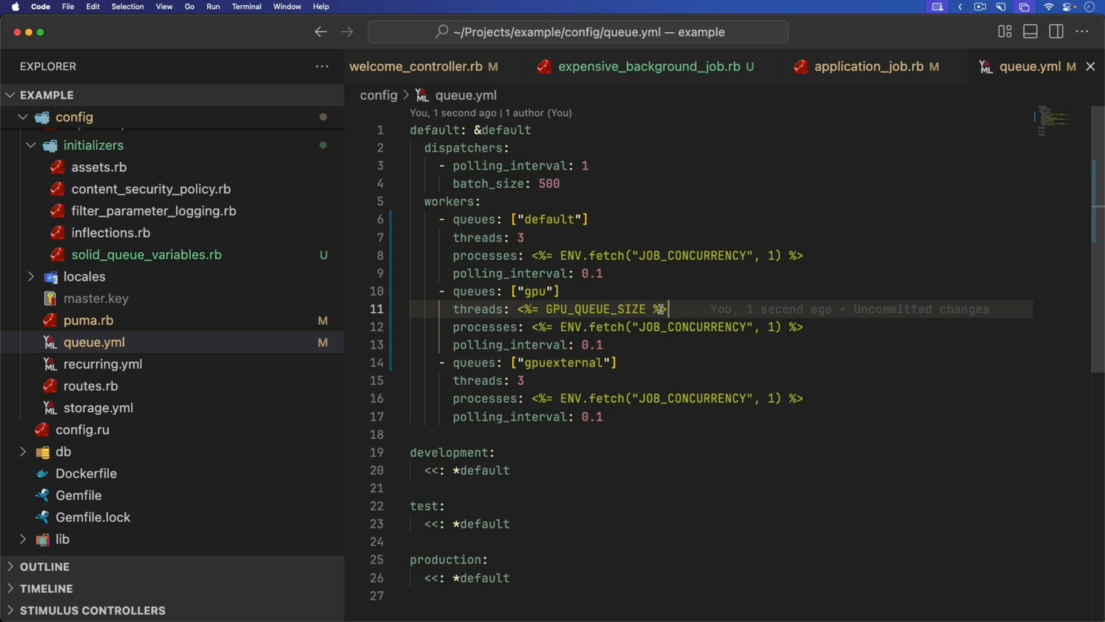
click(895, 66)
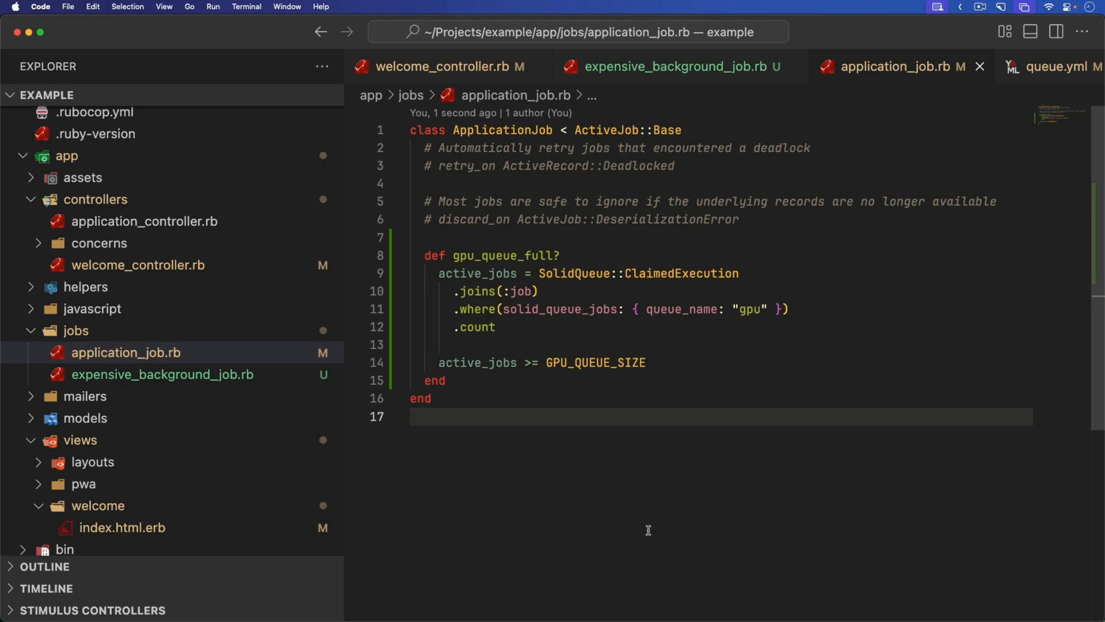
- Branch perform on self.queue_name == "gpu" or "gpuexternal" with separate Rails.logger.info messages
click(674, 66)
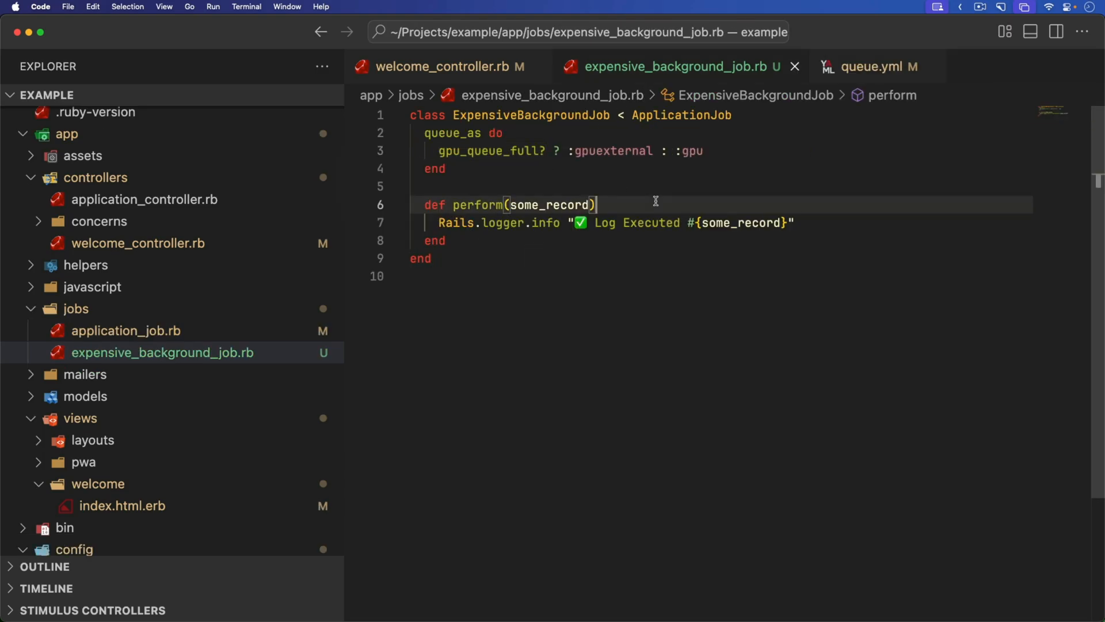
text(if s)
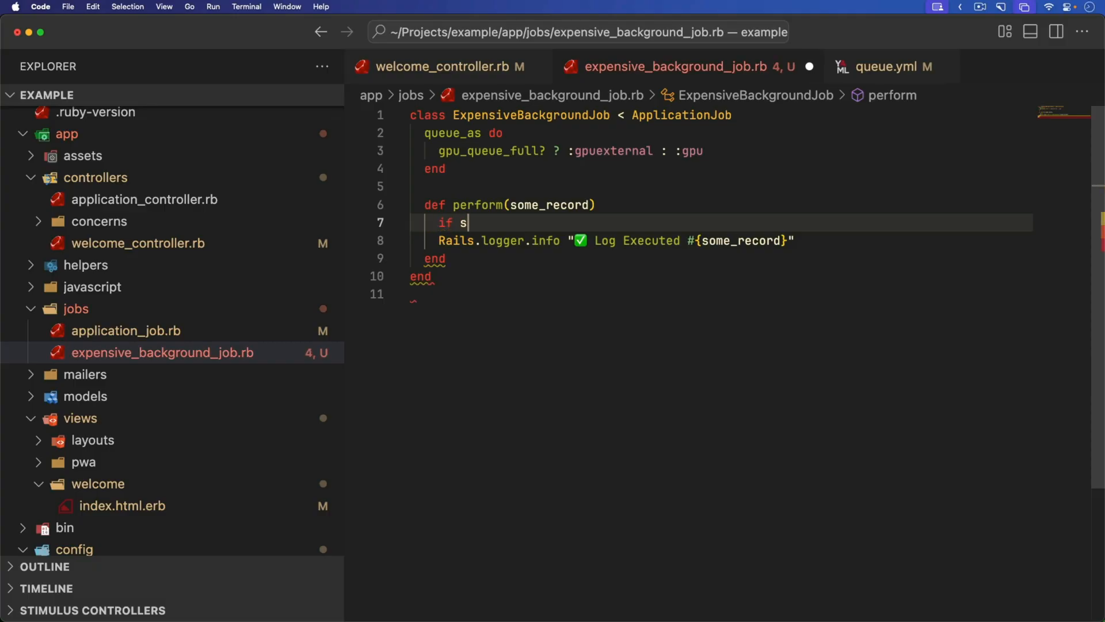
text(elf.queue_name ==)
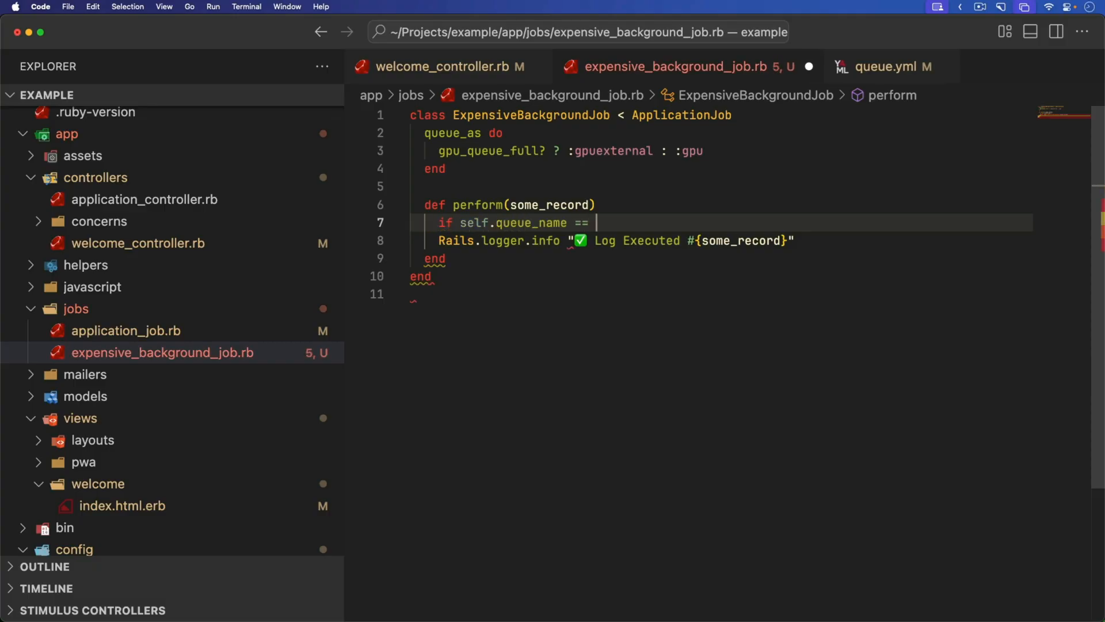
text("gpu")
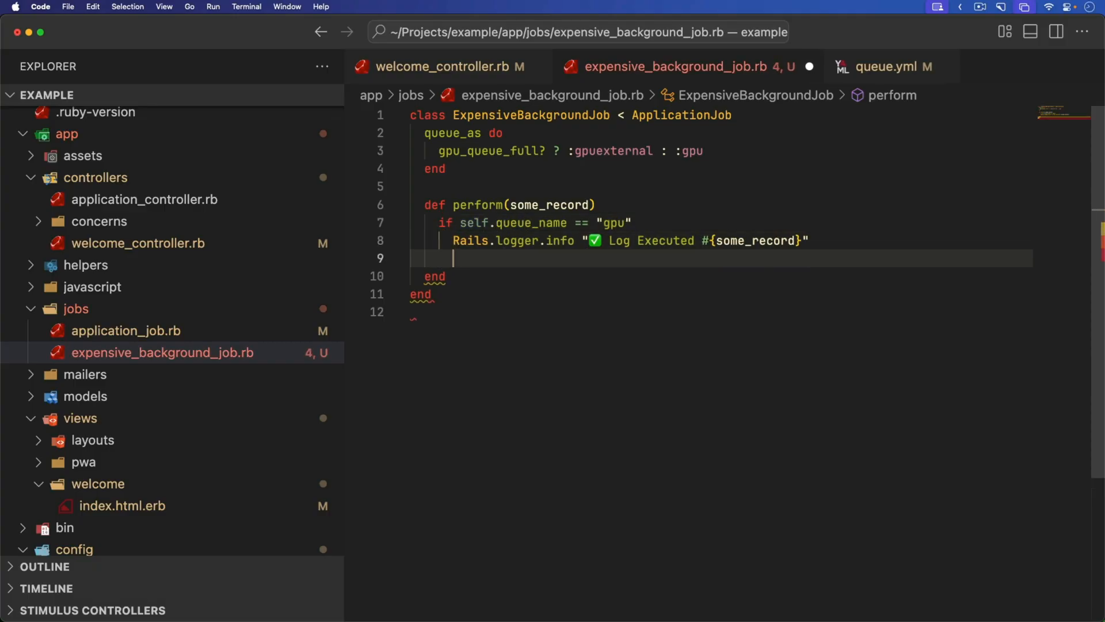
text(else)
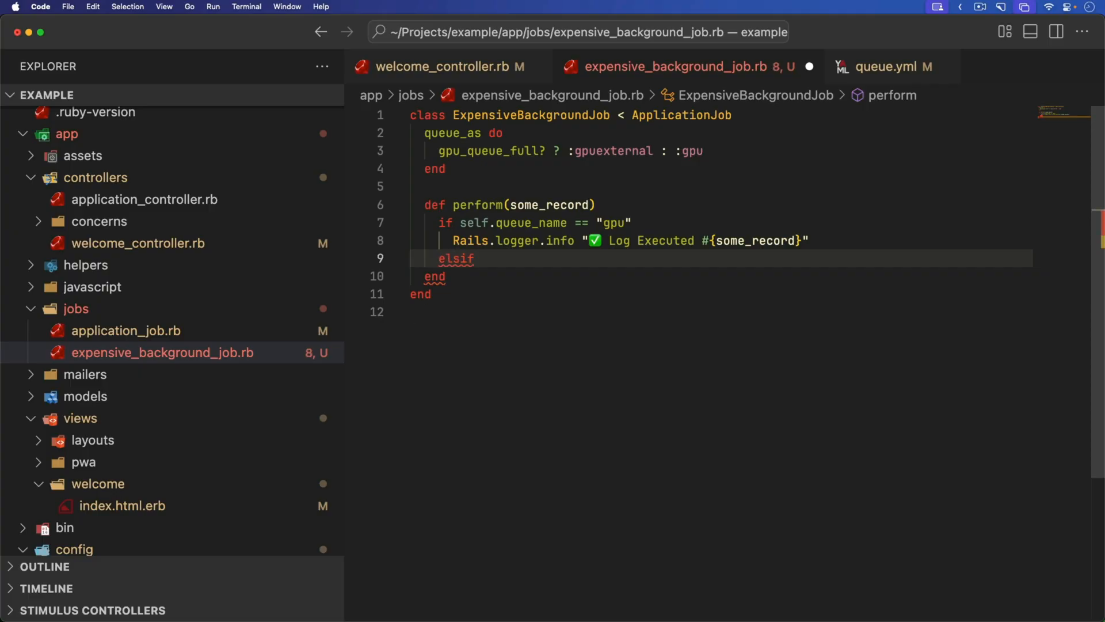
text(self.queue_name == "")
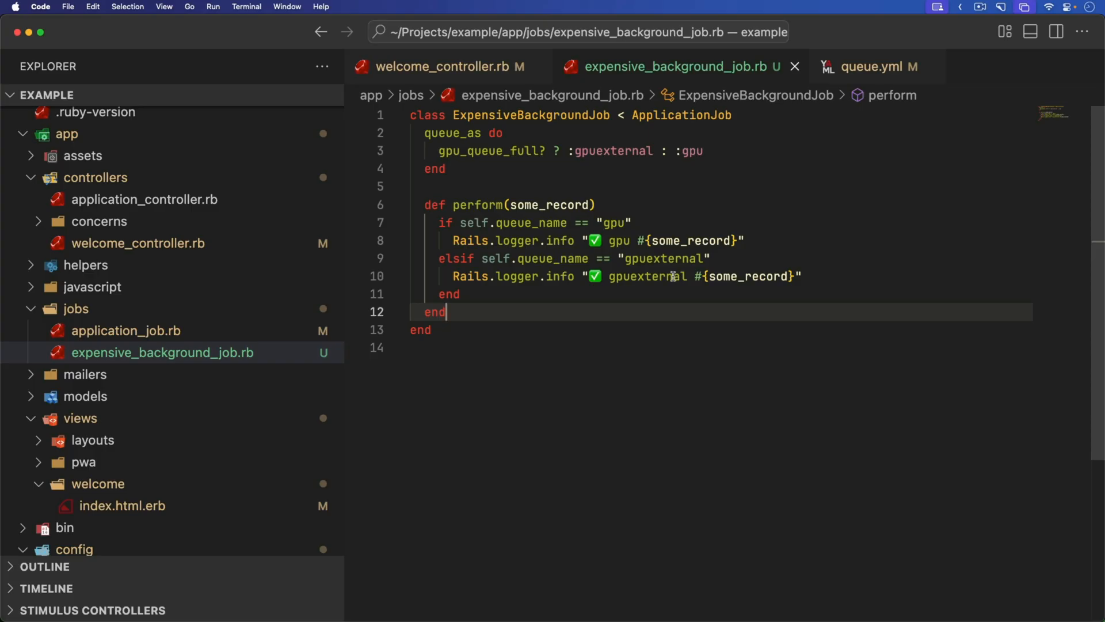
click(126, 330)
text(bin/dev)
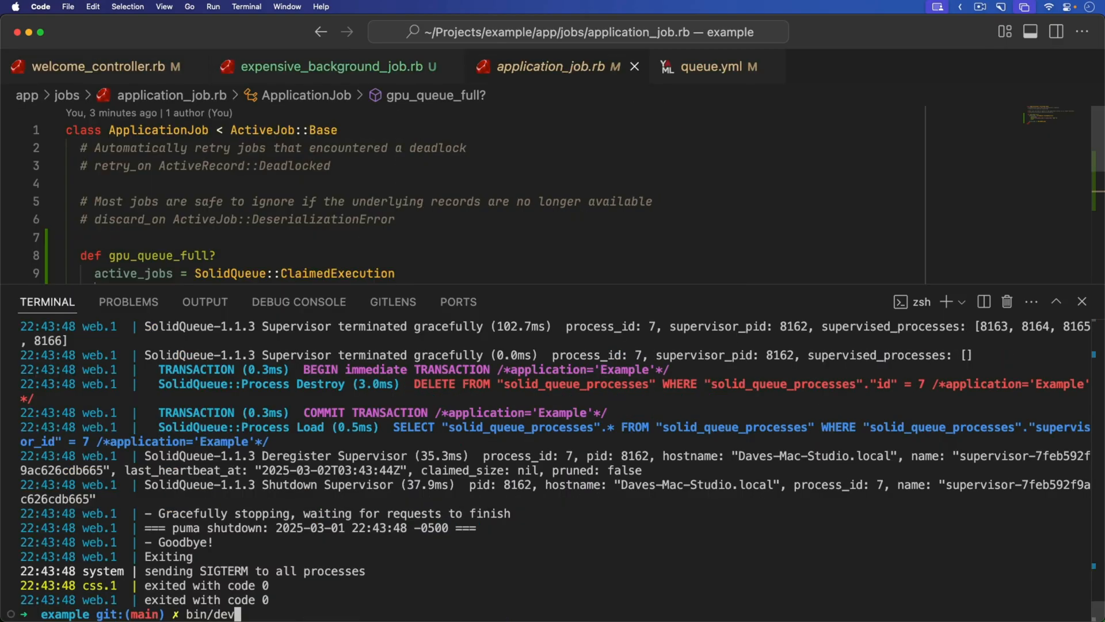
- Restart the dev server with a grep filter and queue ten jobs to watch overflow go to gpuexternal
text(| grep)
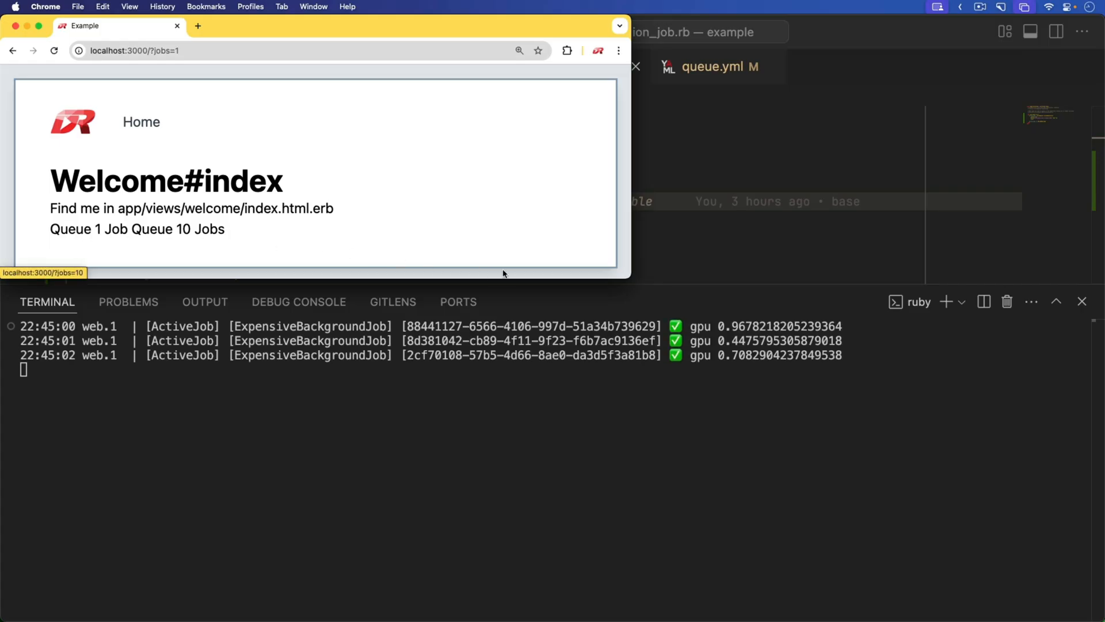
mouse_move(477, 272)
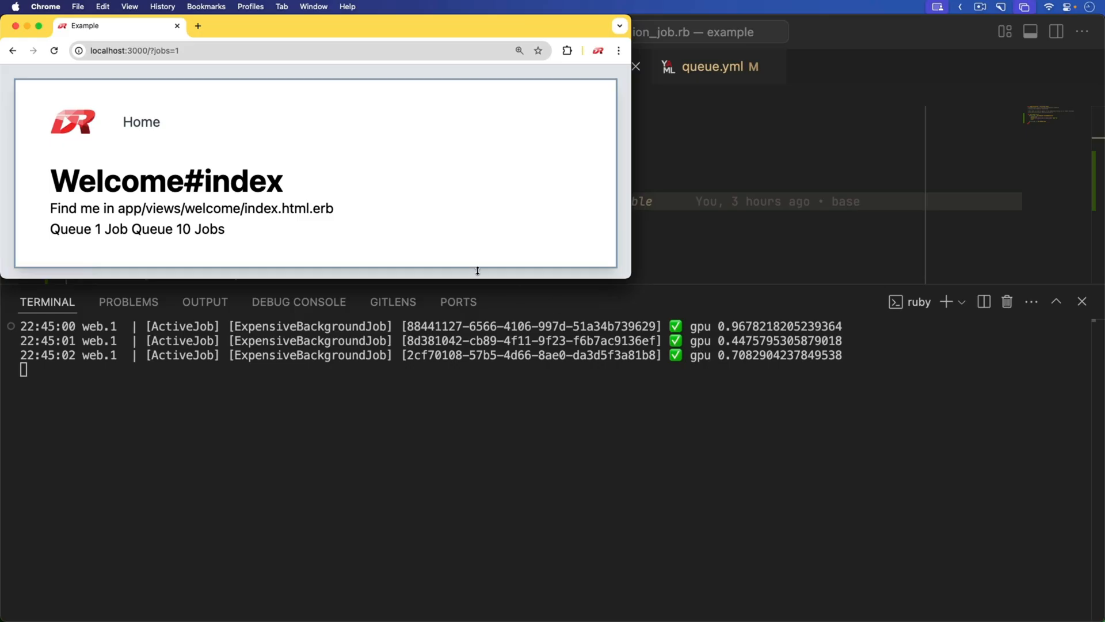
mouse_move(178, 233)
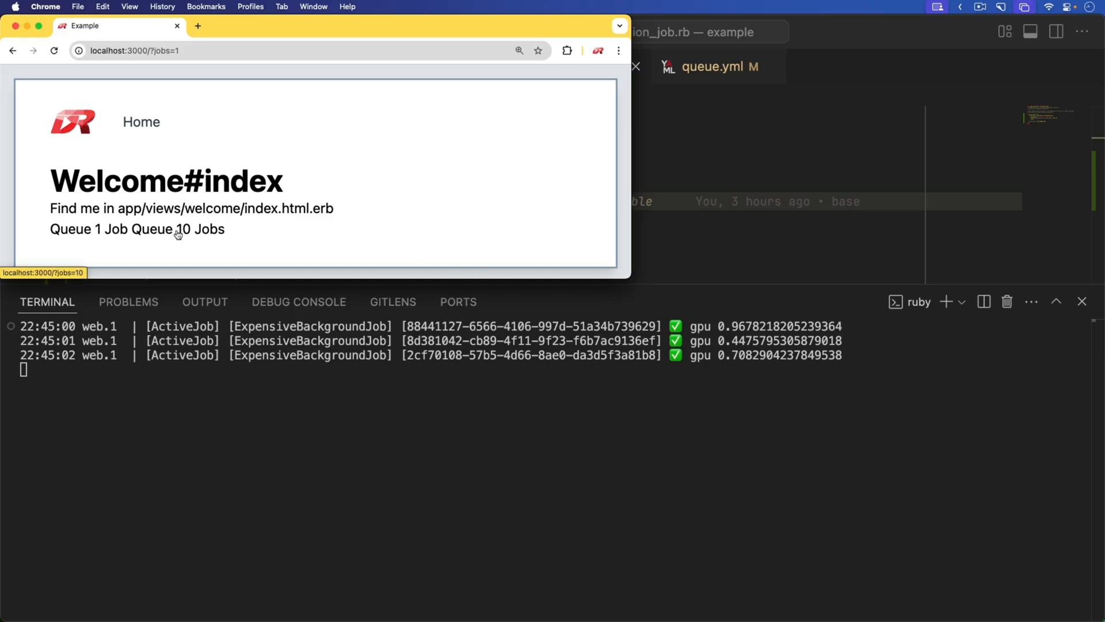
click(197, 229)
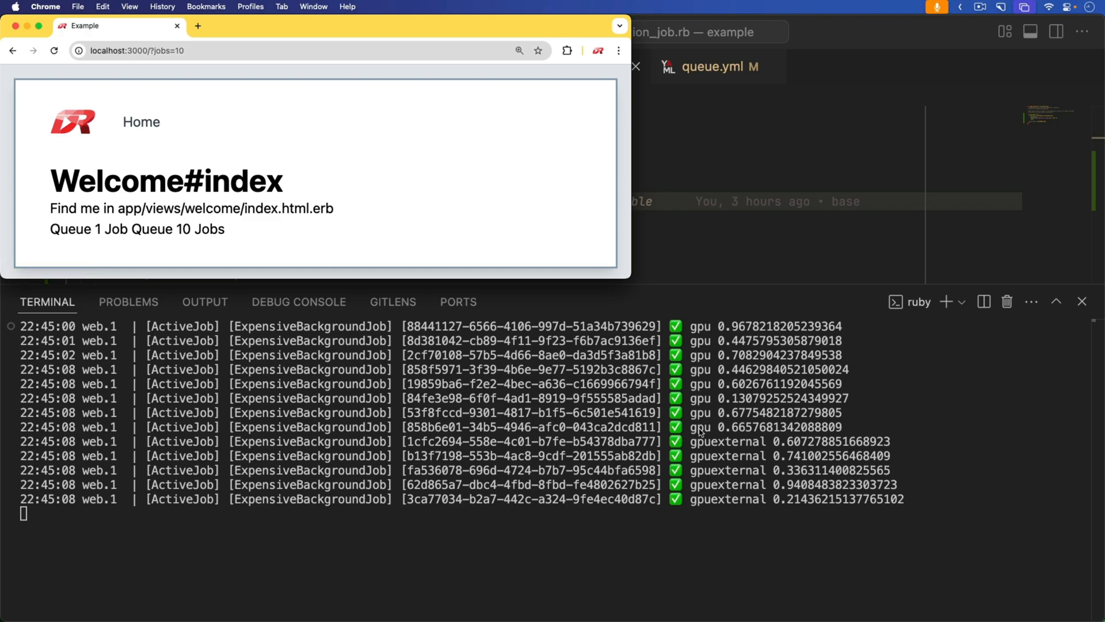
mouse_move(739, 376)
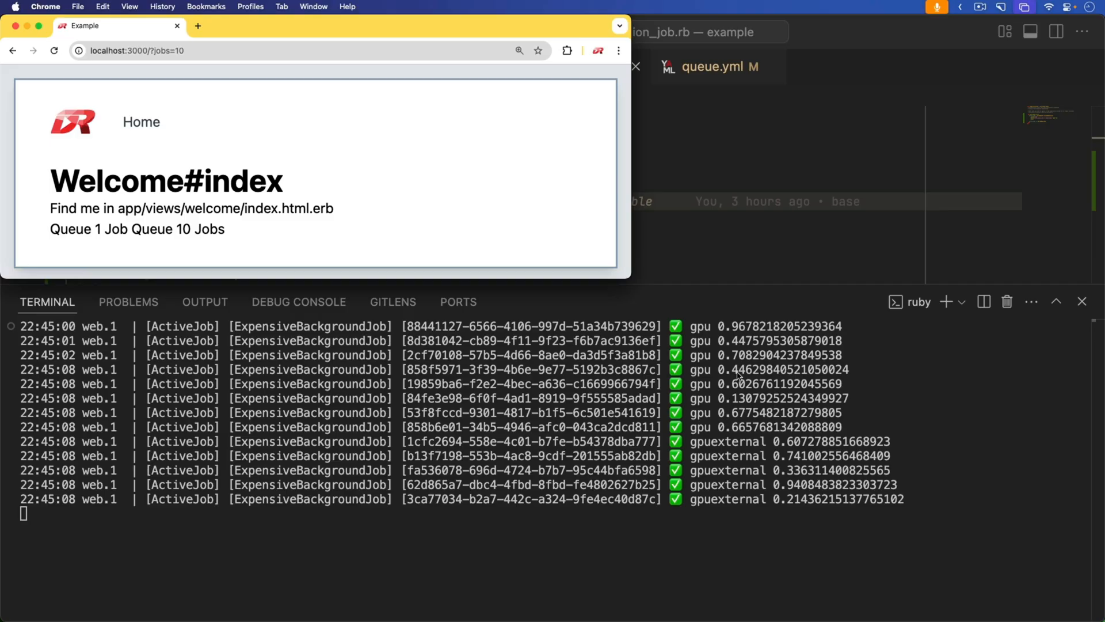
mouse_move(726, 446)
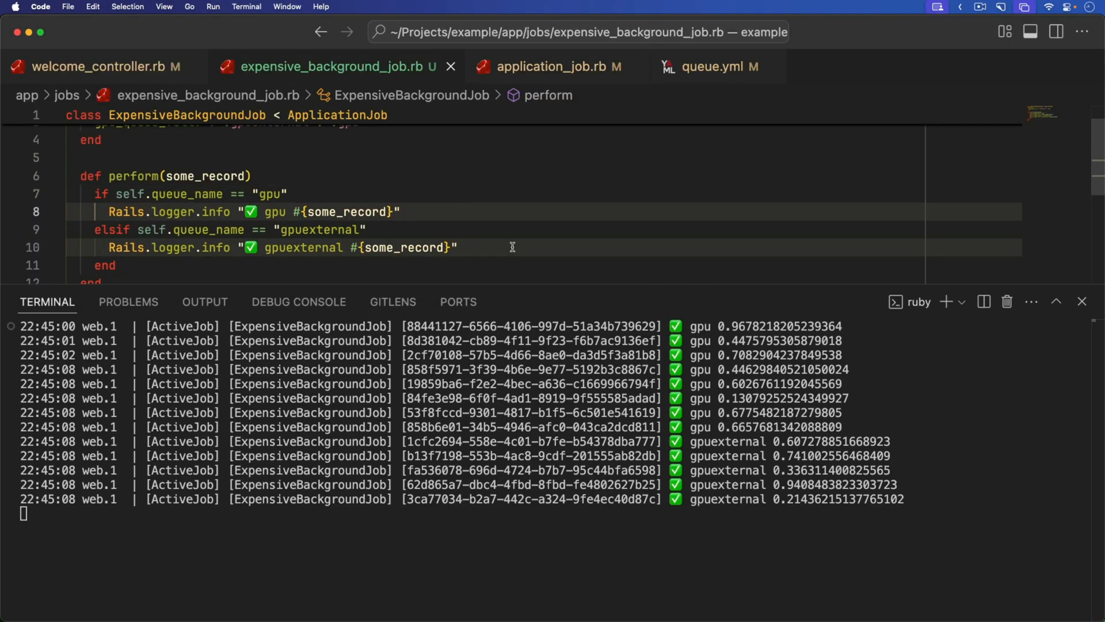
- End the perform method with sleep 2
text(sle)
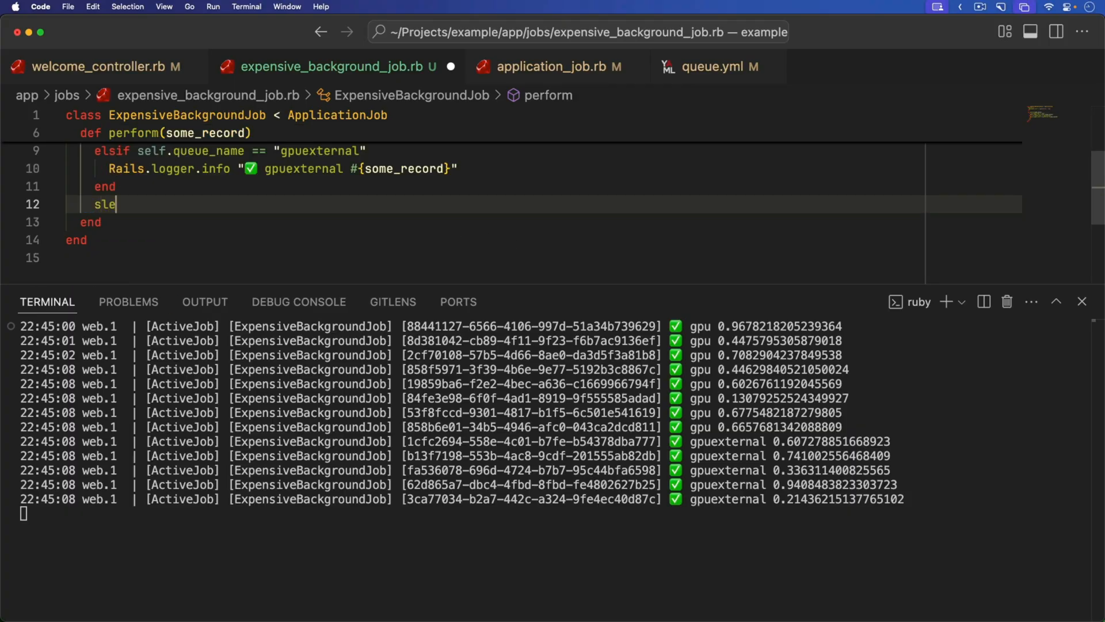
text(ep 2)
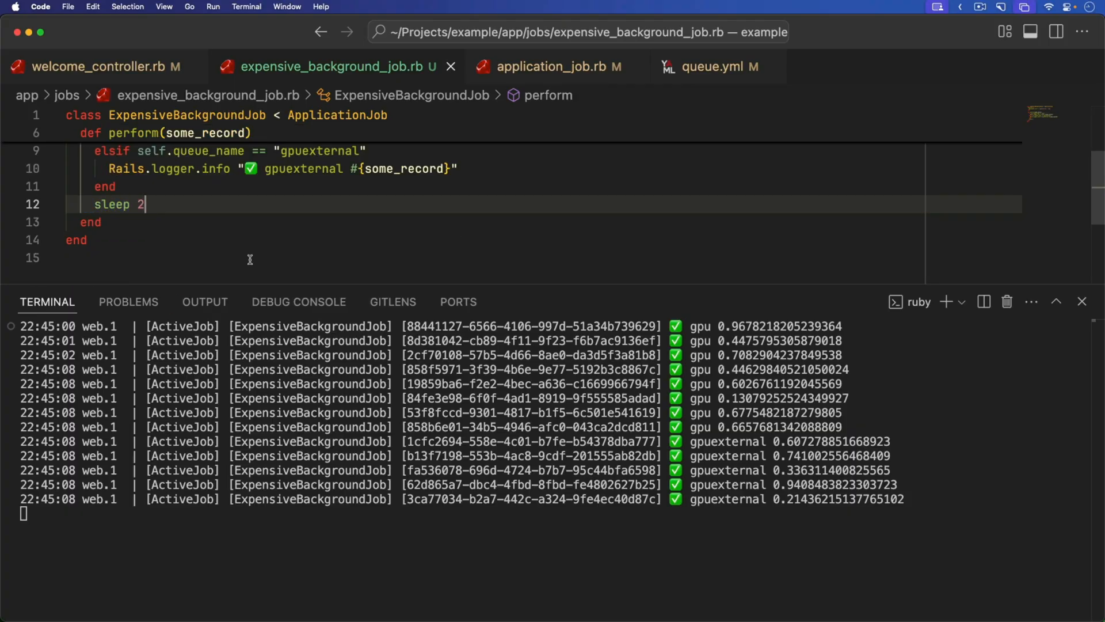
click(45, 6)
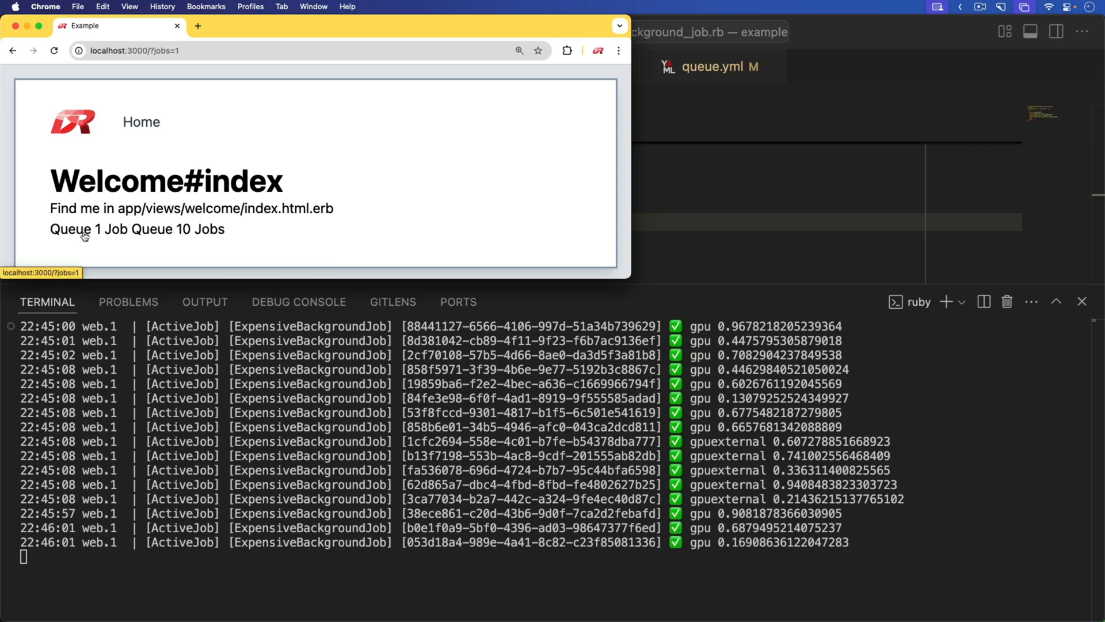
- Queue one job, clear the terminal log, queue ten more, then queue a single job again
click(200, 228)
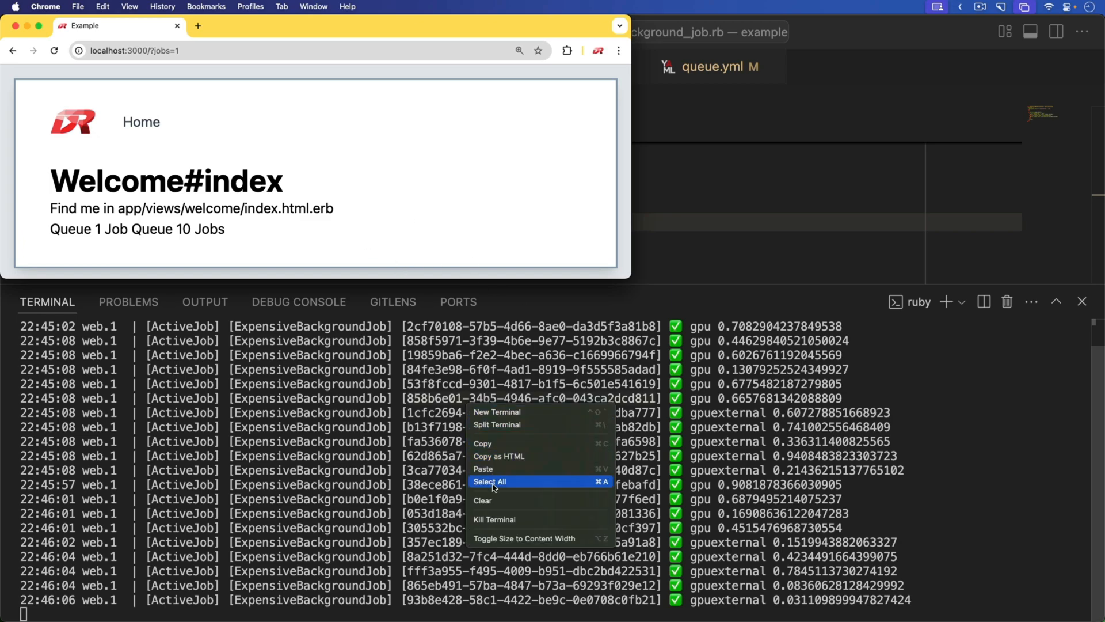
click(482, 500)
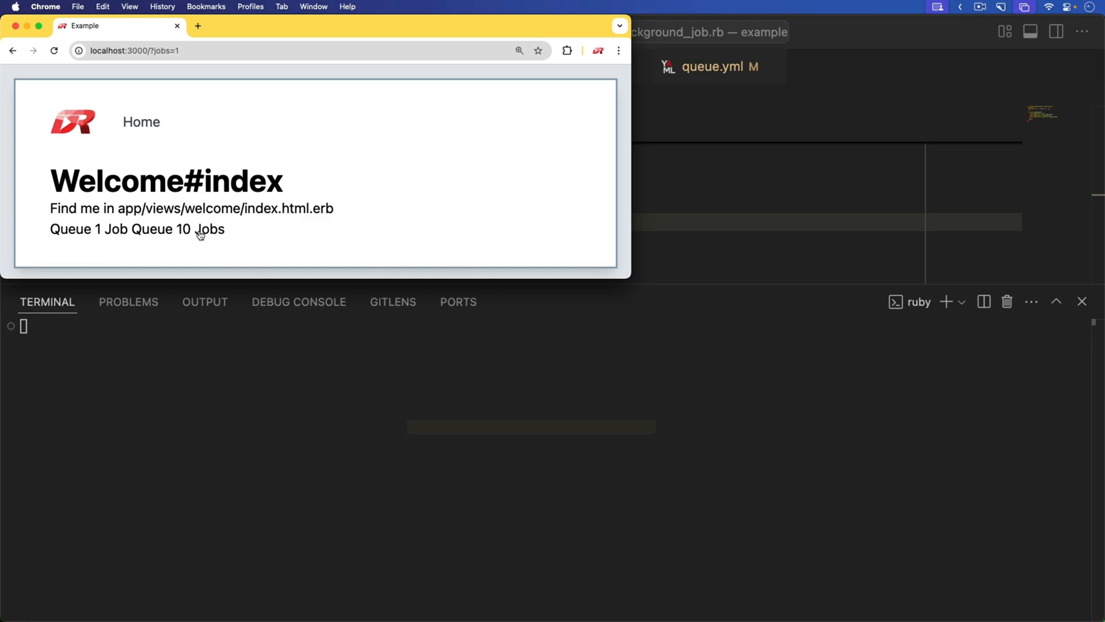
click(210, 228)
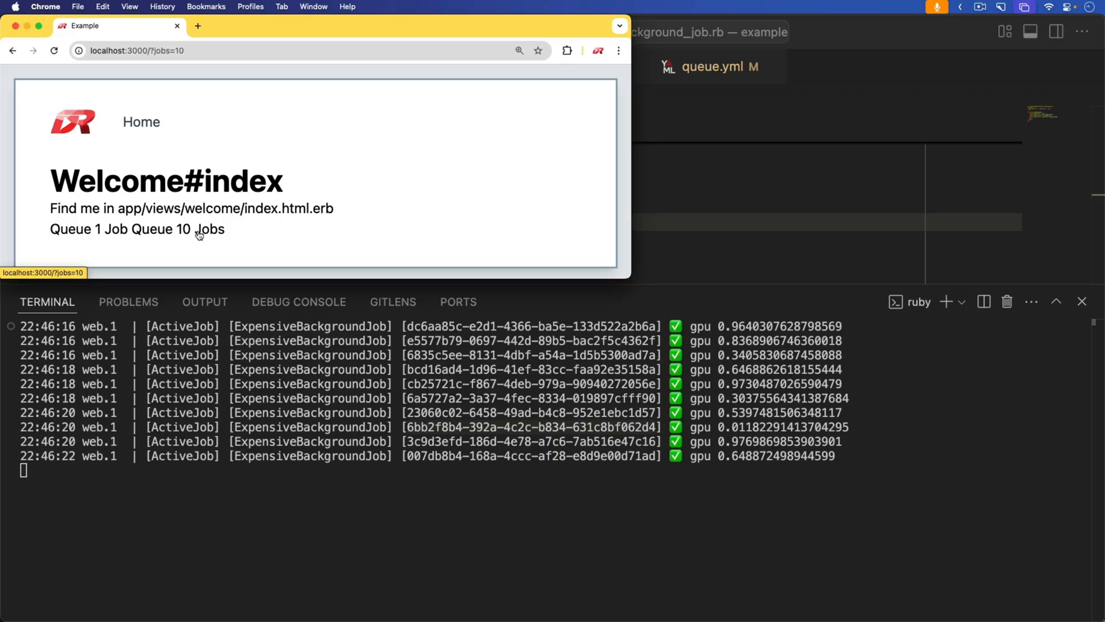
mouse_move(164, 203)
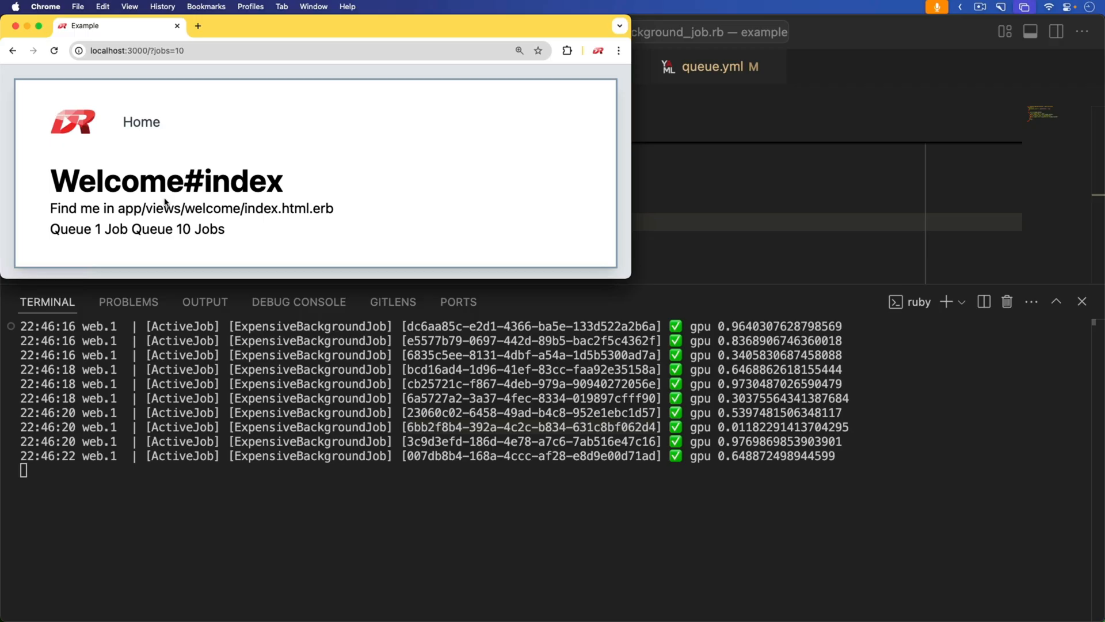
mouse_move(77, 233)
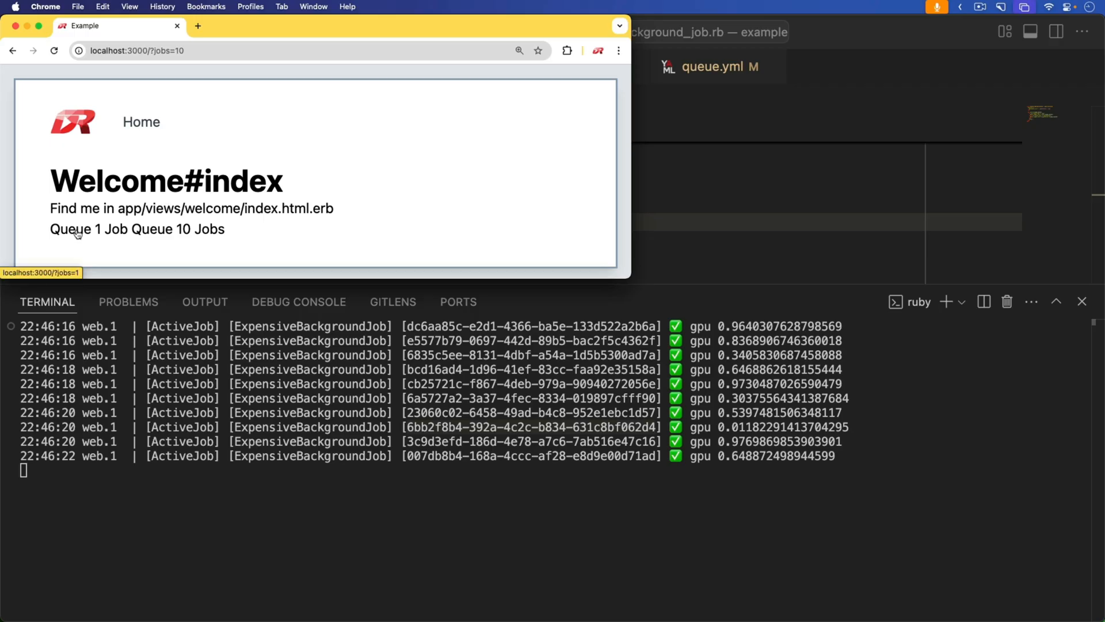
click(76, 229)
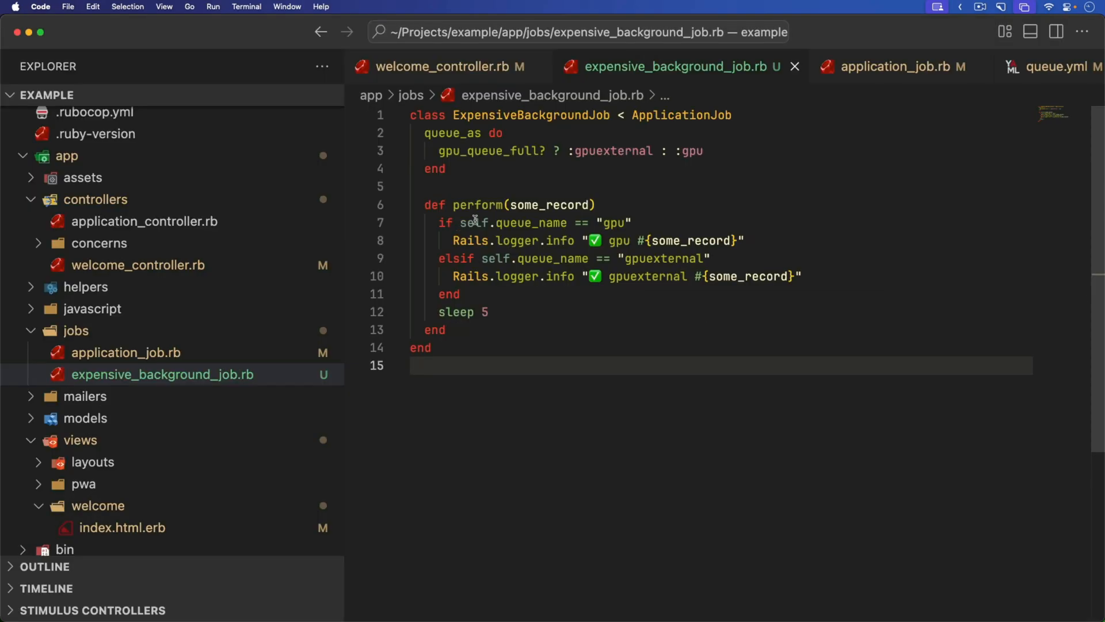
mouse_move(711, 235)
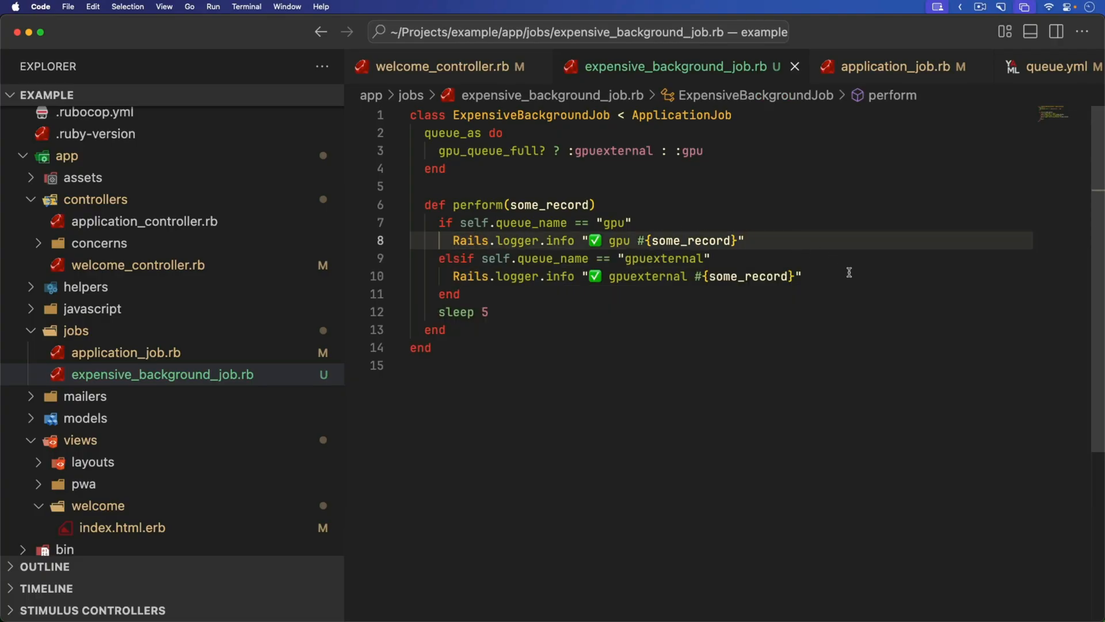
- Open a fresh integrated terminal beside the background job code
click(802, 275)
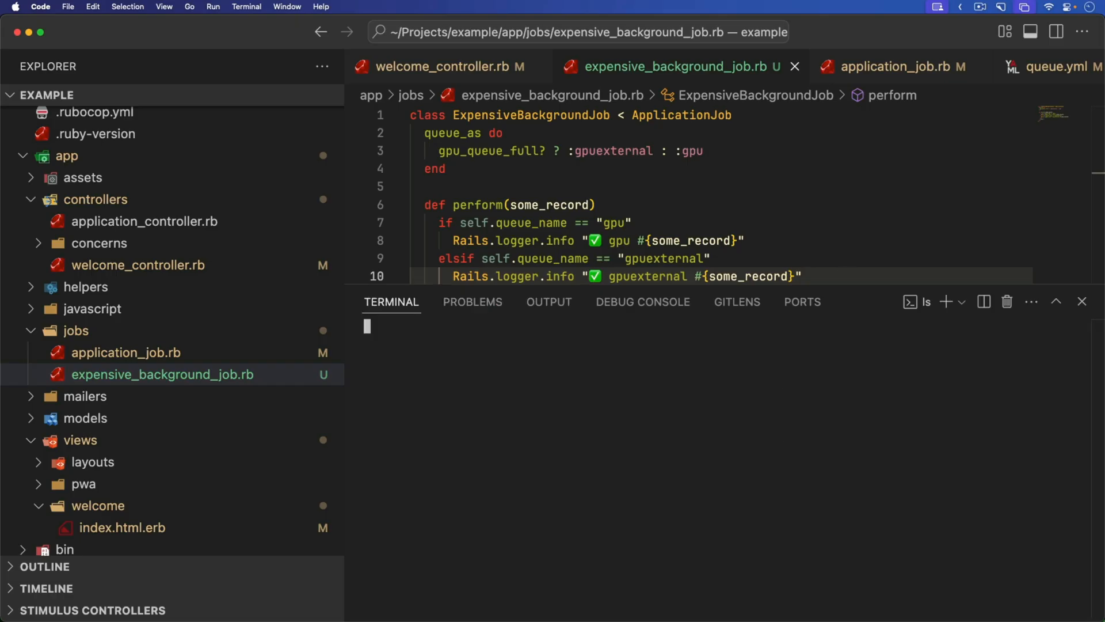
- Create the app/models/gpus folder from the terminal with mkdir
text(mkdir)
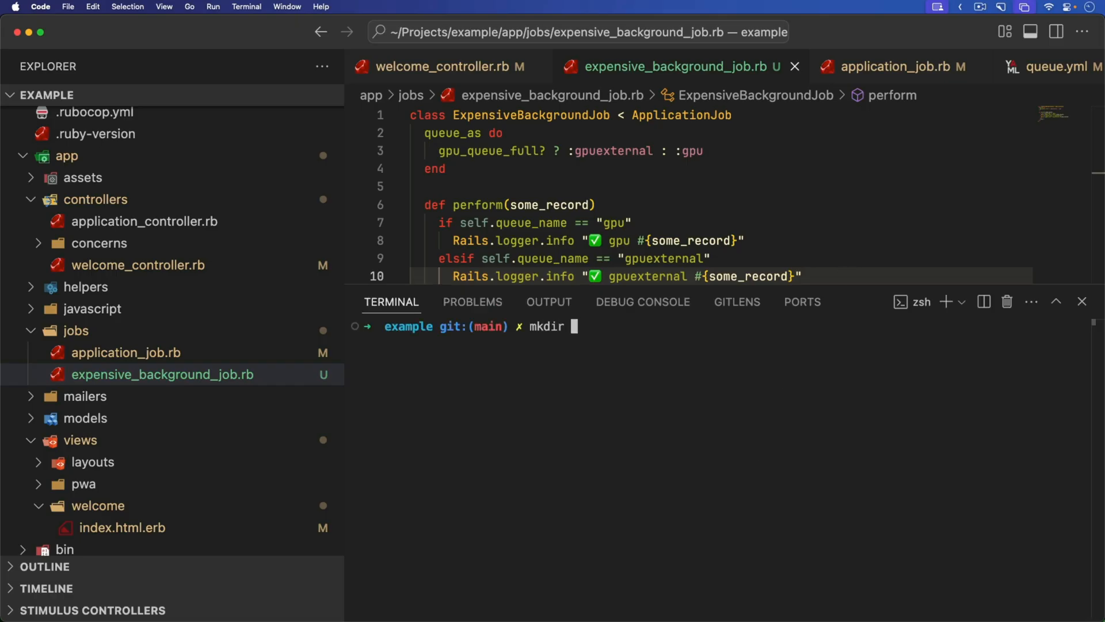
text(app)
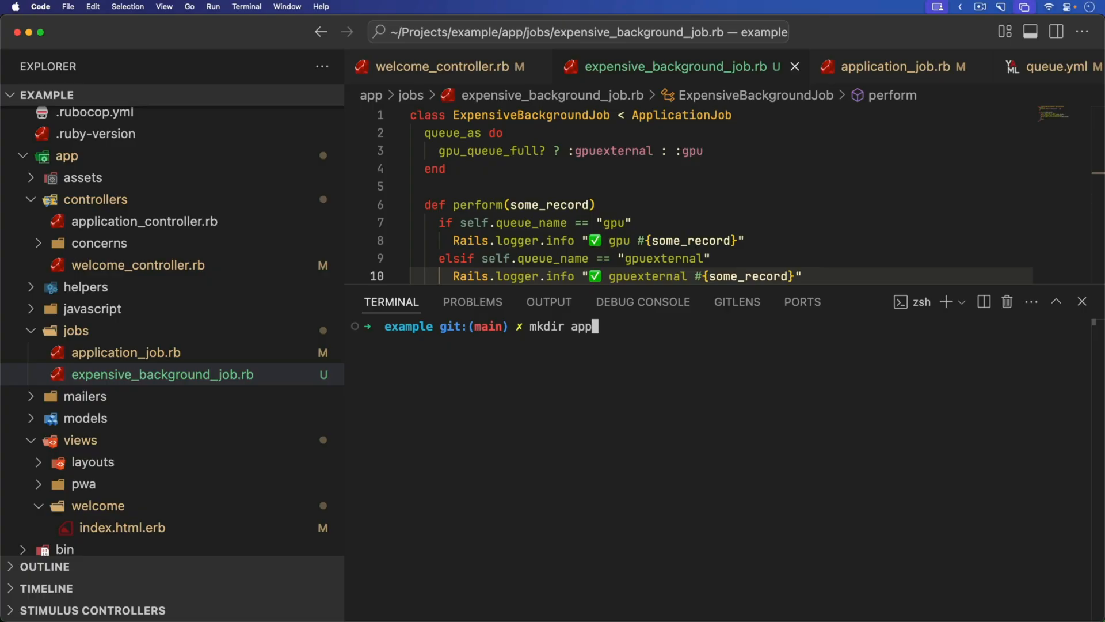
text(/models/gpus)
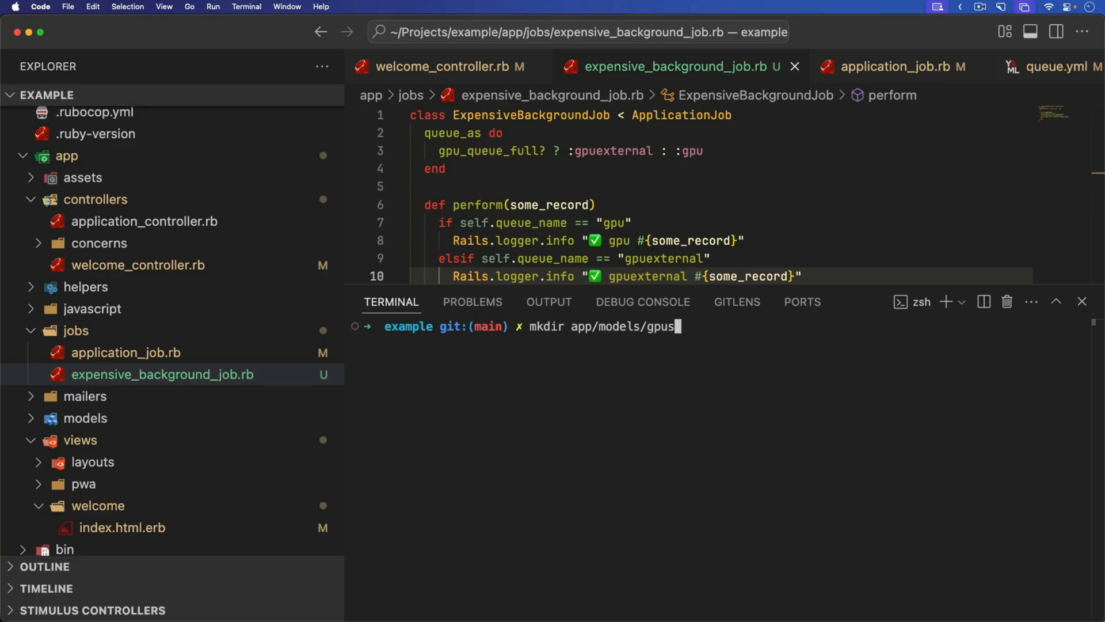
key(Enter)
text(touch app/models/gpus)
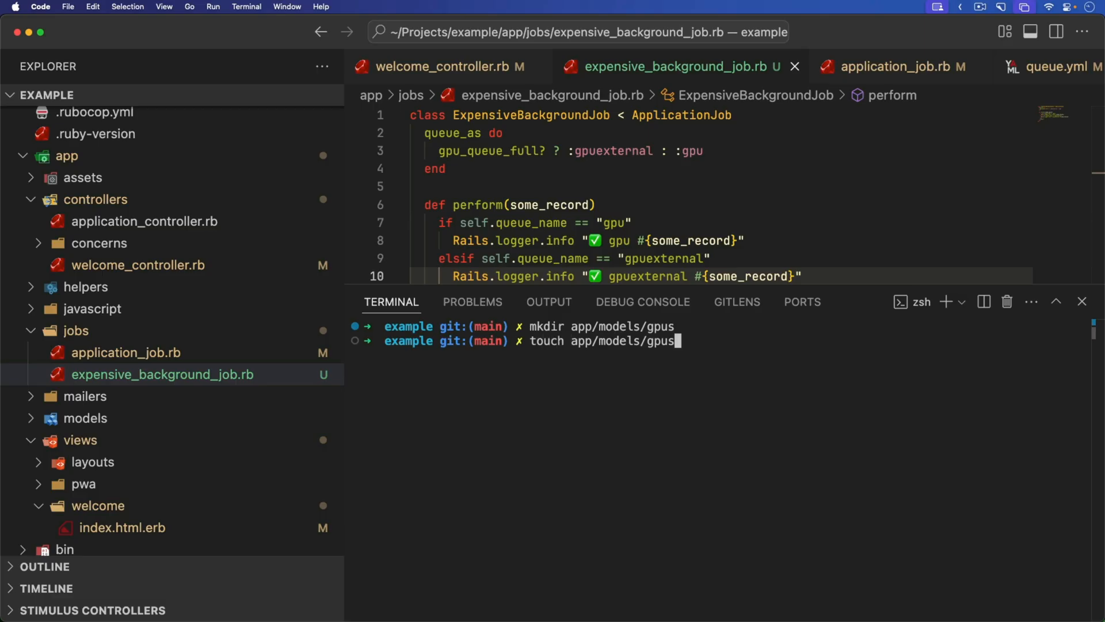
- Touch empty base.rb, processor.rb and external_processor.rb files inside app/models/gpus
text(/base.rb)
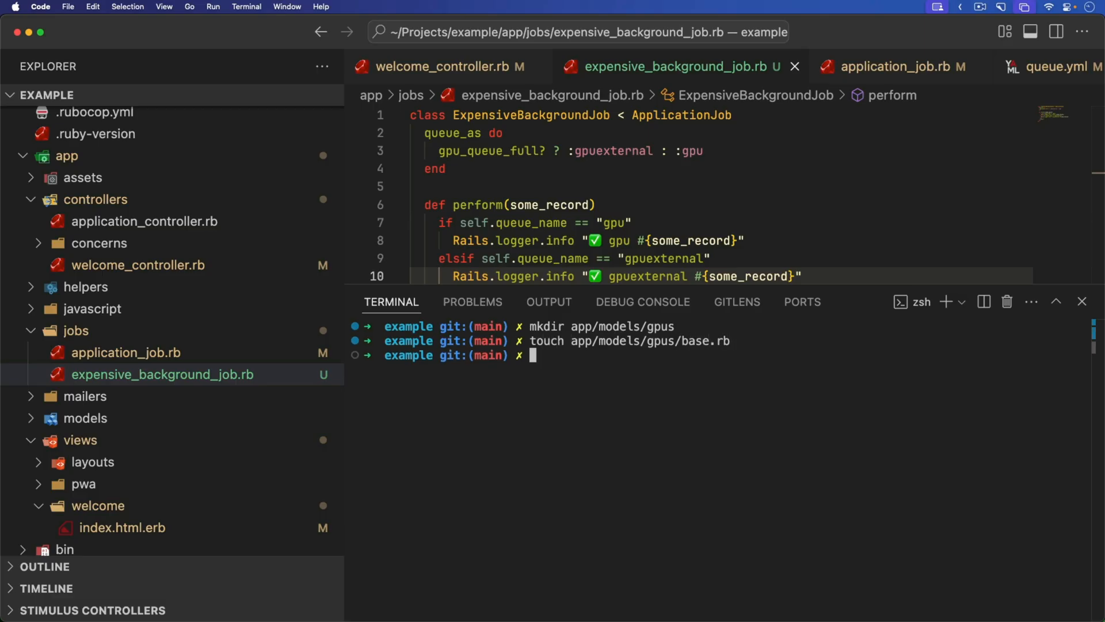
text(touch app/models/gpus/base.rb)
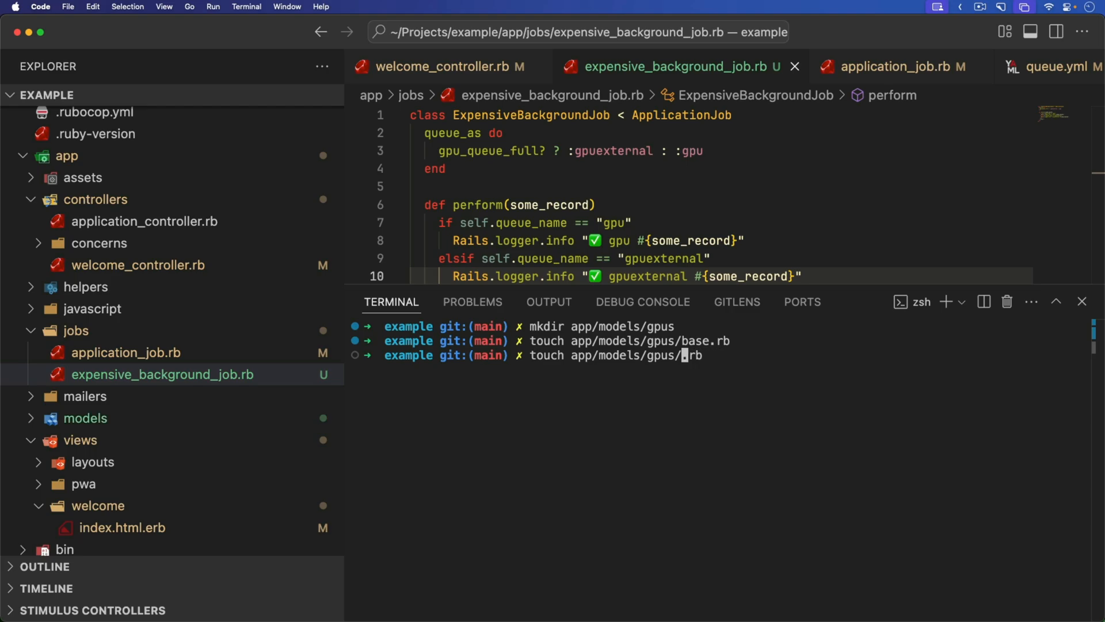
text(processor)
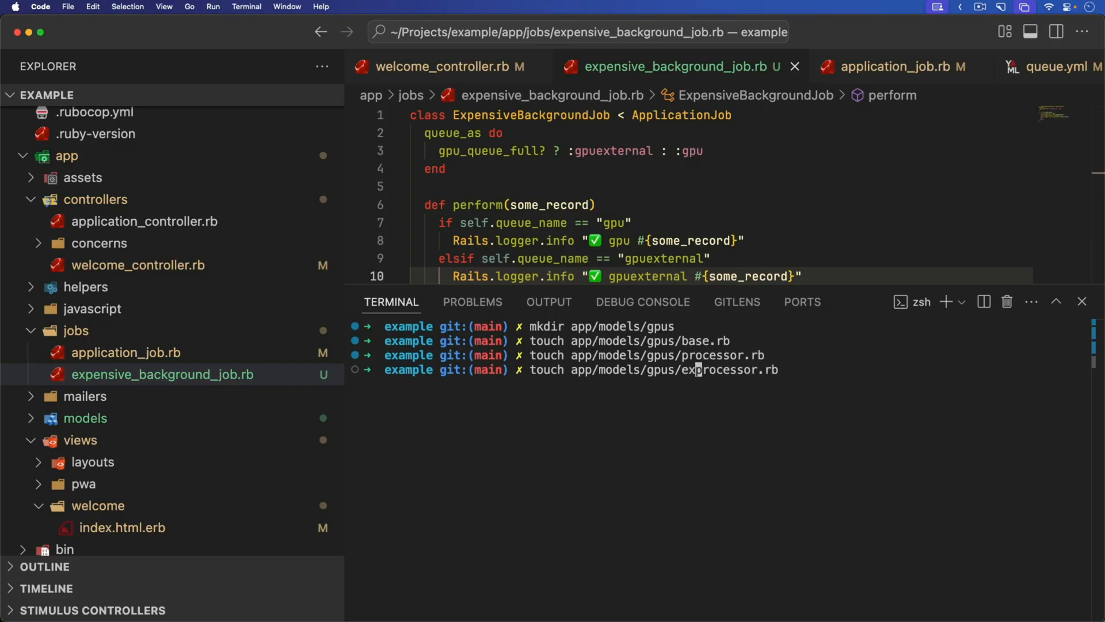
text(xternal_)
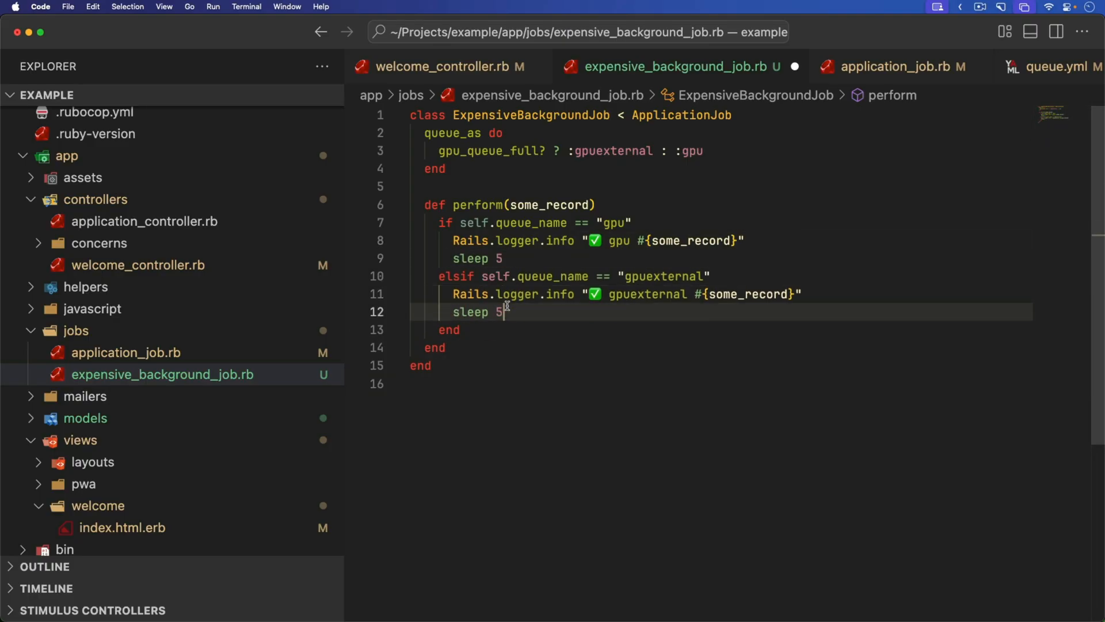
- Rewrite perform's branches to call Gpus::Processor.execute(some_record) and Gpus::ExternalProcessor.execute(some_record)
click(503, 258)
text(G)
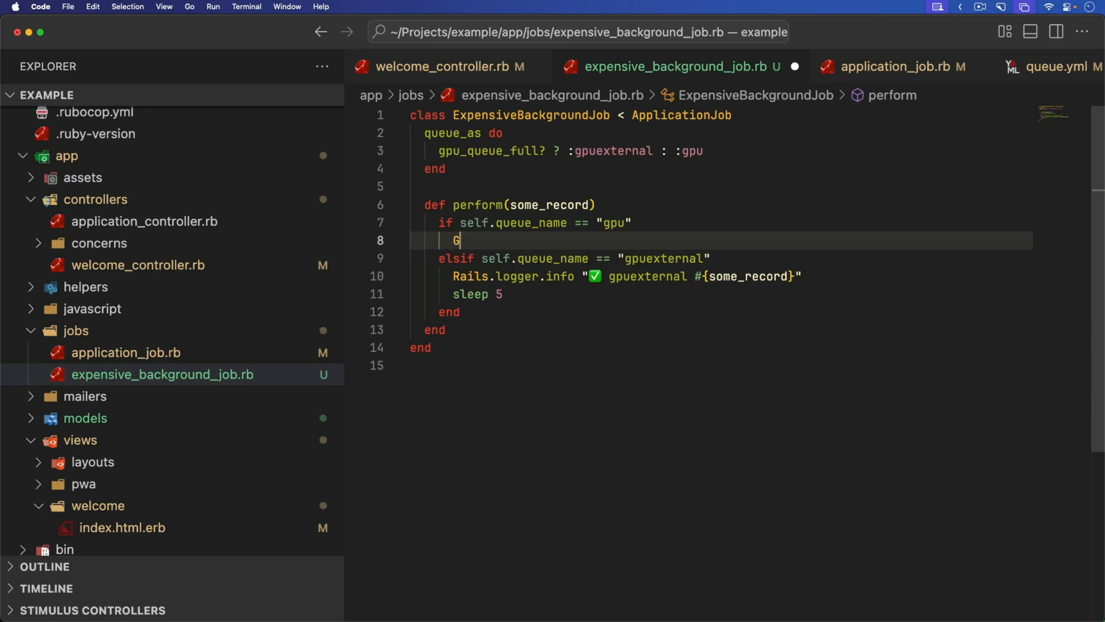
text(pus::Proce)
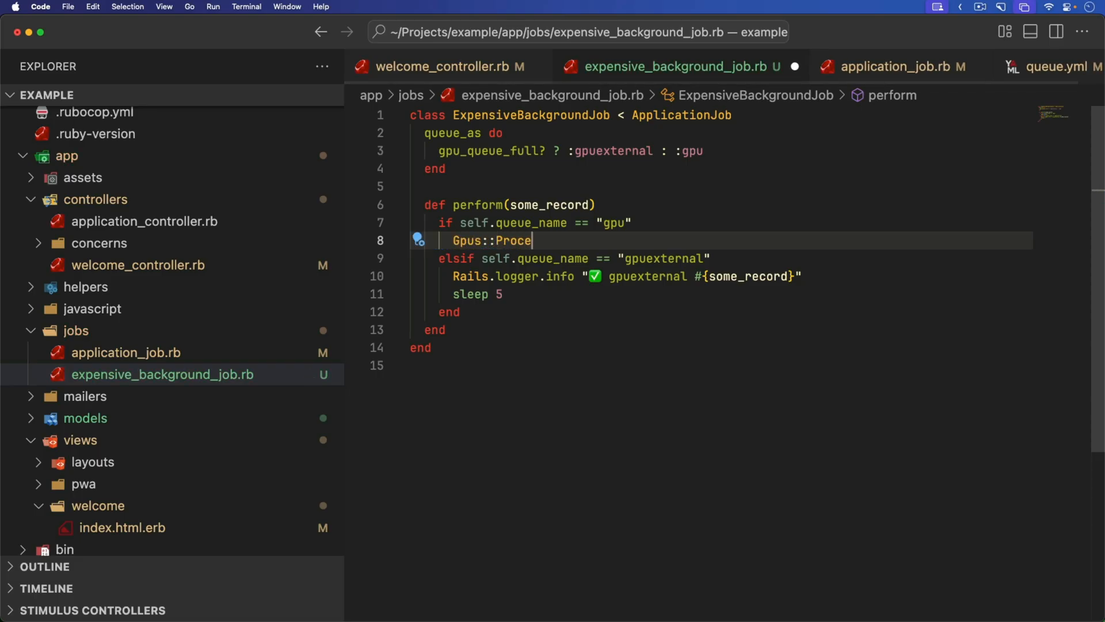
text(ssor.execute)
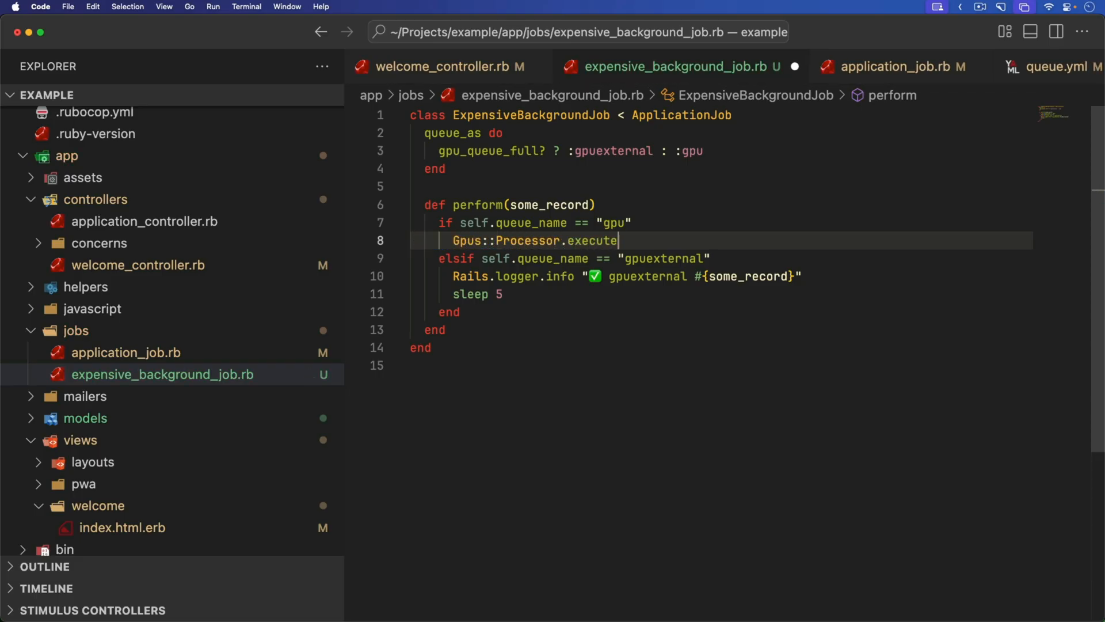
text((some_record)
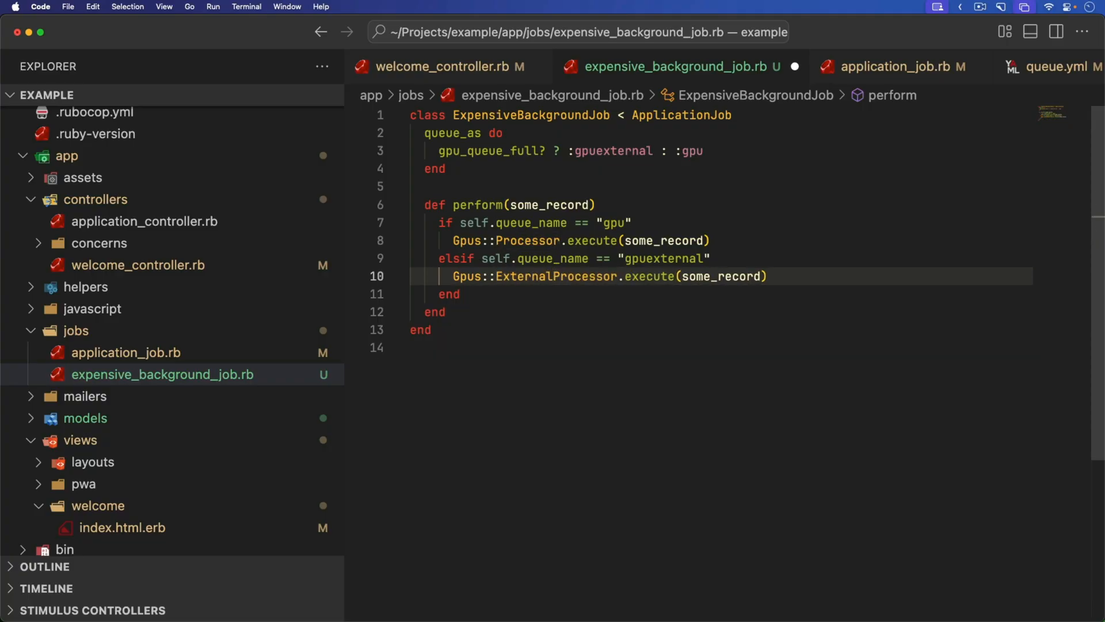
- In processor.rb declare class Gpus::Processor < Gpus::Base
click(117, 455)
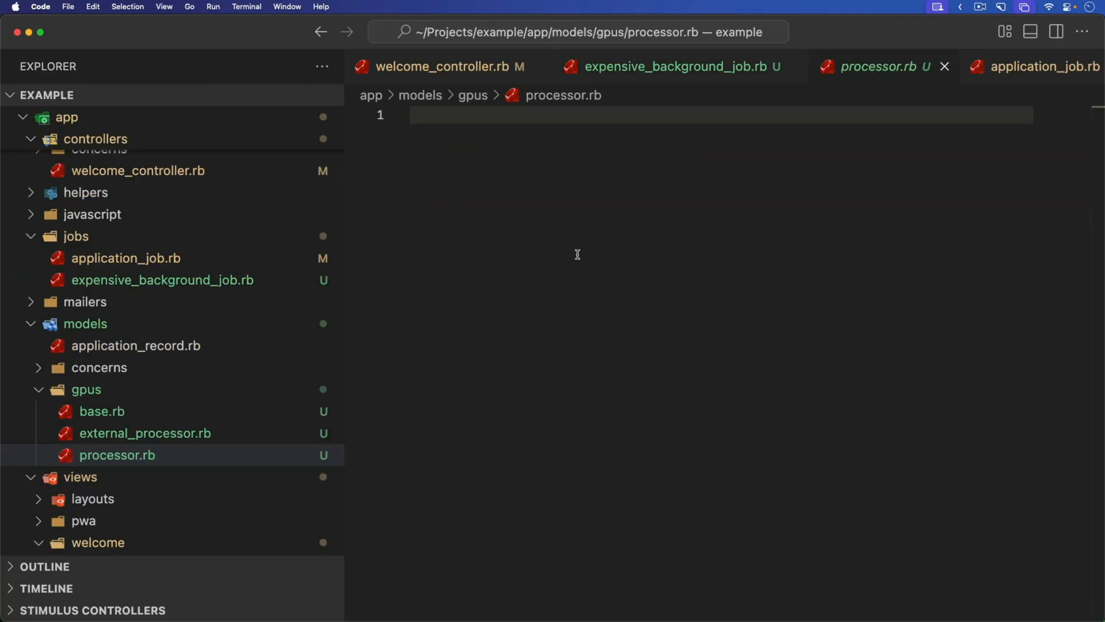
text(class)
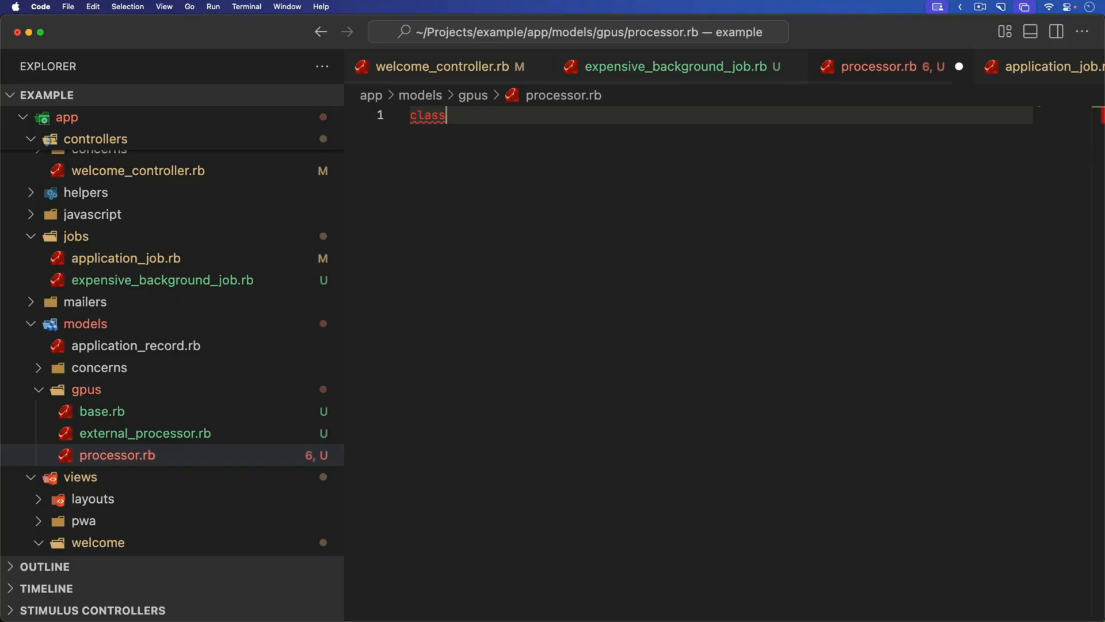
text(Gpus)
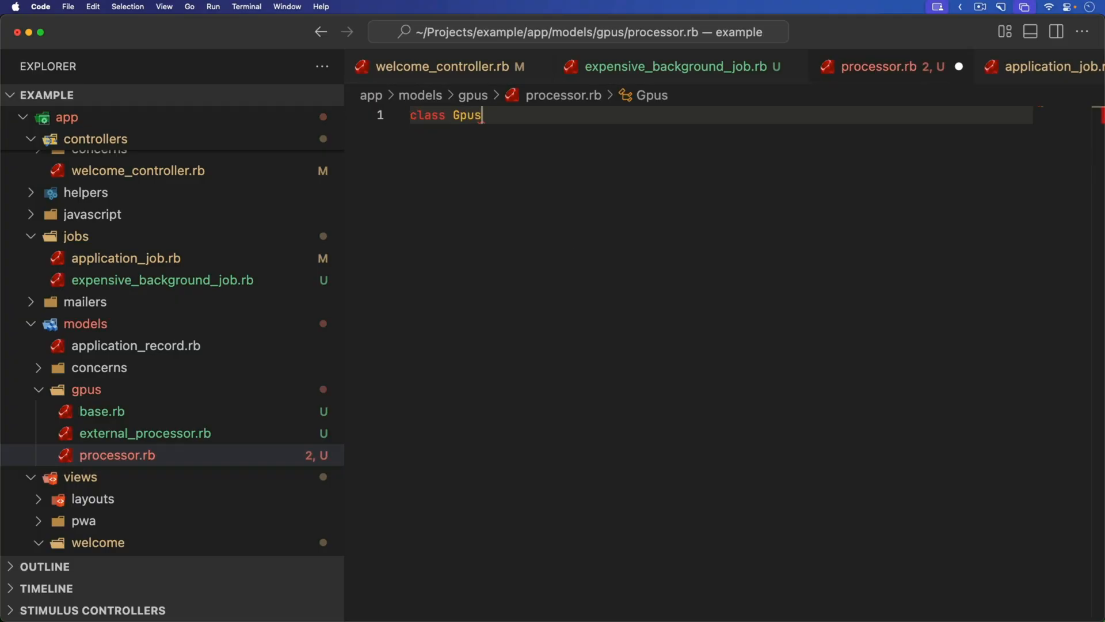
text(::Processor < G)
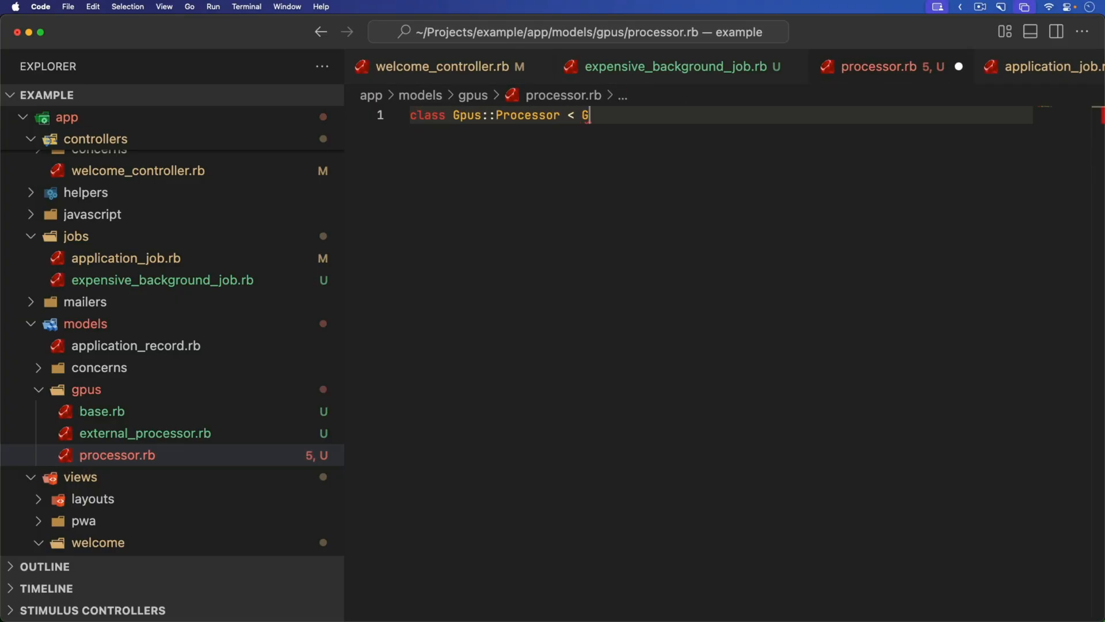
text(pus::B)
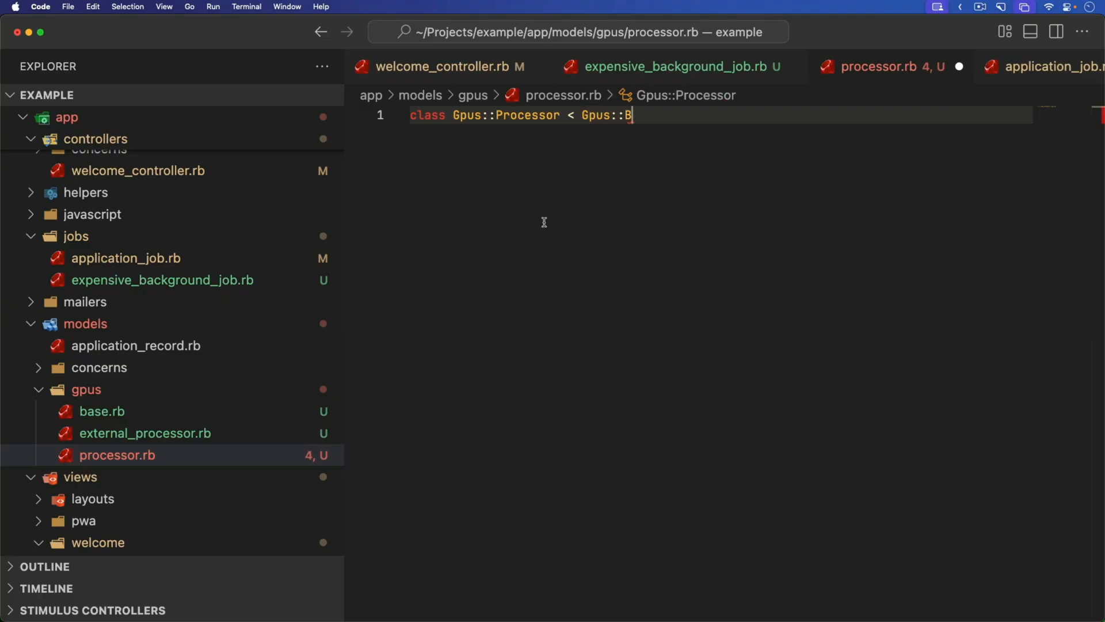
text(ase)
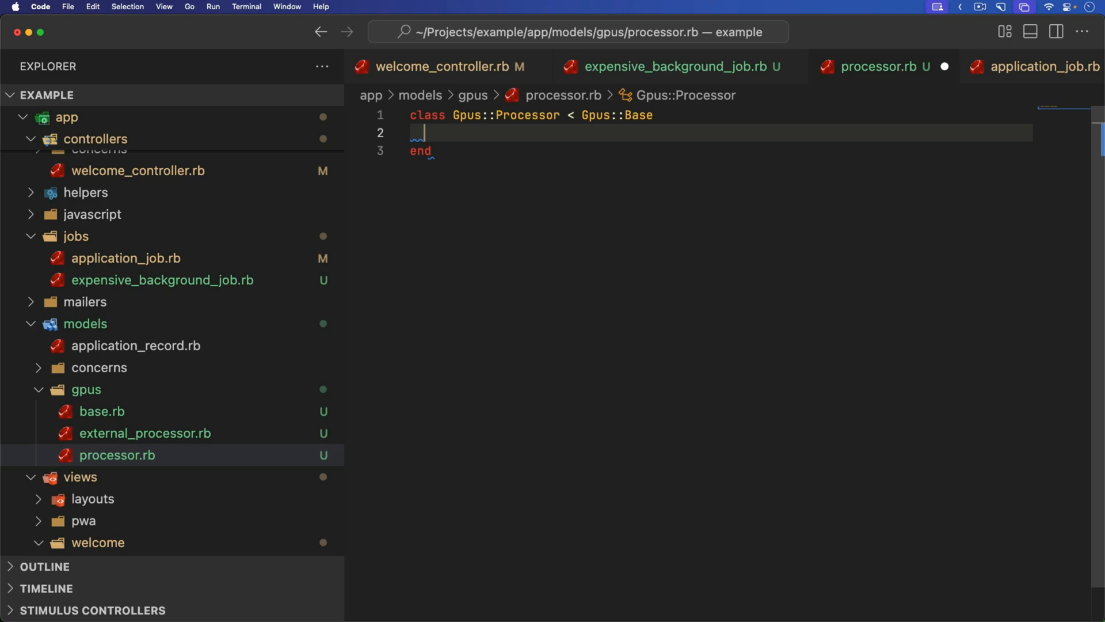
- Add def self.execute(some_record) that logs ✅ gpu with the record and sleeps 5
text(def)
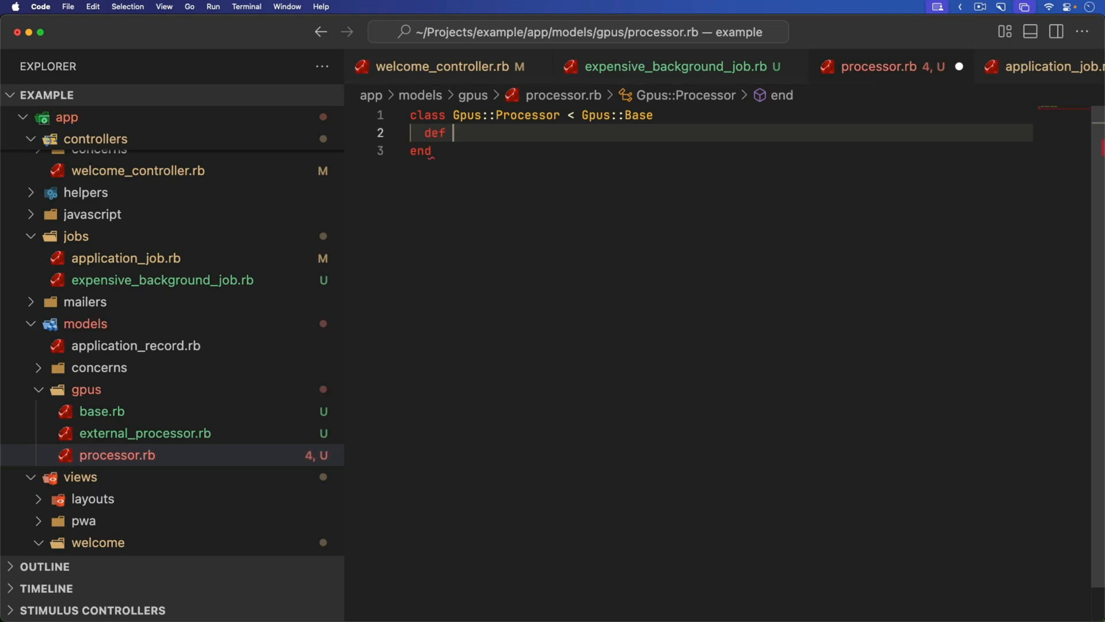
text(self.)
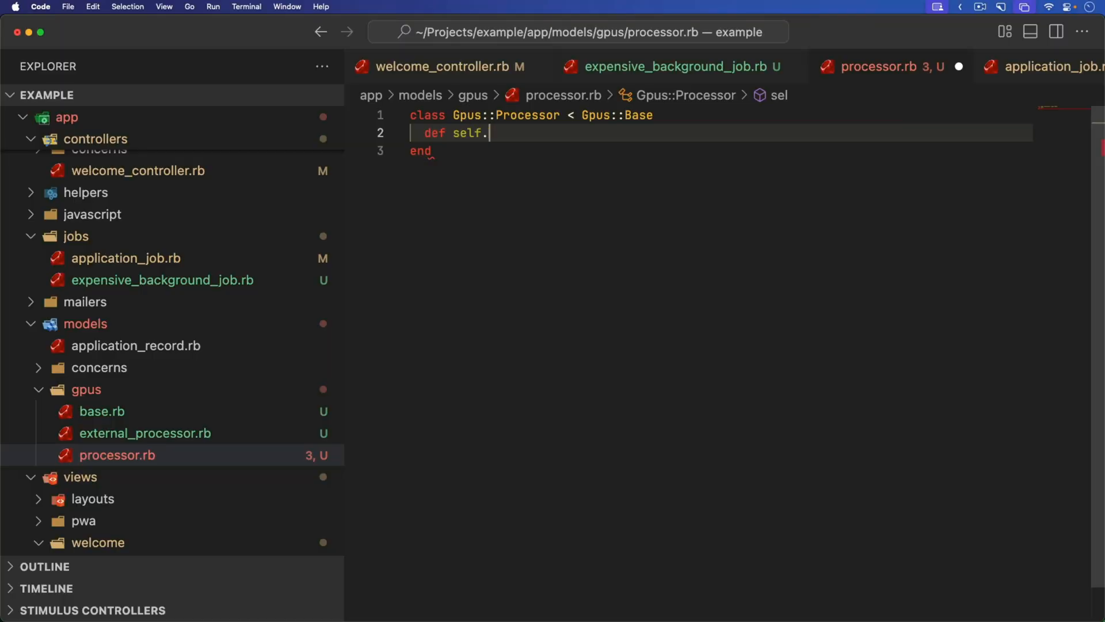
text(execute(some))
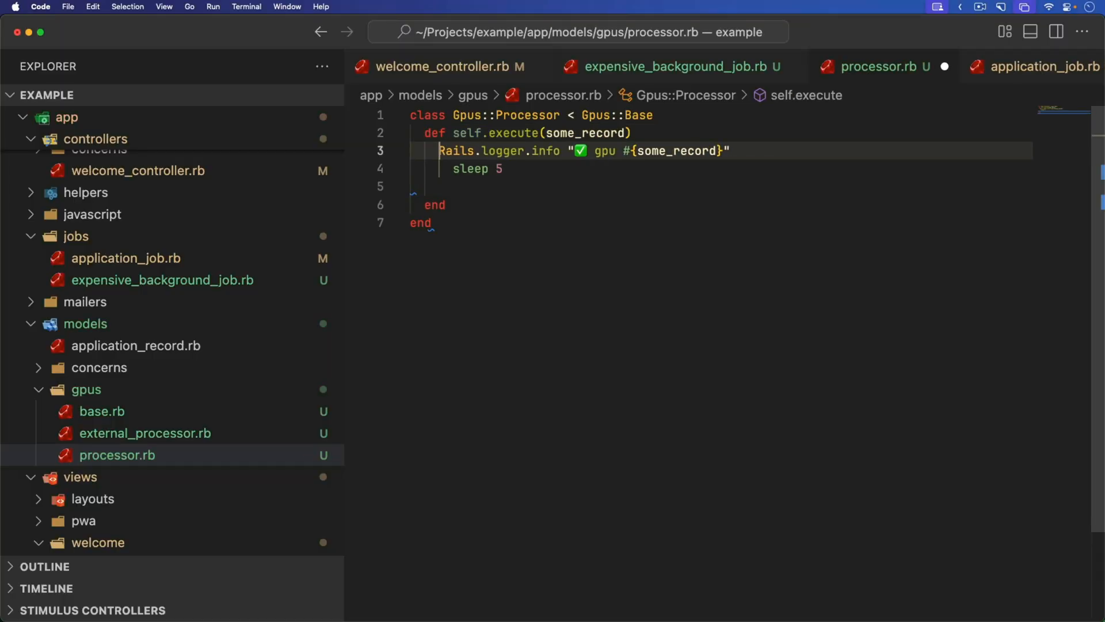
- Copy Processor's code into external_processor.rb, logging "✅ gpuexternal #{some_record}" around sleep 5
click(145, 432)
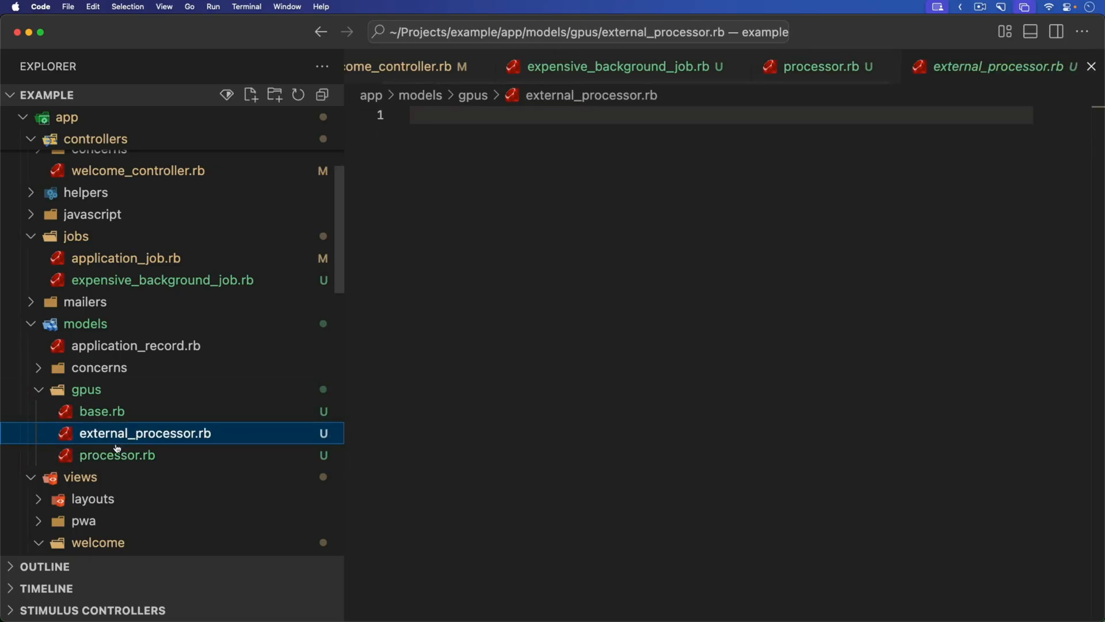
click(116, 455)
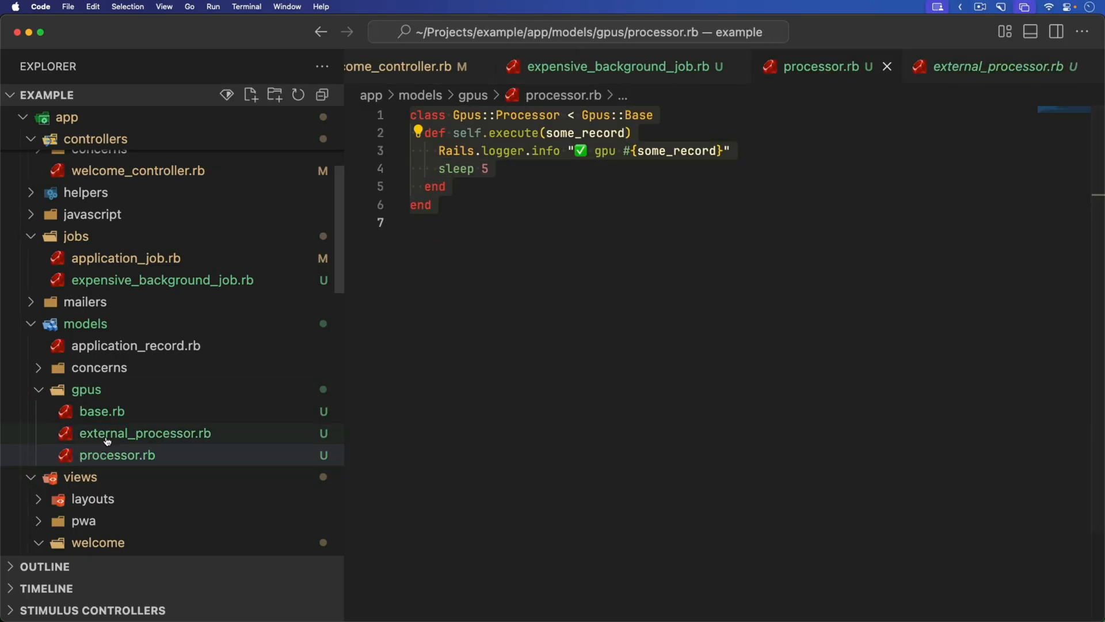
click(145, 433)
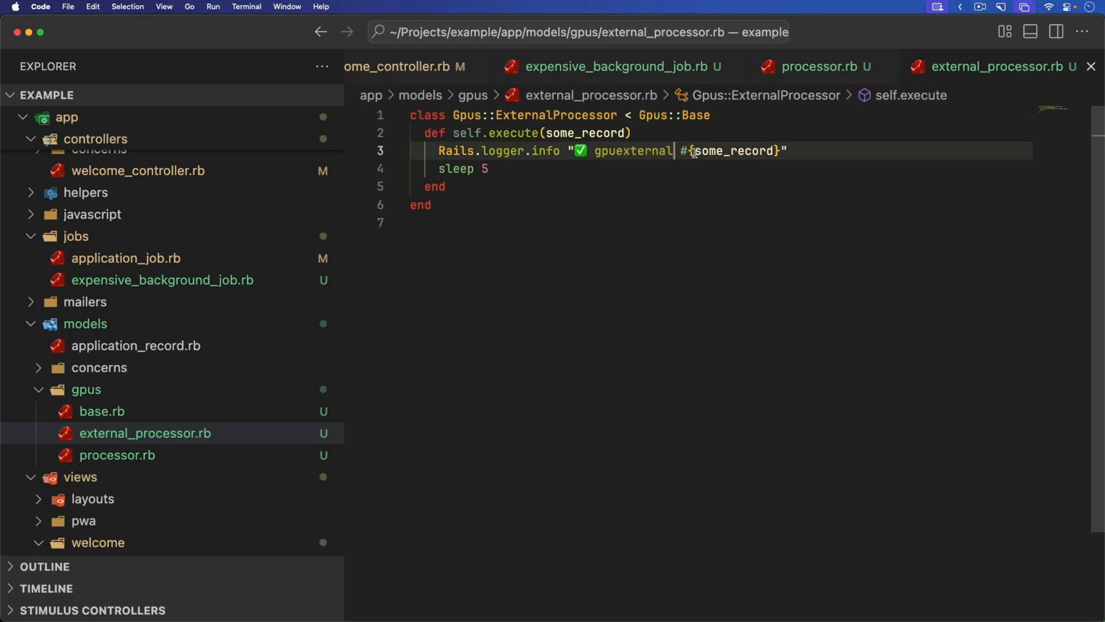
text(Rails.logger.info "✅ gpuexternal #{some_record}")
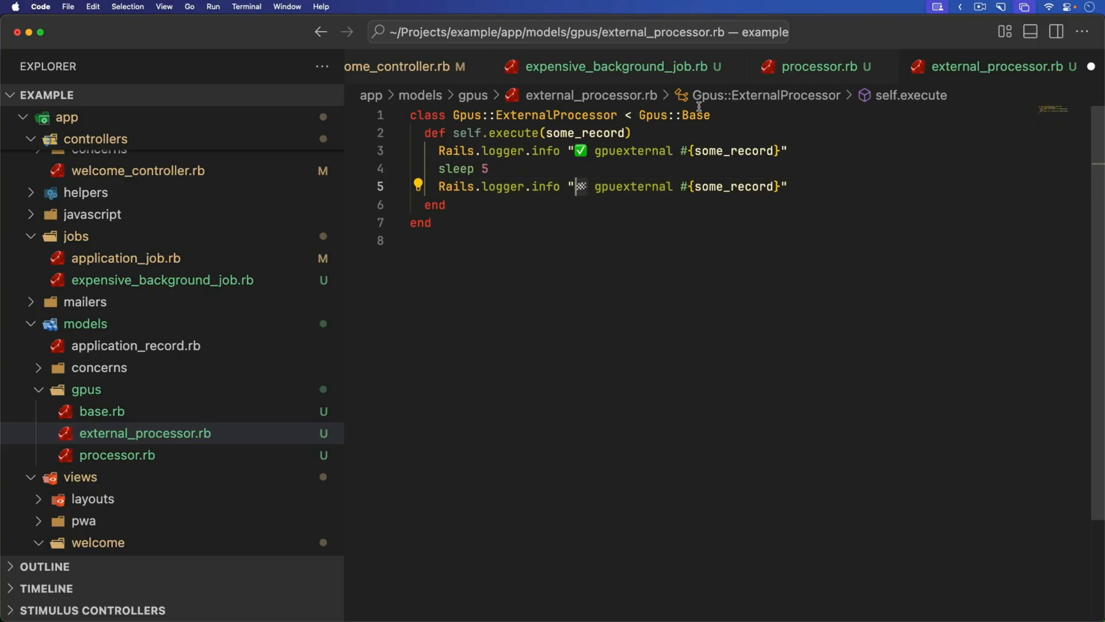
- Add the 🏁 finish log line to Gpus::Processor and bring up Gpus::Base
click(814, 67)
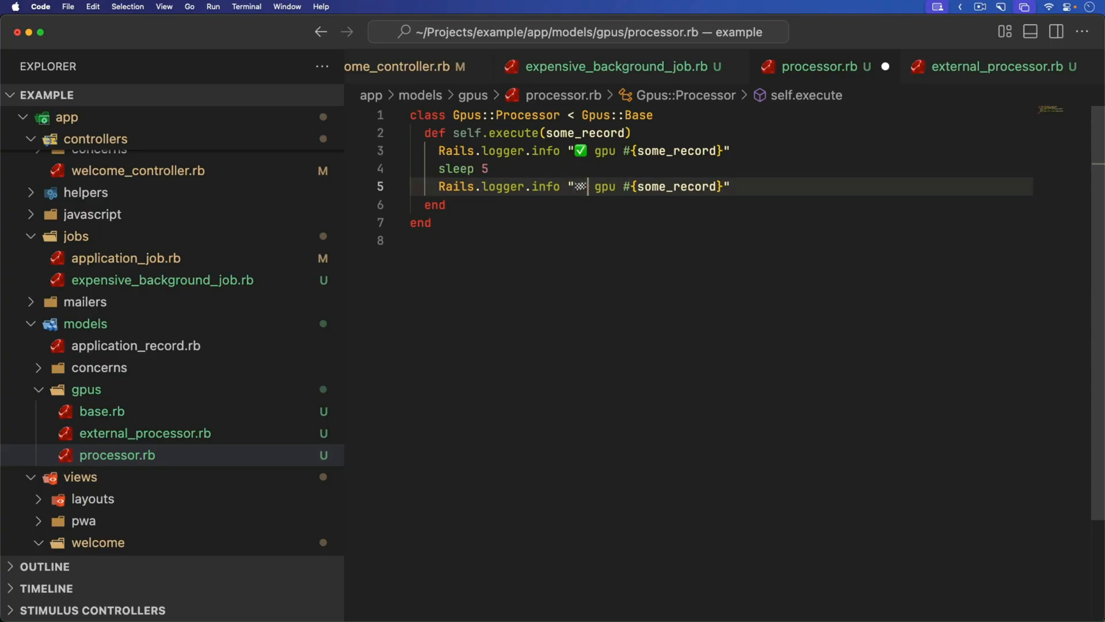
click(101, 411)
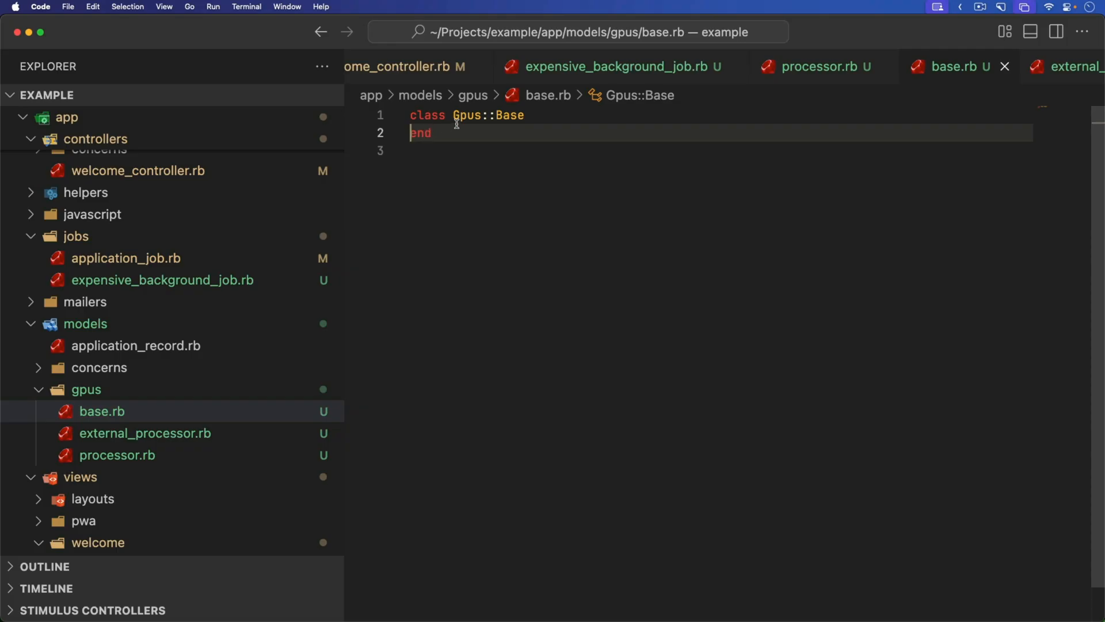
- Revisit external_processor.rb, then show queue.yml with GPU_QUEUE_SIZE gpu threads and 15 gpuexternal threads
click(812, 66)
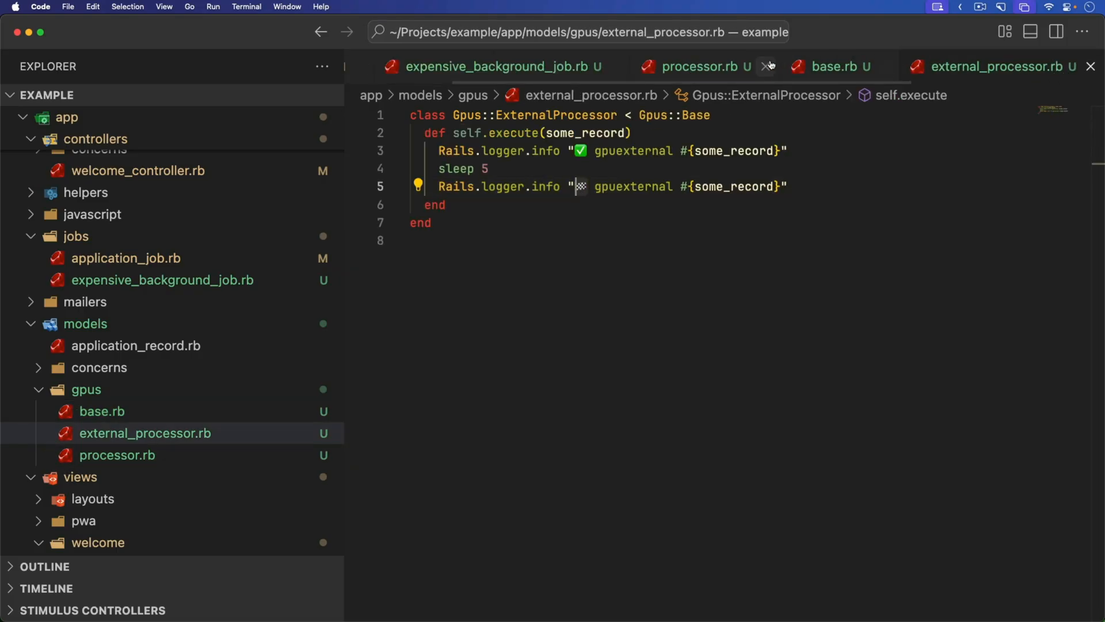
click(704, 67)
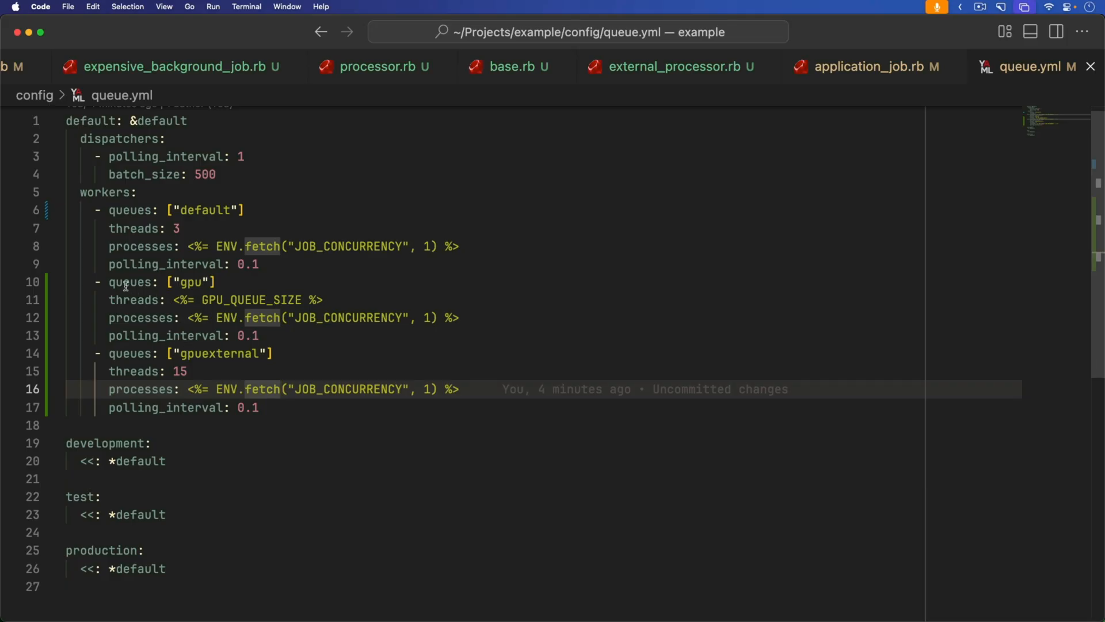
mouse_move(218, 348)
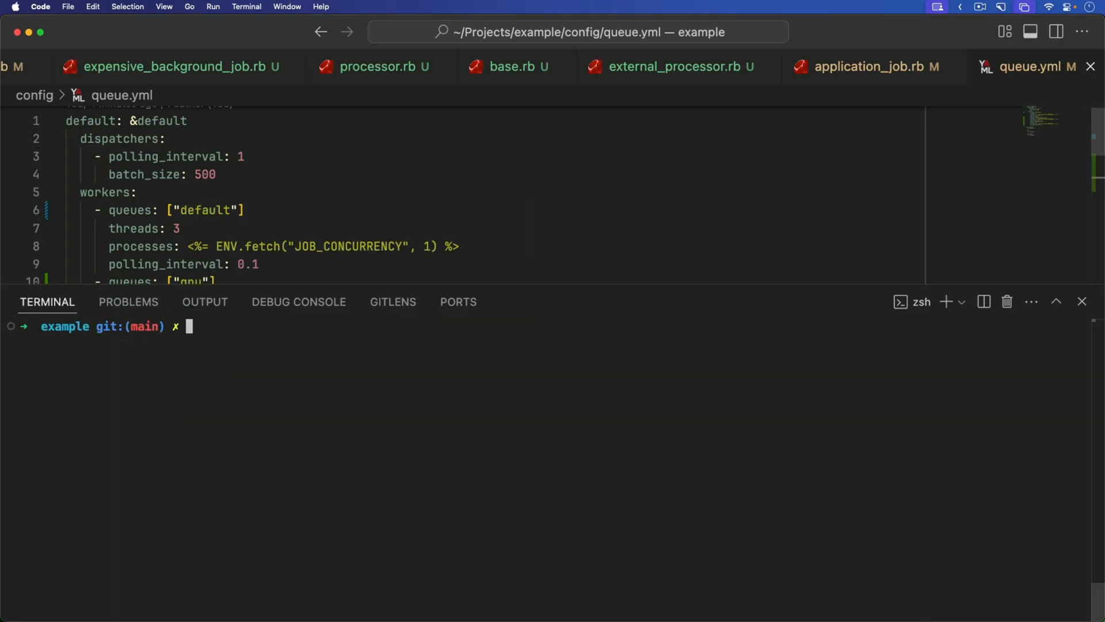
mouse_move(428, 491)
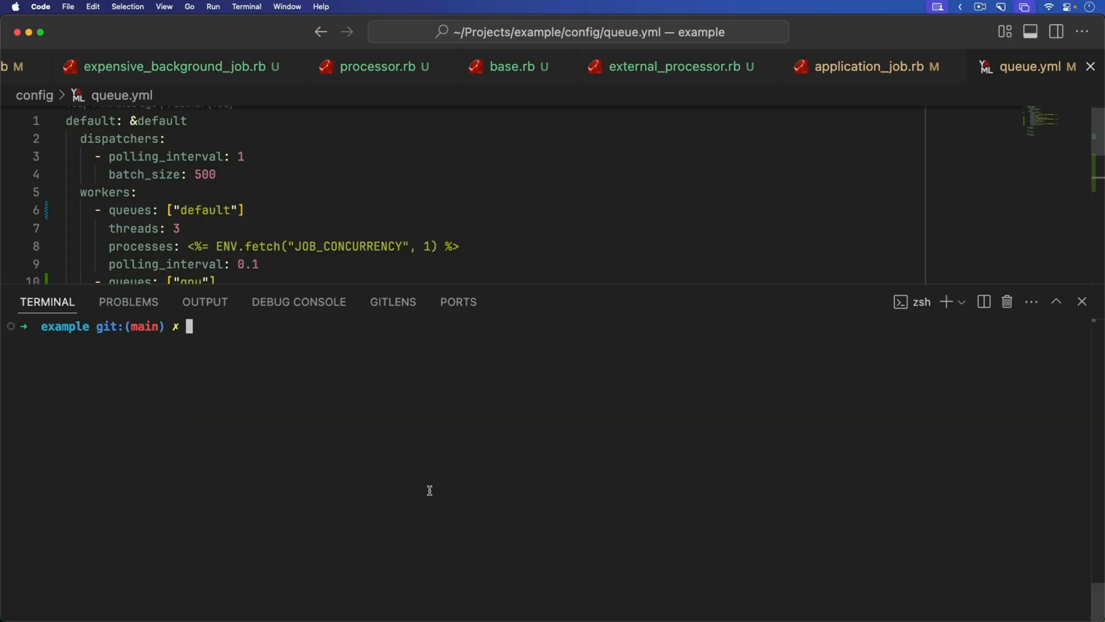
- Run bin/dev | grep -E "✅|🏁" so only job start and finish lines appear
text(bin/dev | grep)
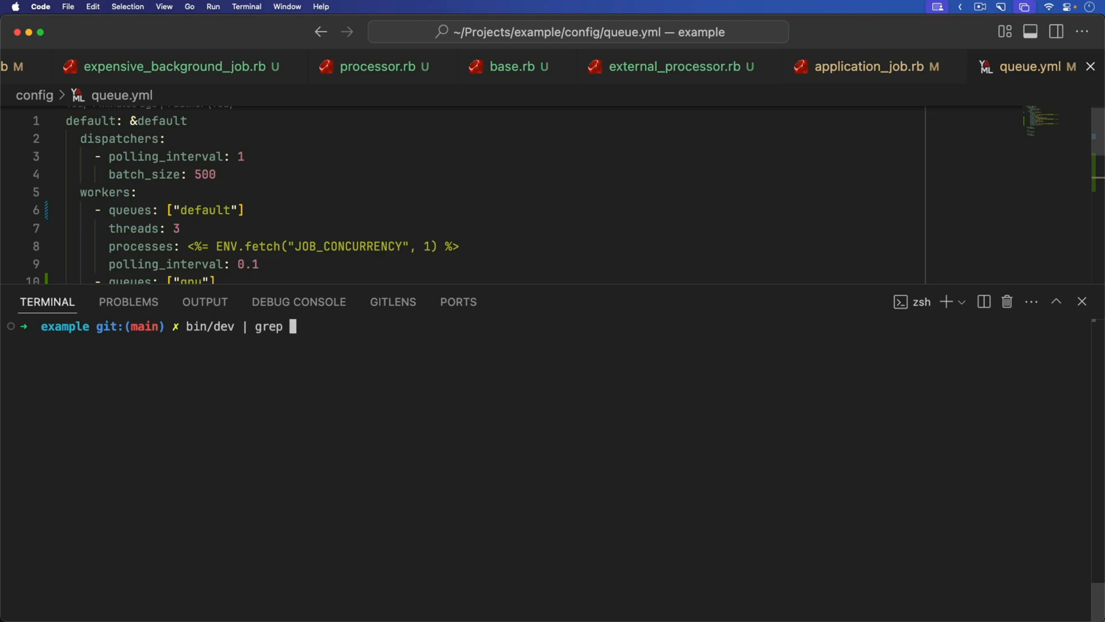
text(-E ")
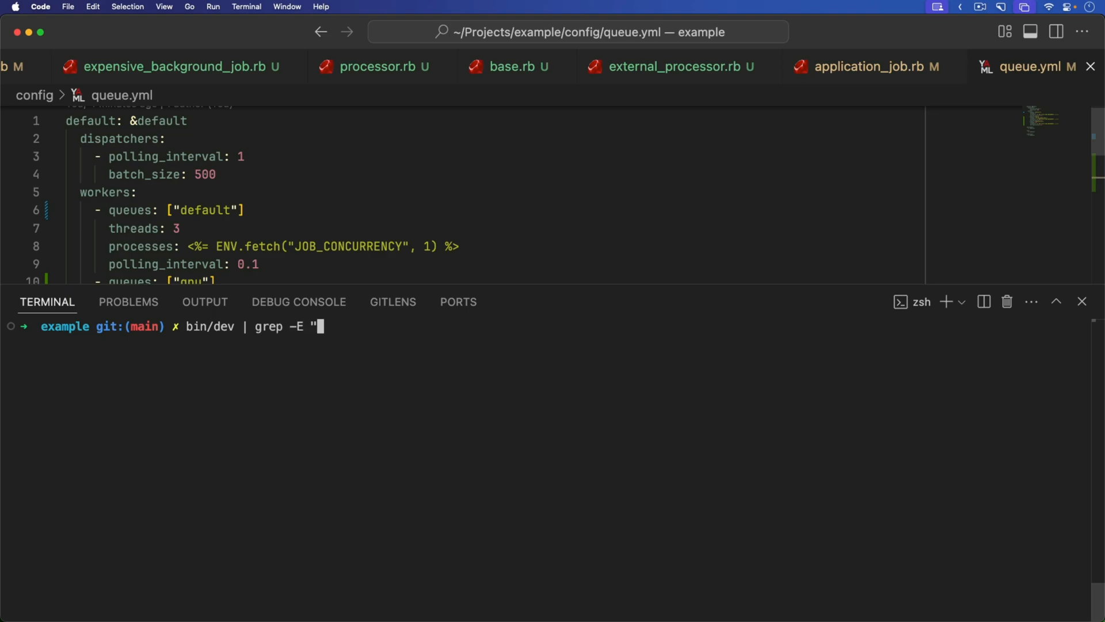
text(✅|🏁)
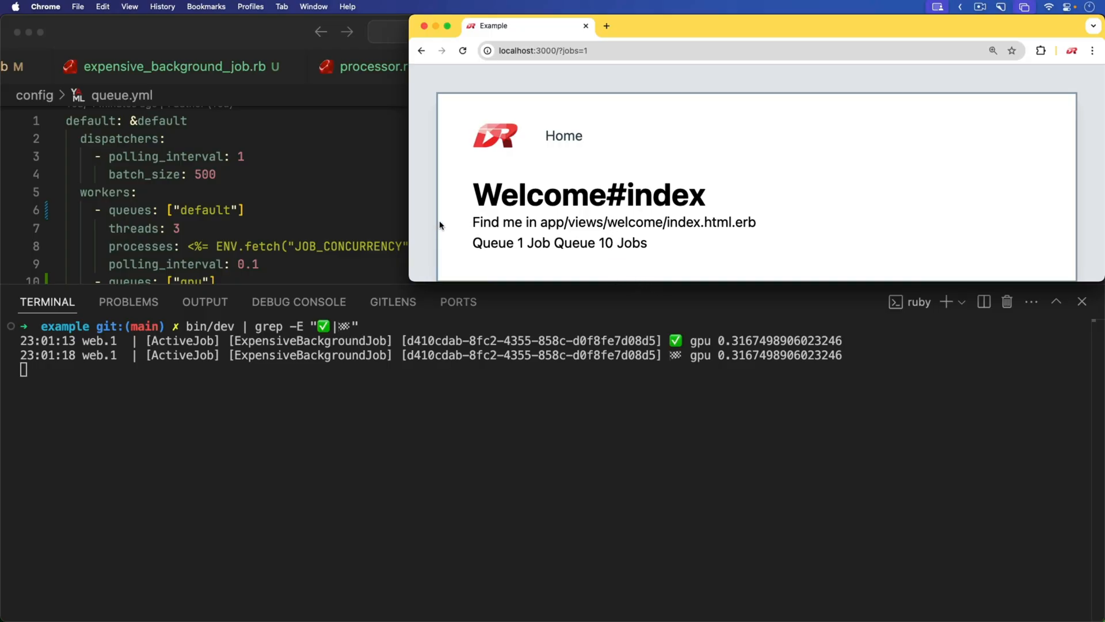
mouse_move(496, 245)
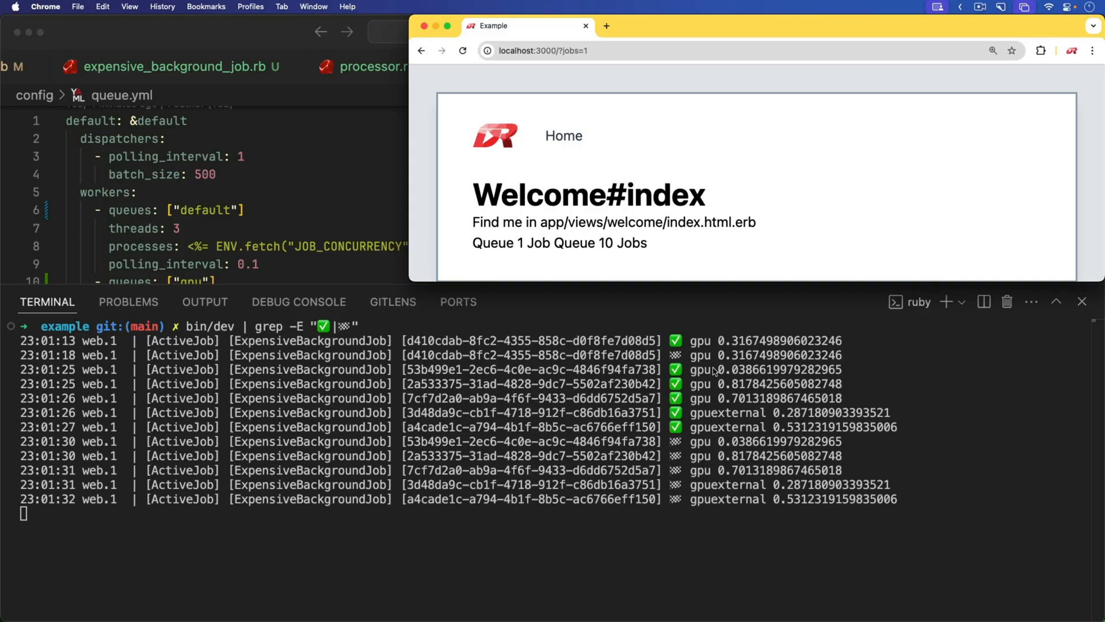
mouse_move(783, 248)
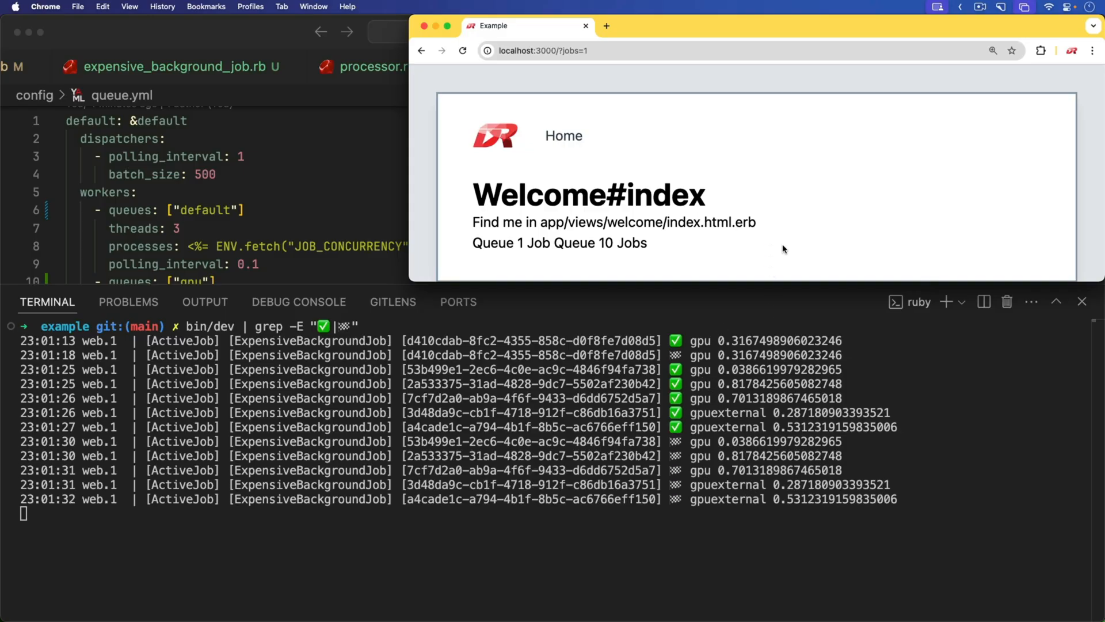
- Queue ten jobs on localhost:3000 so logs show gpu and gpuexternal starts with 🏁 finishes
click(622, 243)
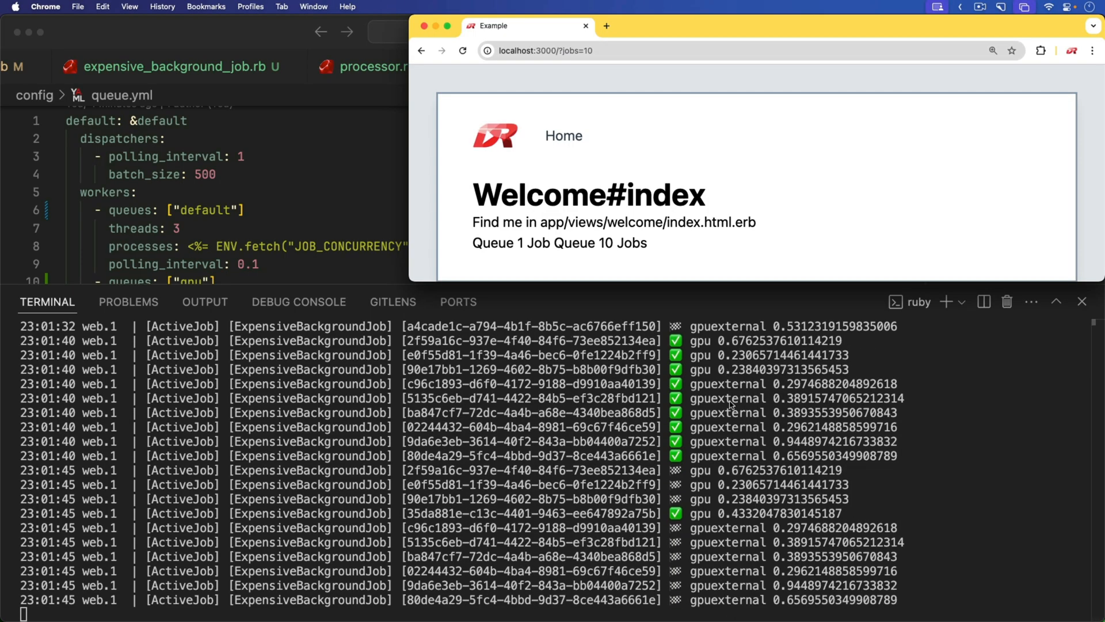
mouse_move(690, 518)
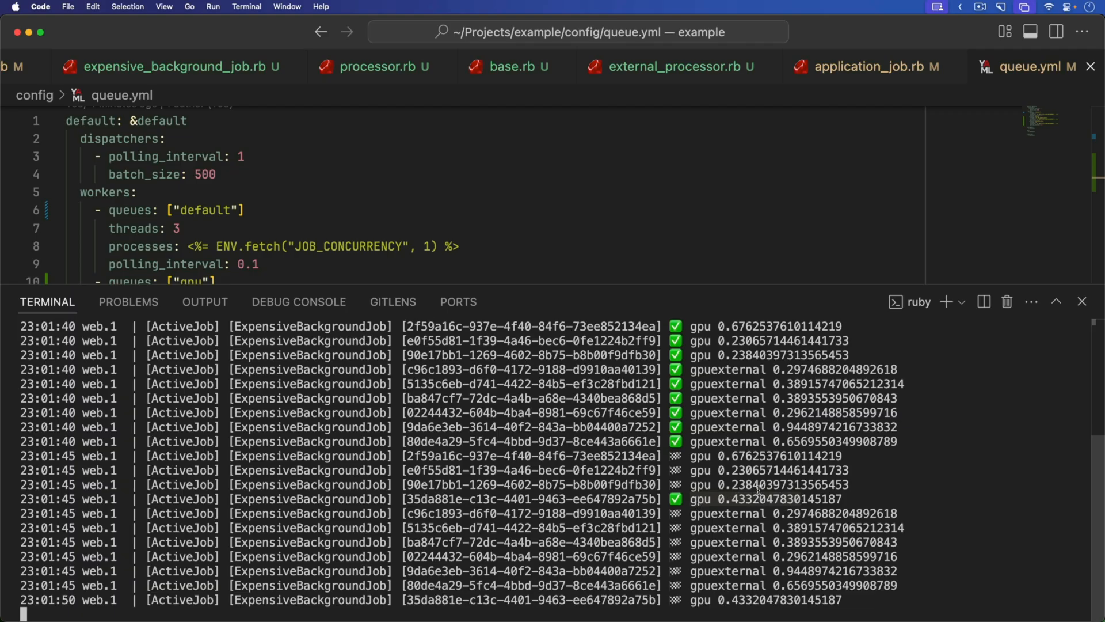
mouse_move(608, 67)
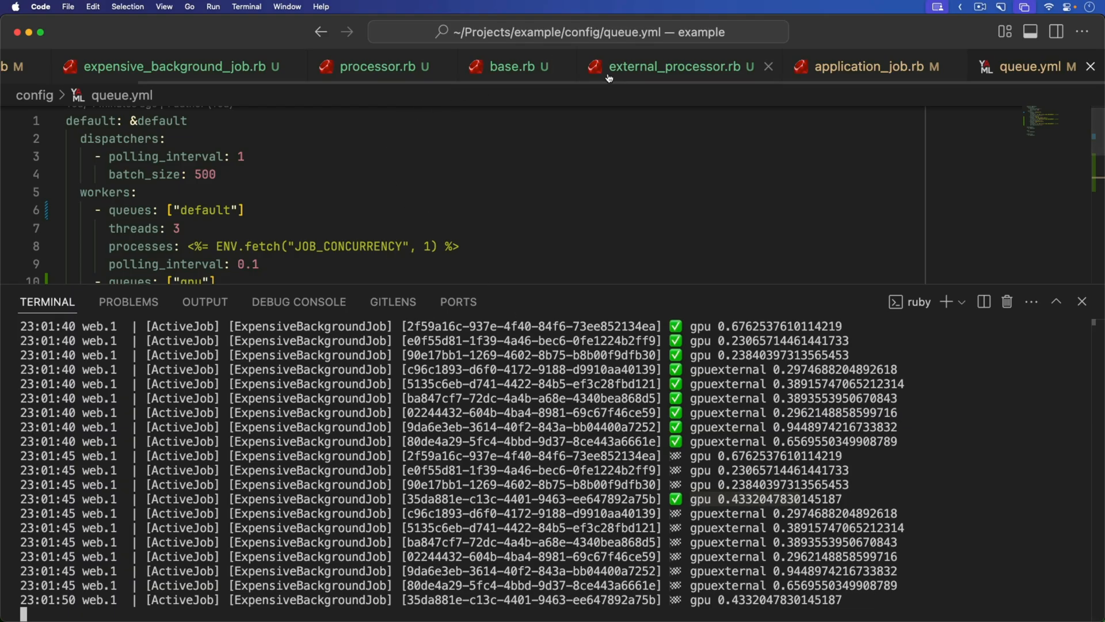
- Show ApplicationJob's gpu_queue_full? method in the editor
click(870, 67)
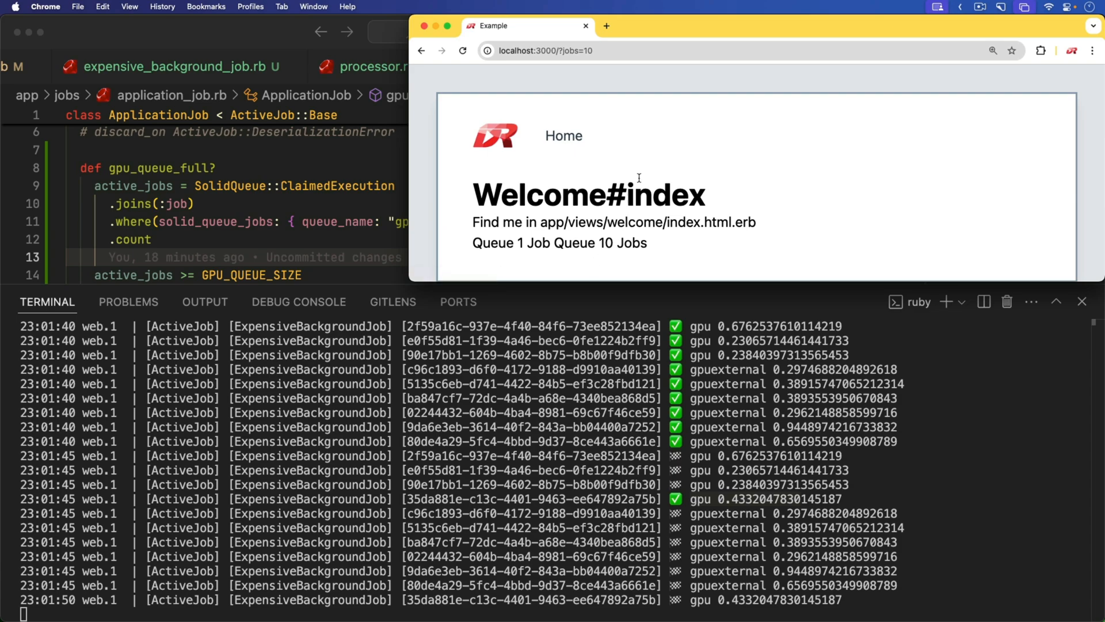
mouse_move(495, 243)
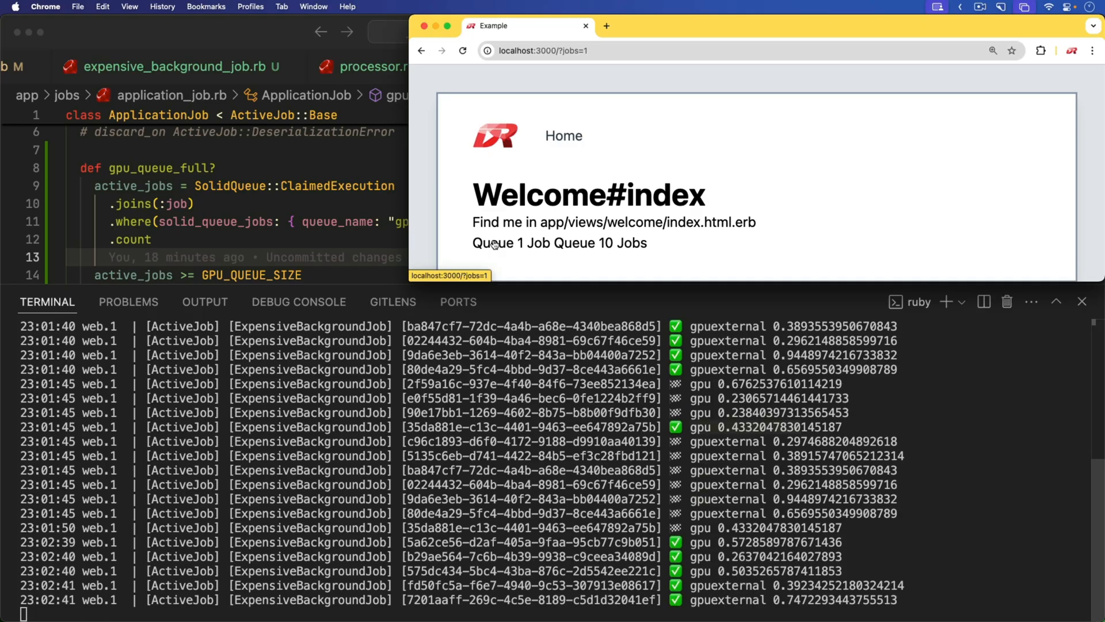
- Scroll the terminal output to inspect the new batch of gpu and gpuexternal starts and finishes
scroll(down, 3)
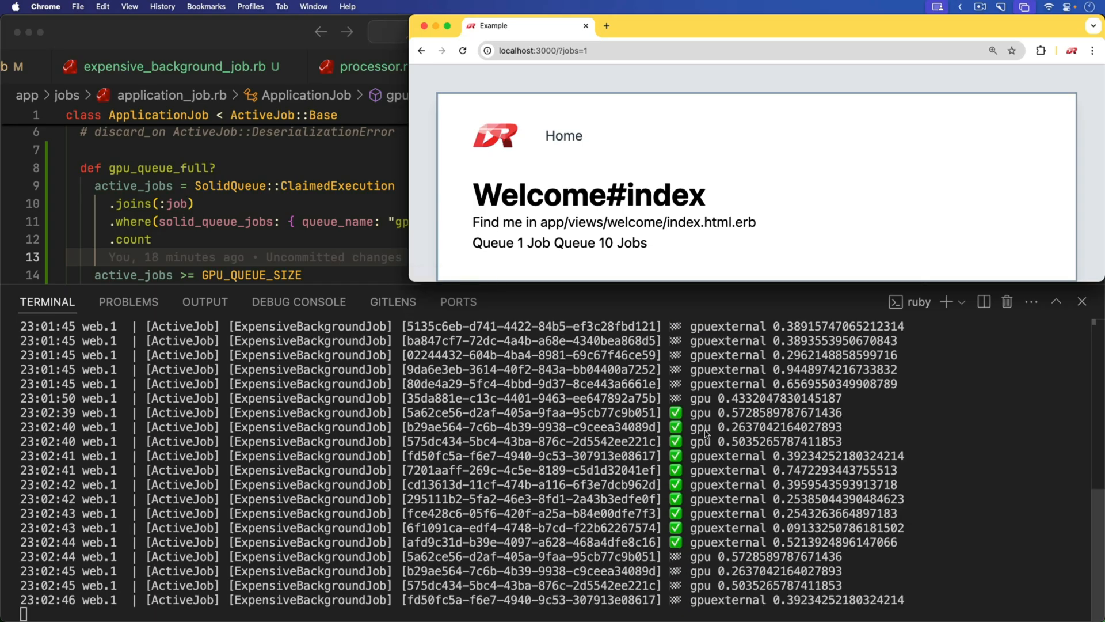
scroll(down, 3)
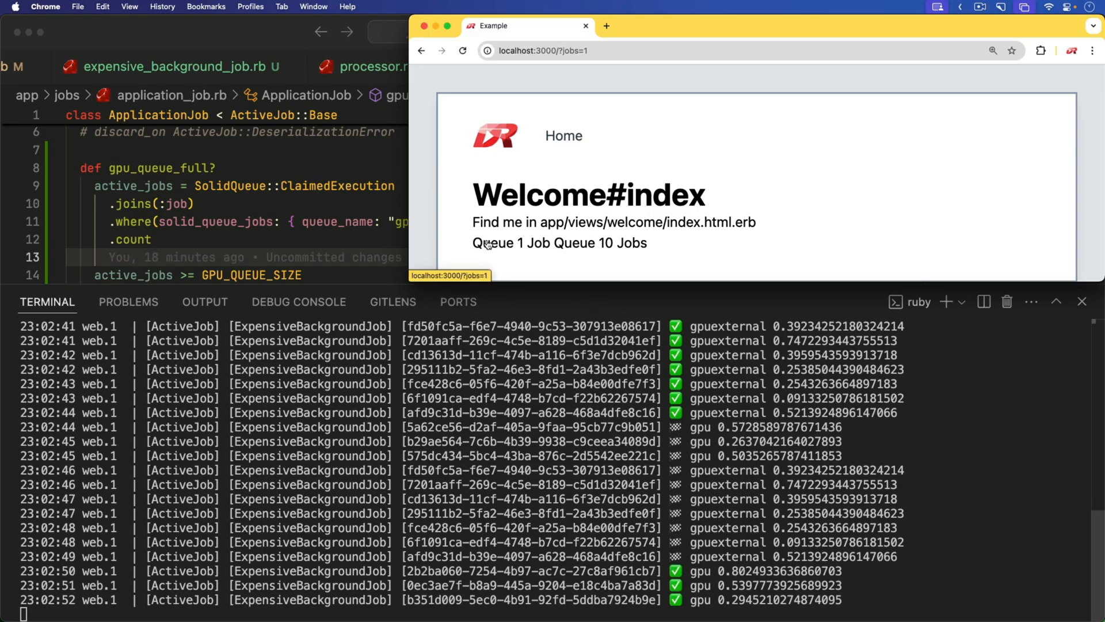
mouse_move(693, 597)
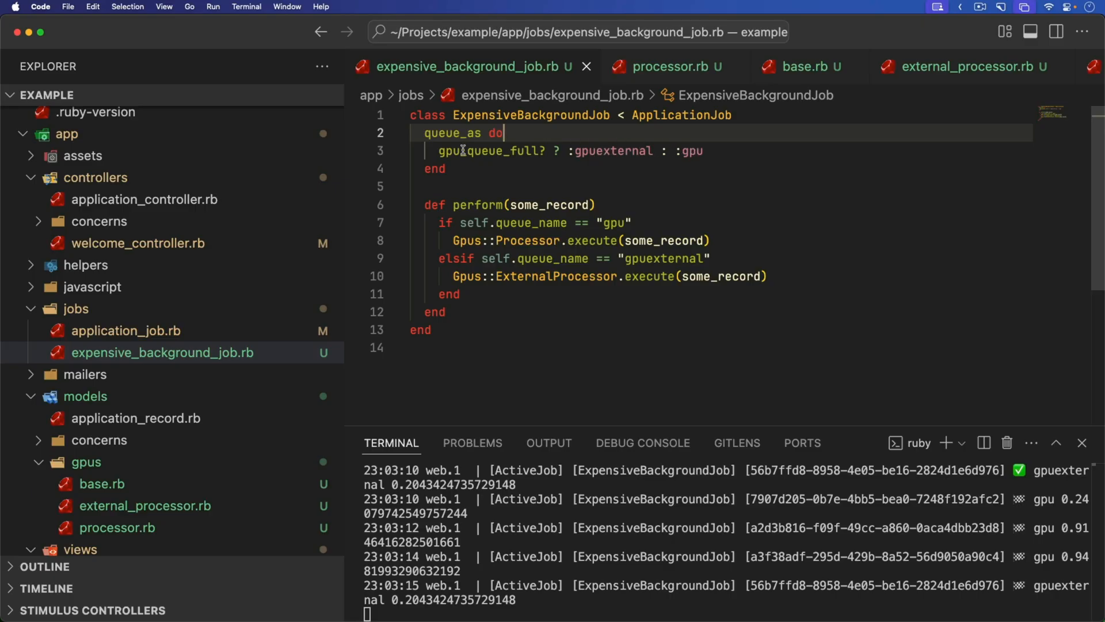
- Show ApplicationJob's gpu_queue_full? comparison of claimed gpu jobs against GPU_QUEUE_SIZE
click(687, 67)
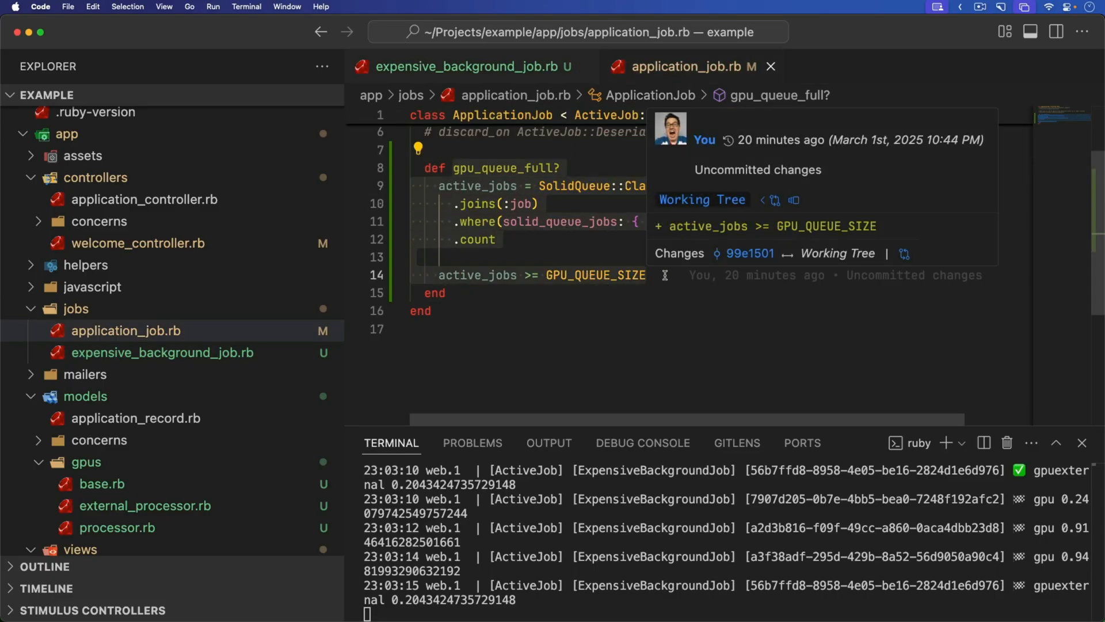
mouse_move(599, 232)
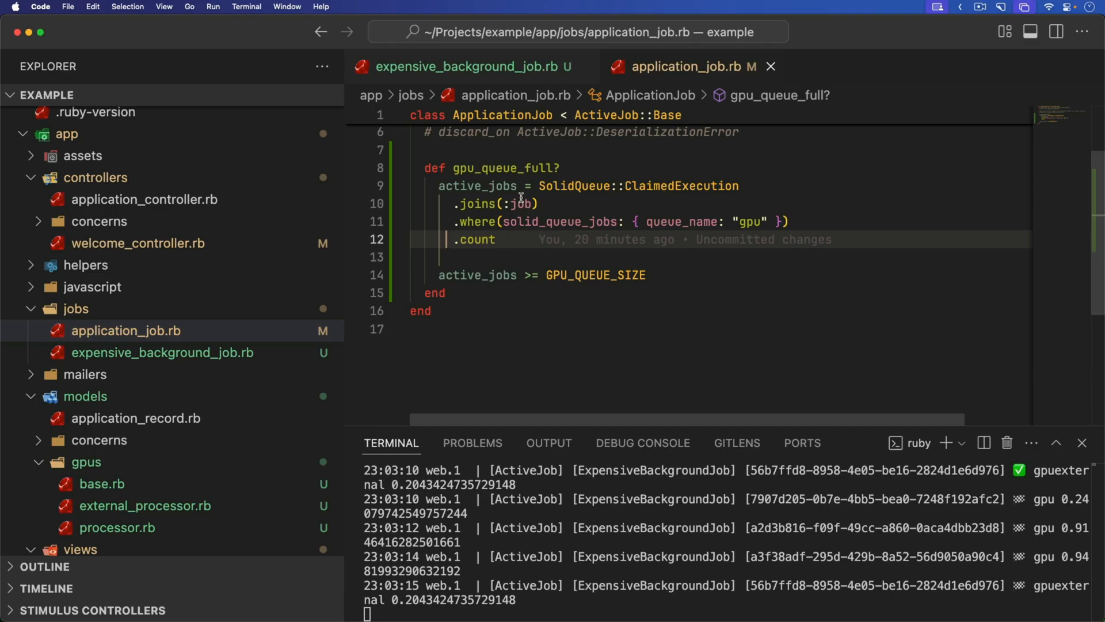
mouse_move(566, 297)
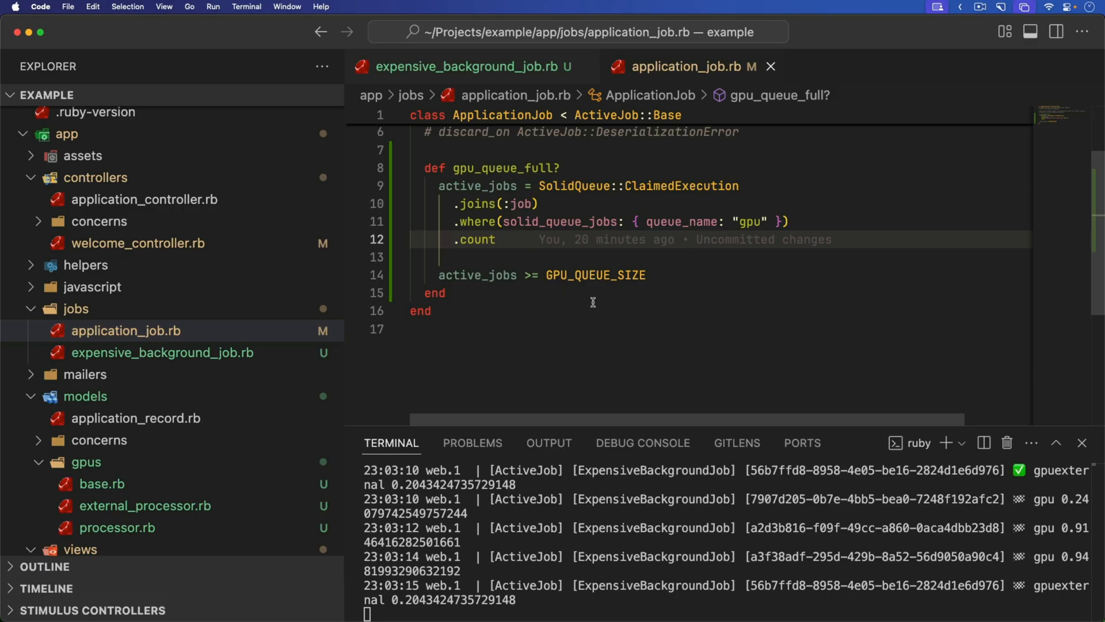
mouse_move(598, 274)
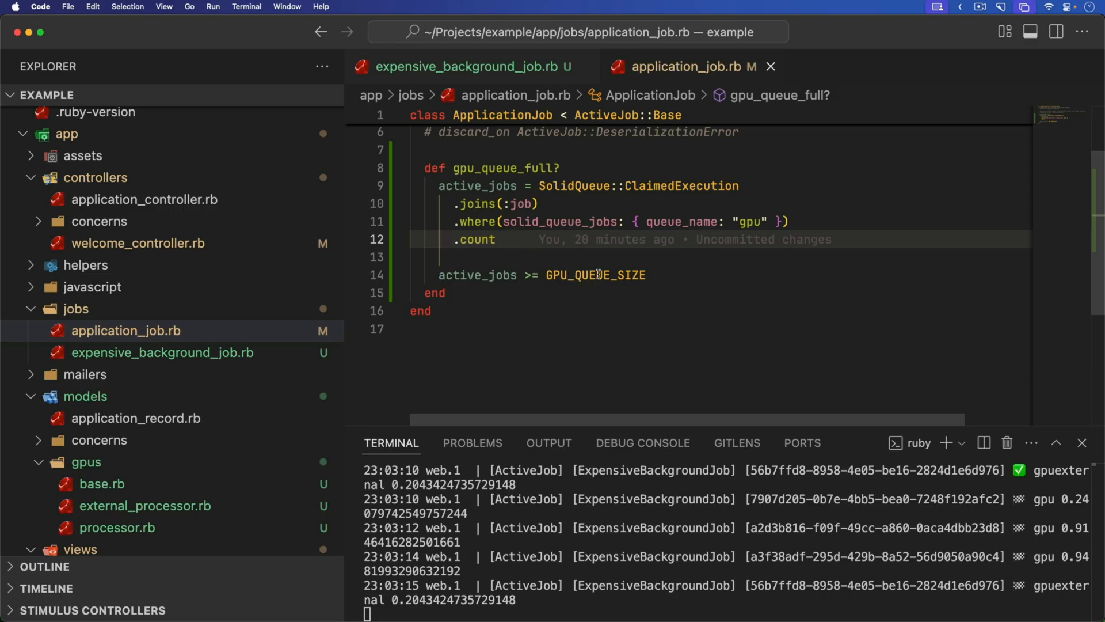
mouse_move(598, 263)
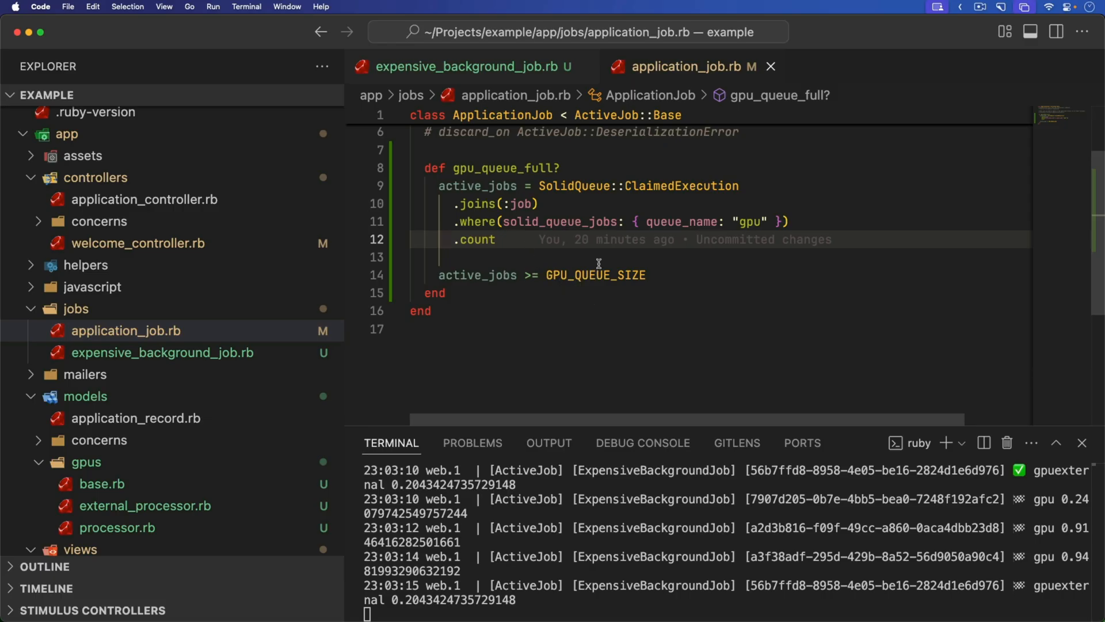